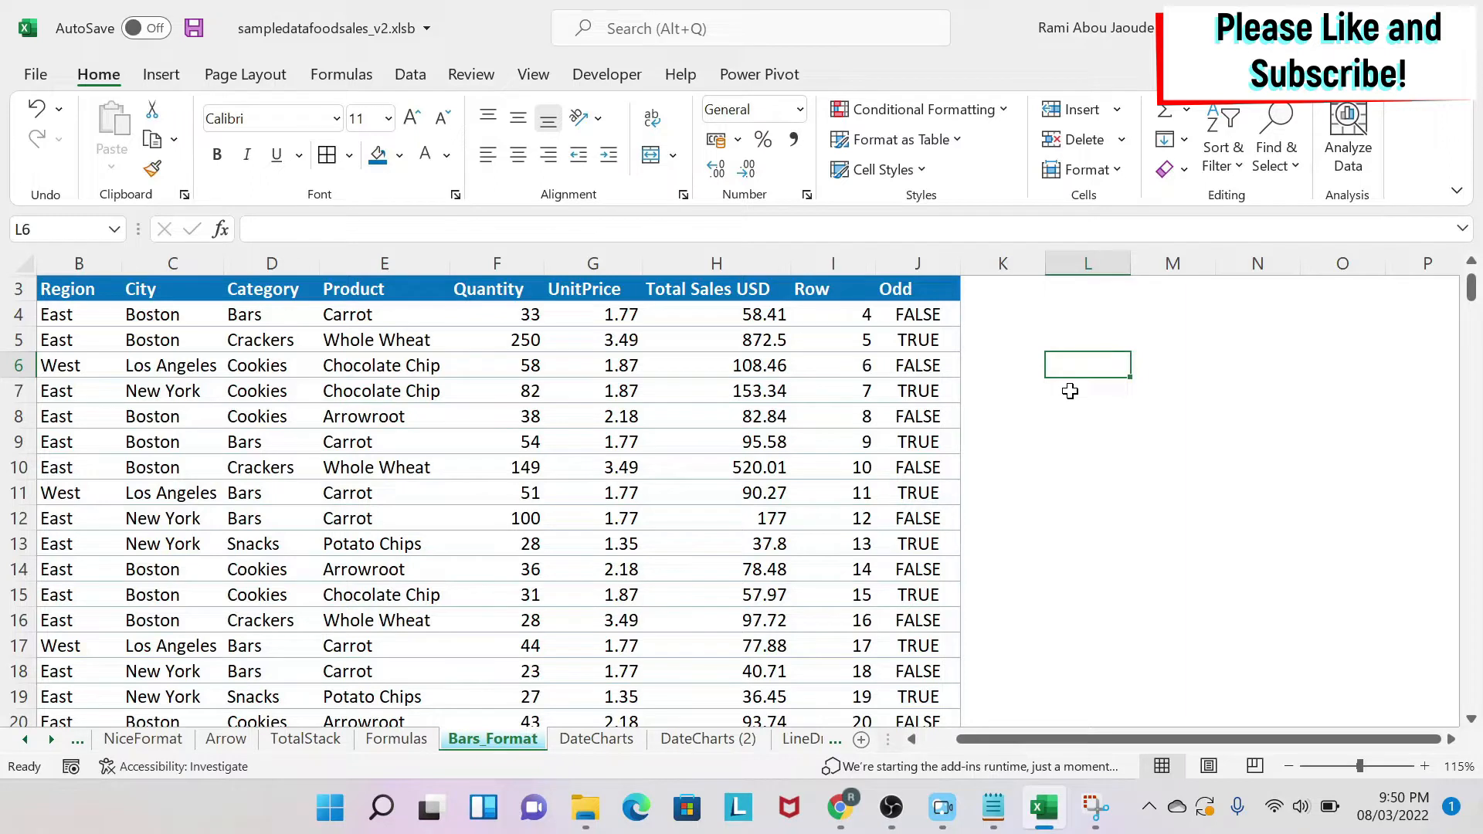
pyautogui.moveTo(836, 431)
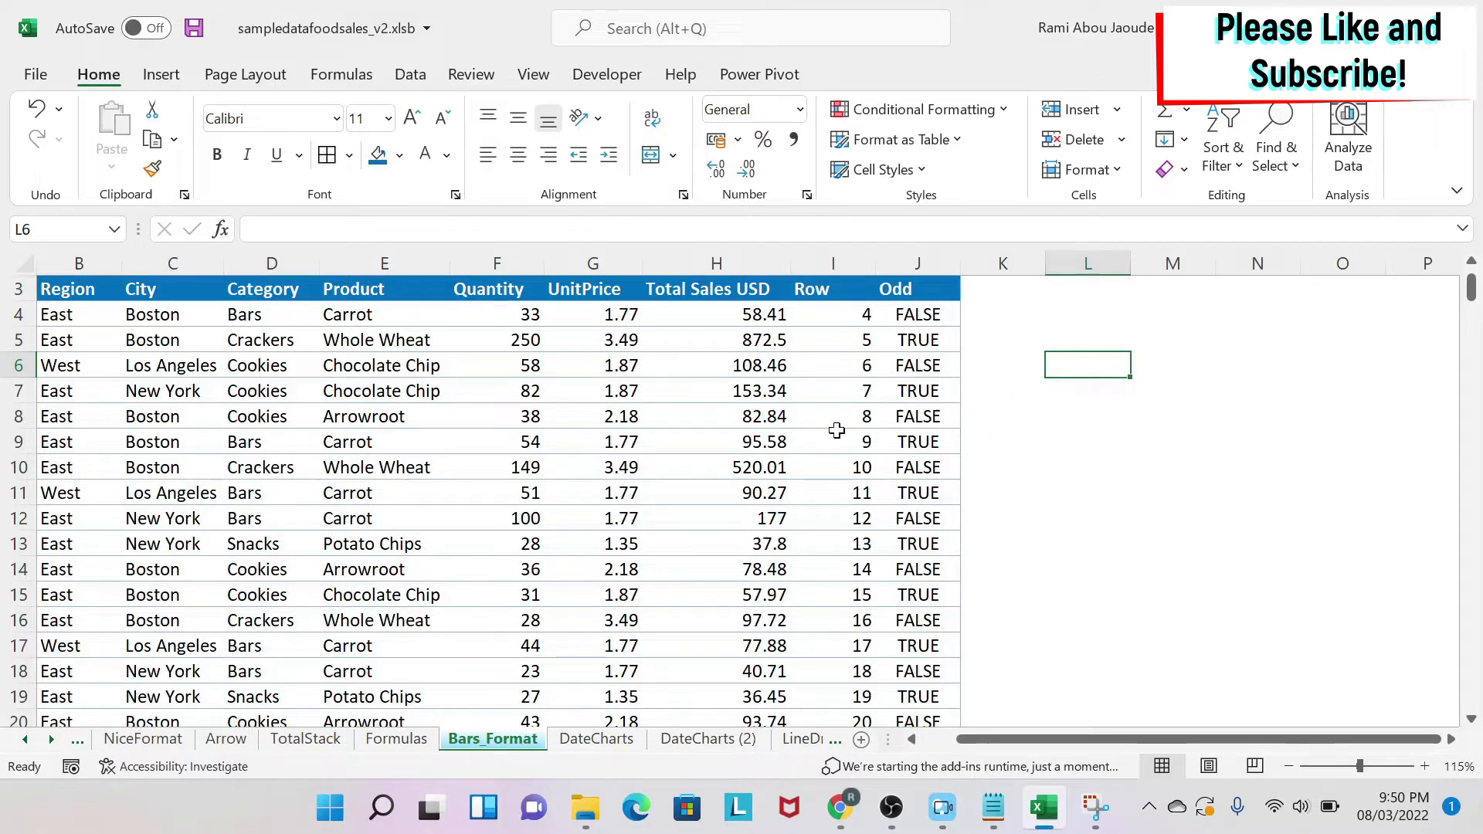
pyautogui.moveTo(368, 440)
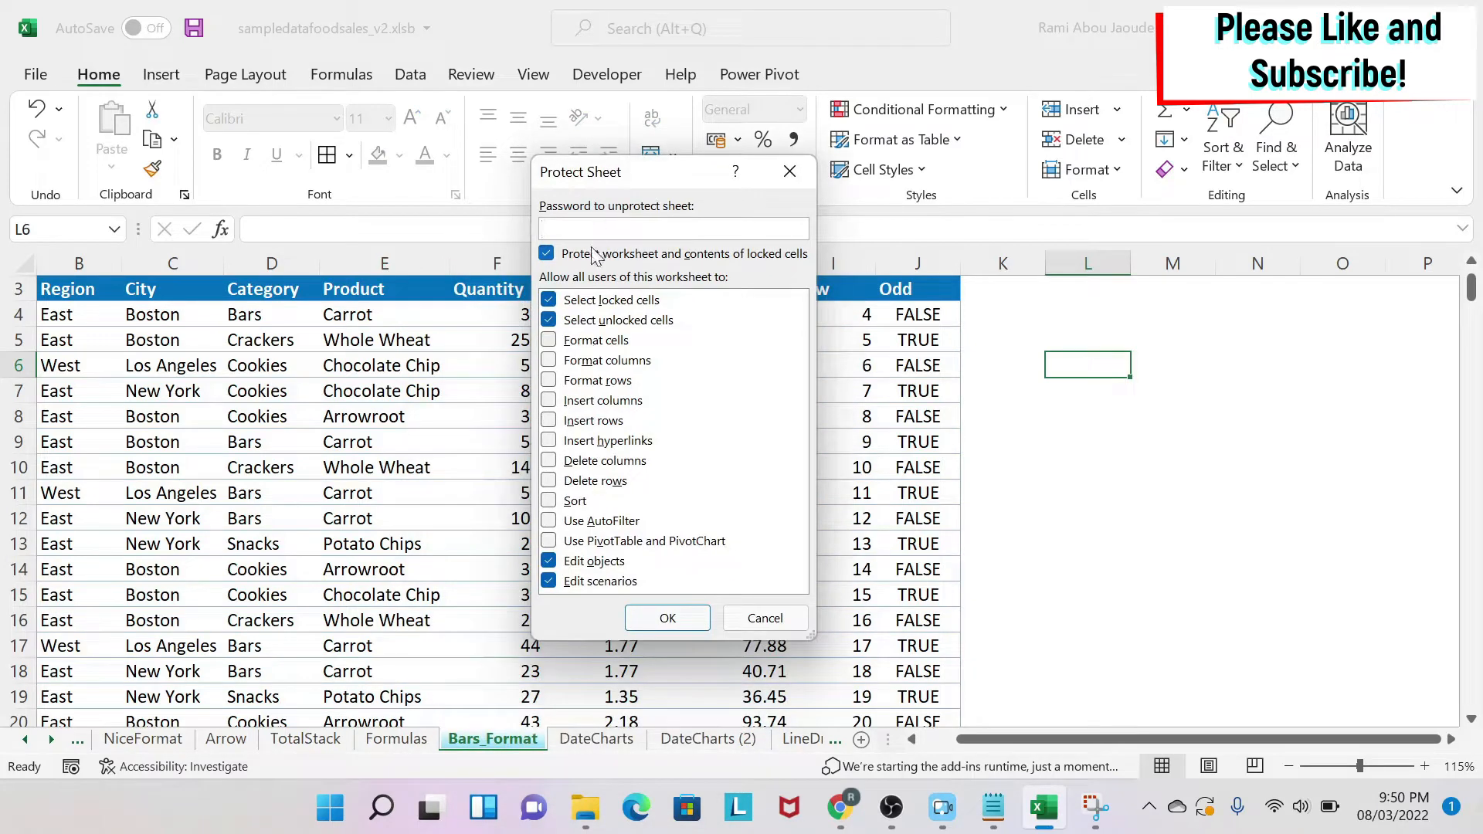
# - Protect Bars_Format with a confirmed password, allowing Insert columns
pyautogui.click(672, 228)
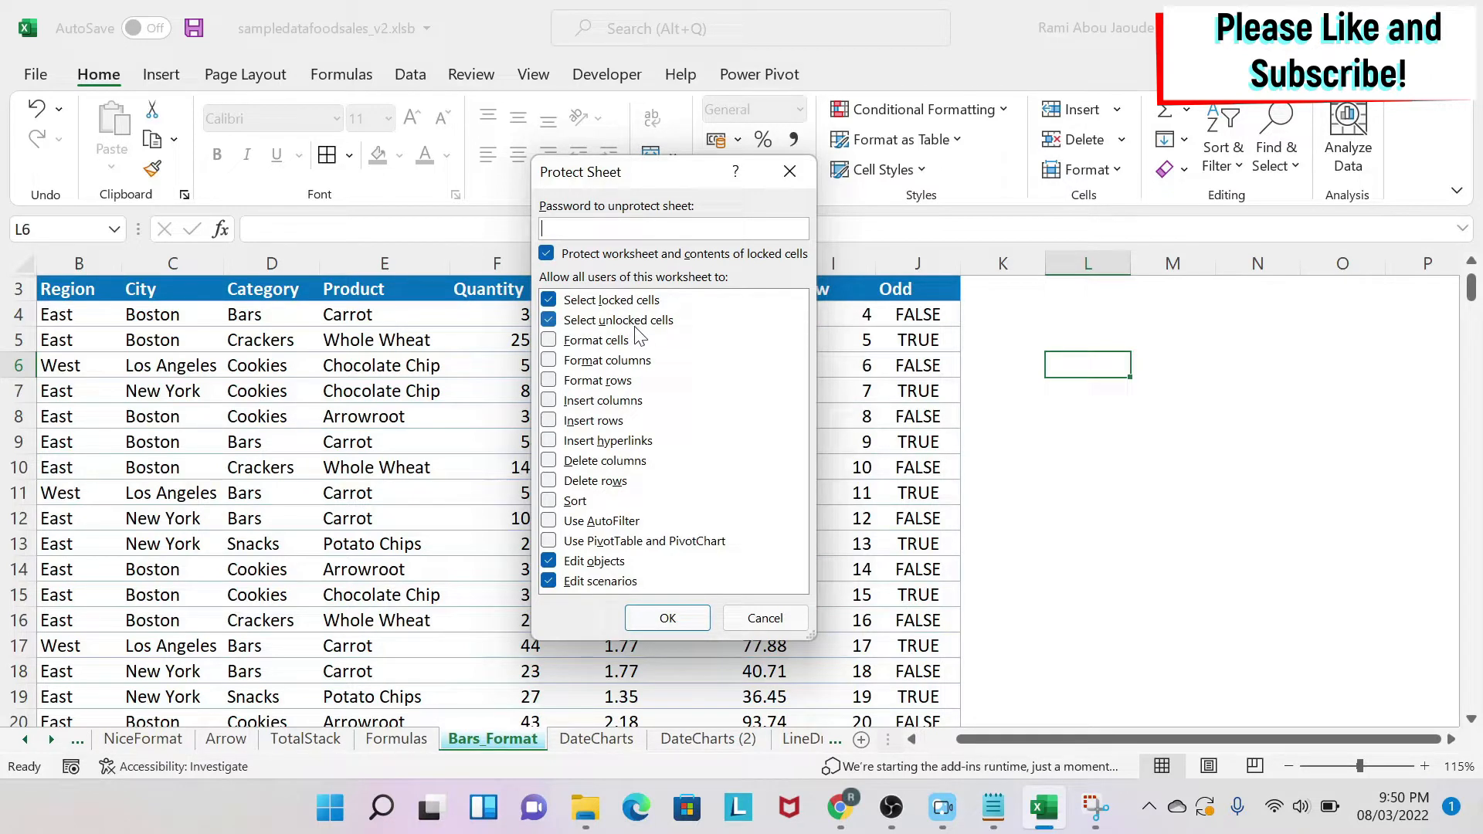
pyautogui.moveTo(632, 407)
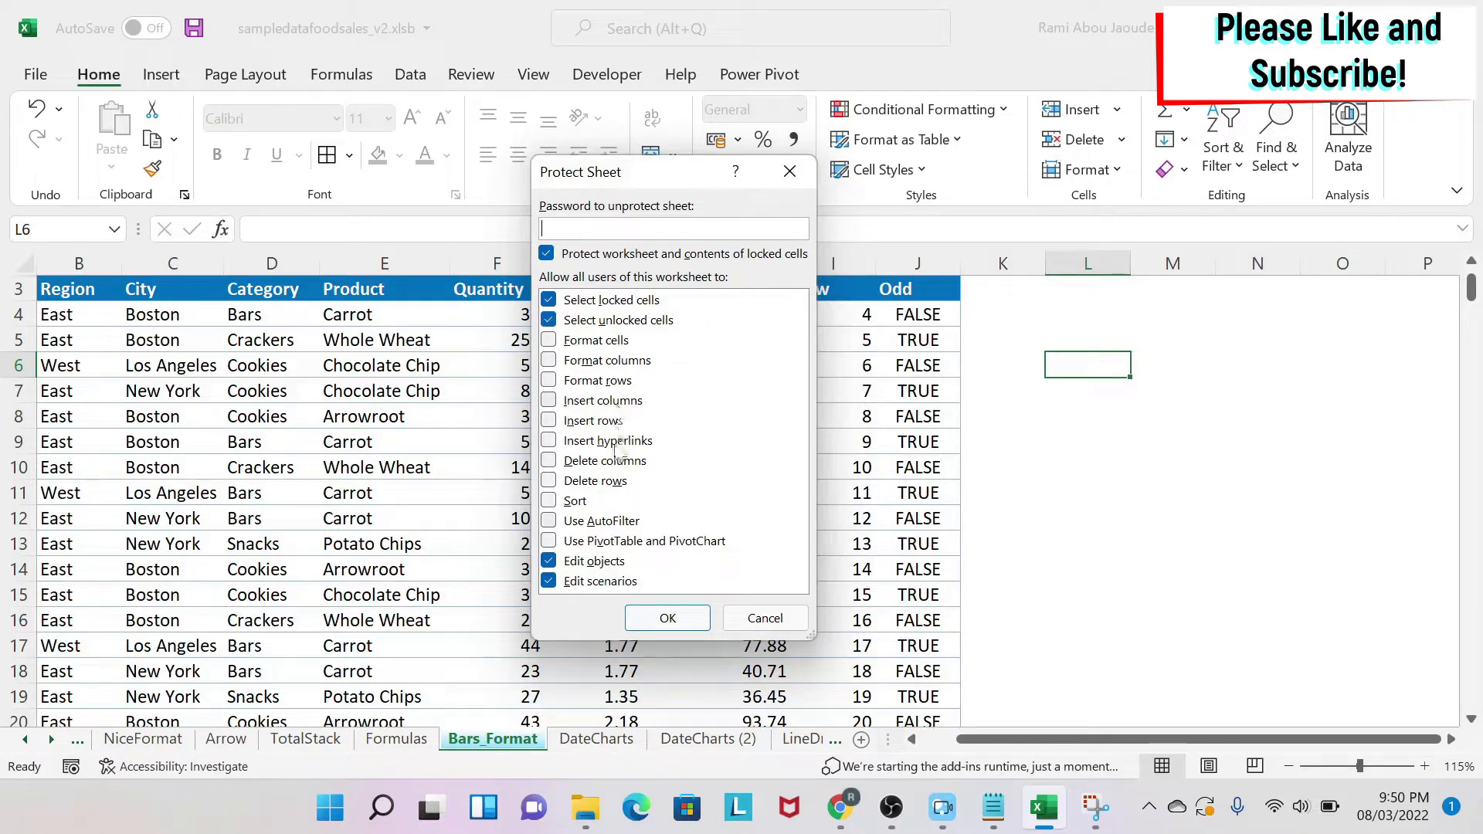
pyautogui.moveTo(643, 424)
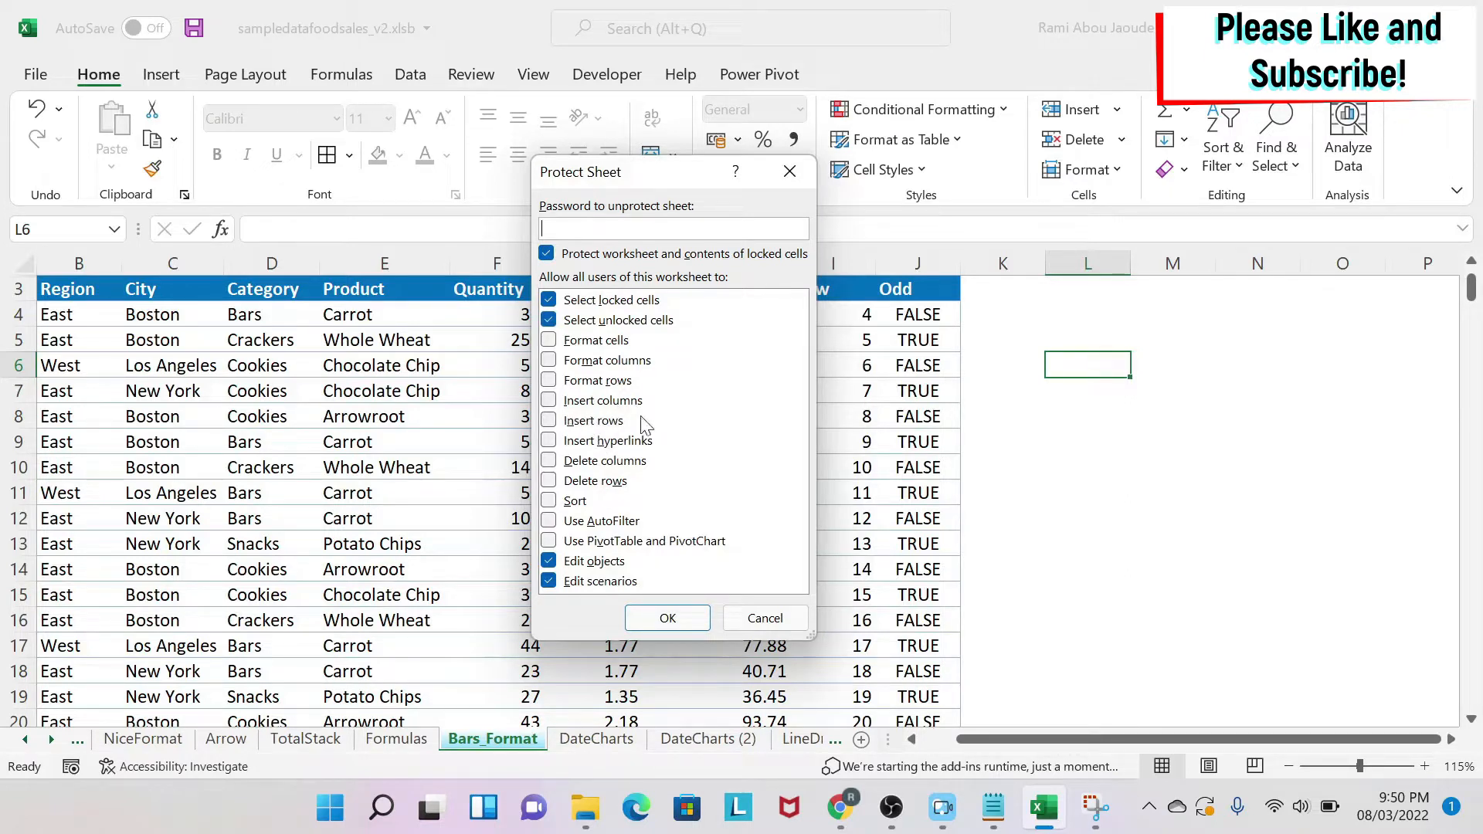
pyautogui.moveTo(564, 437)
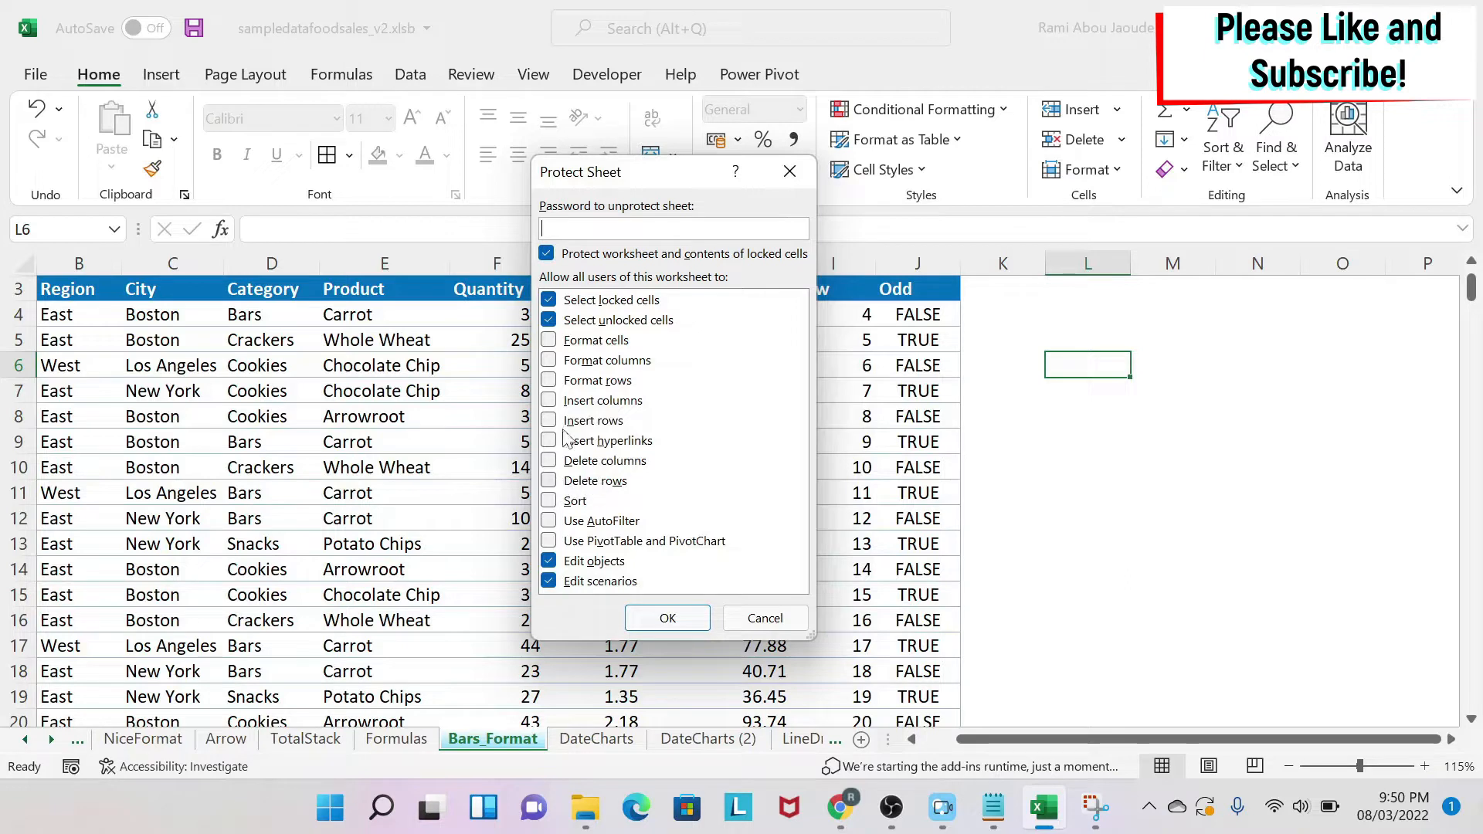
pyautogui.moveTo(587, 533)
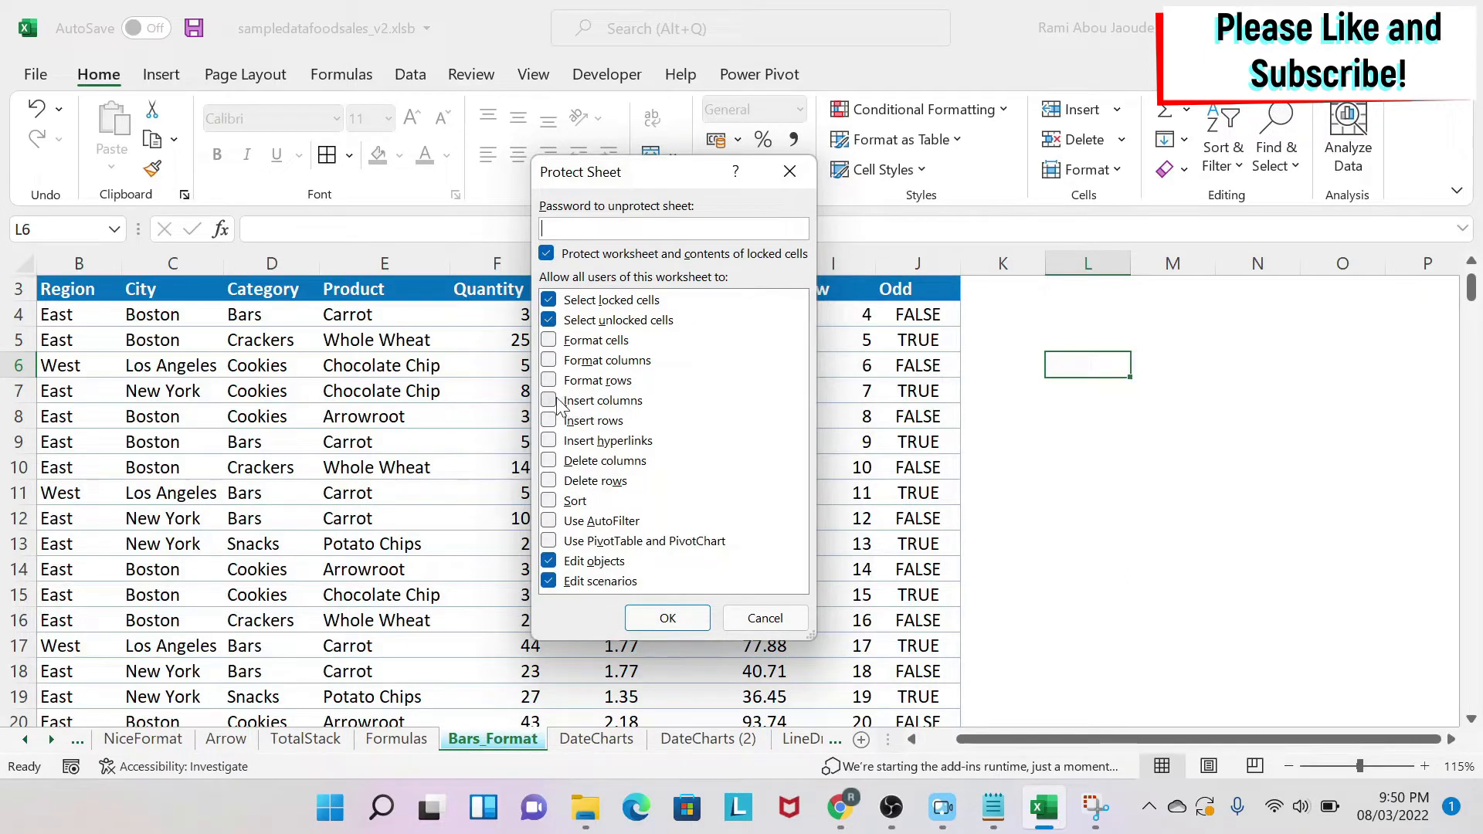
pyautogui.click(549, 400)
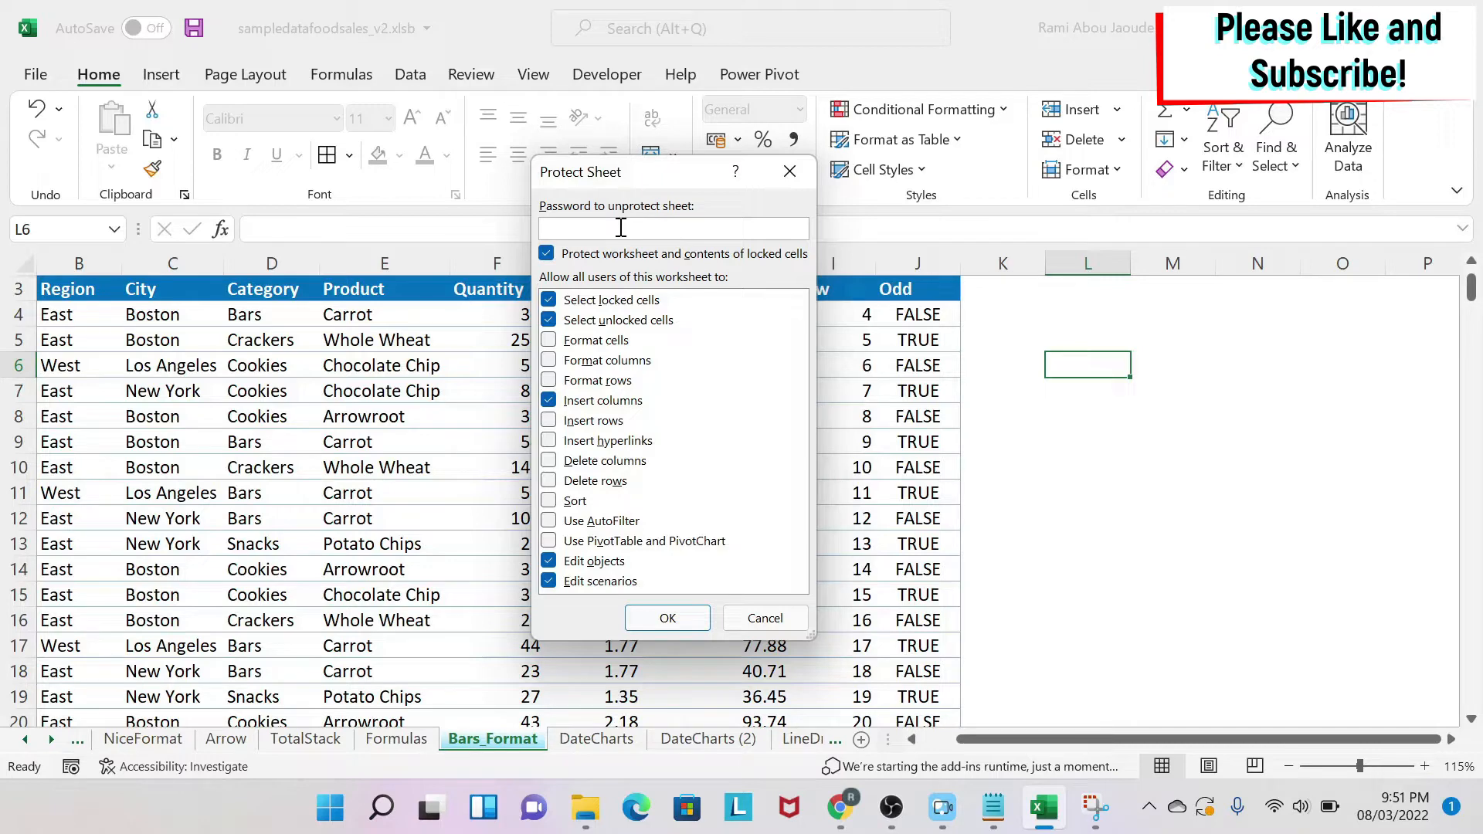
pyautogui.write('•')
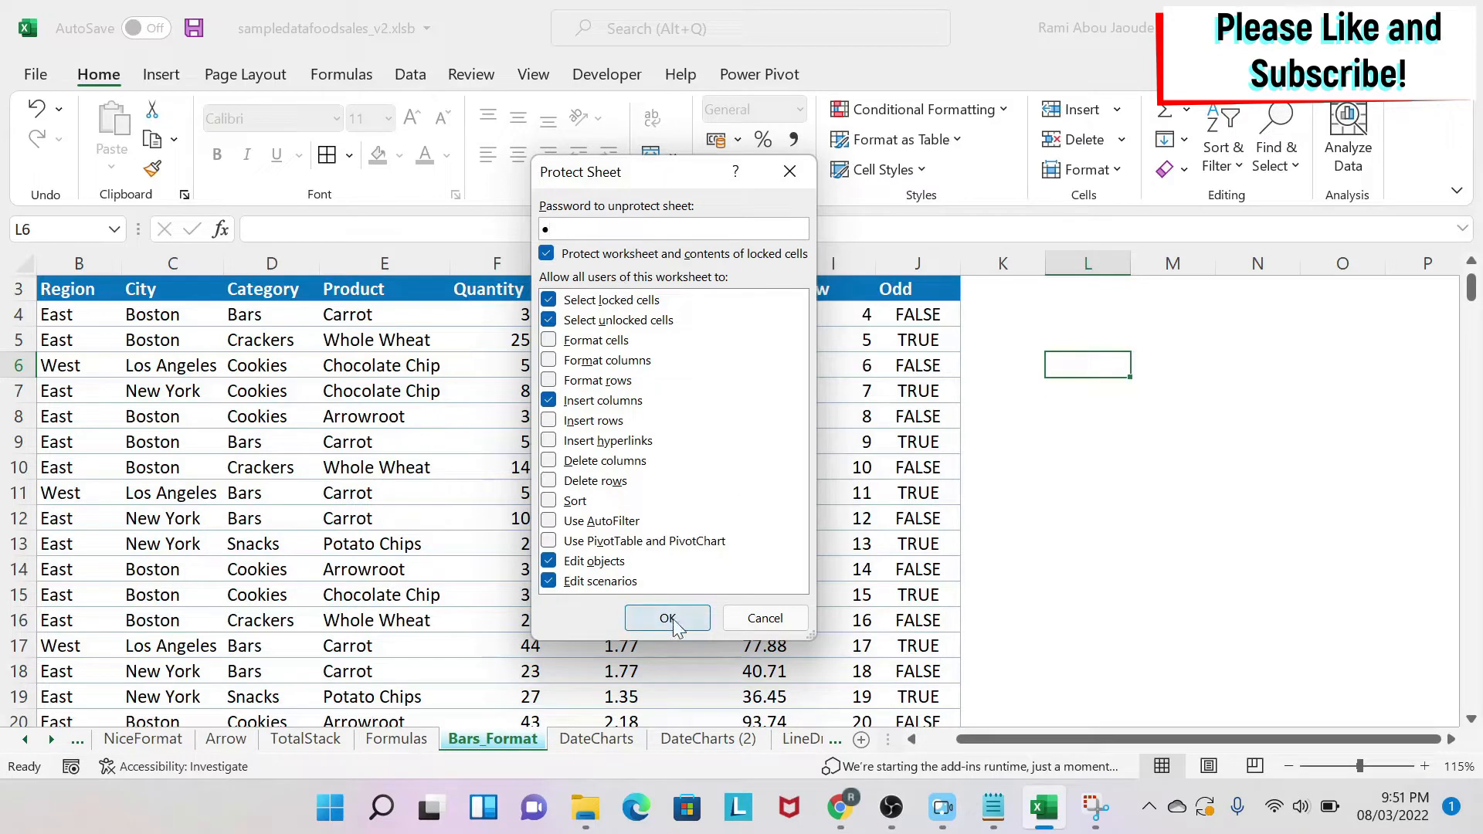
pyautogui.click(665, 618)
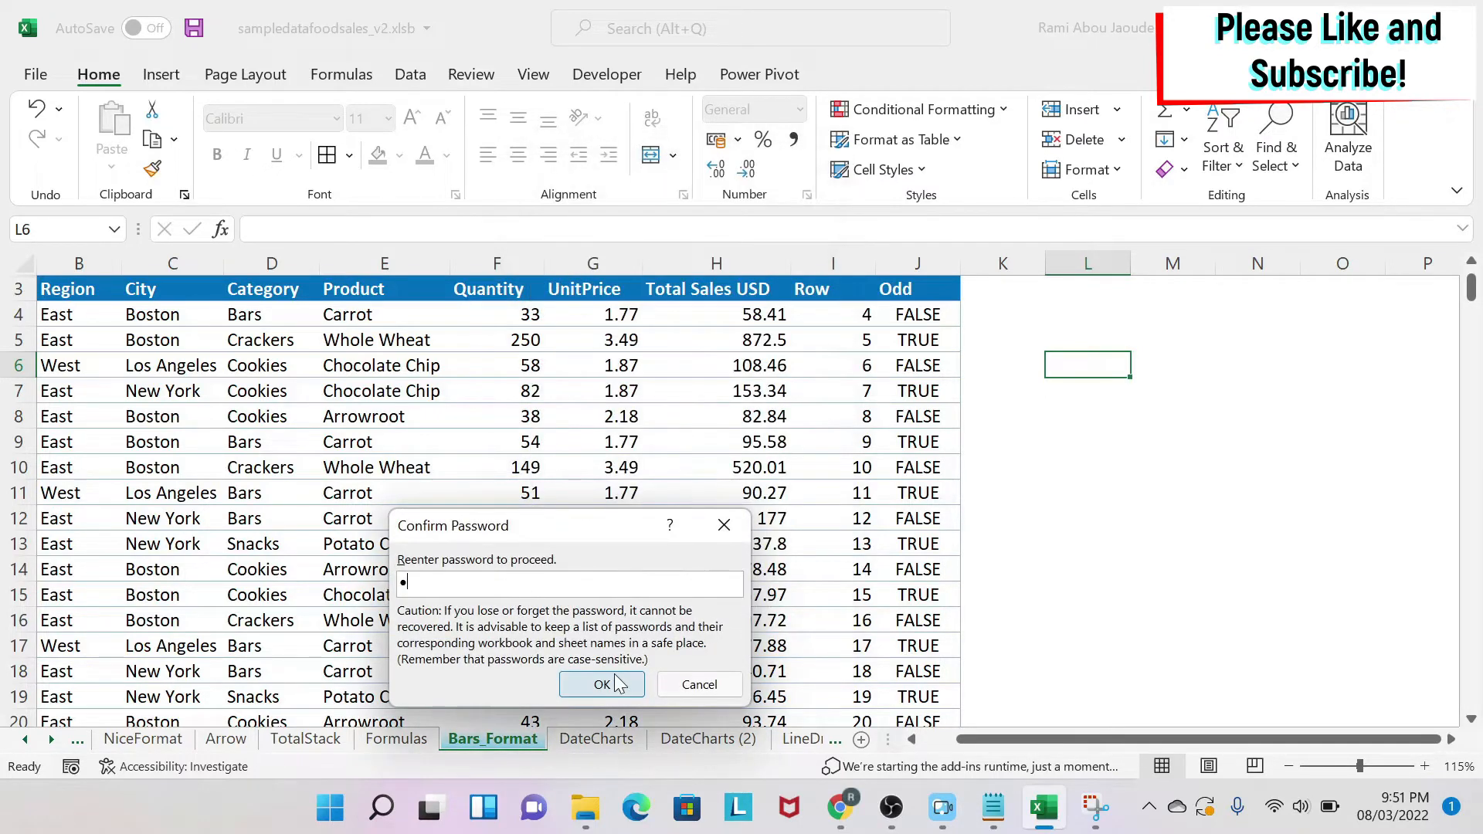
pyautogui.click(601, 684)
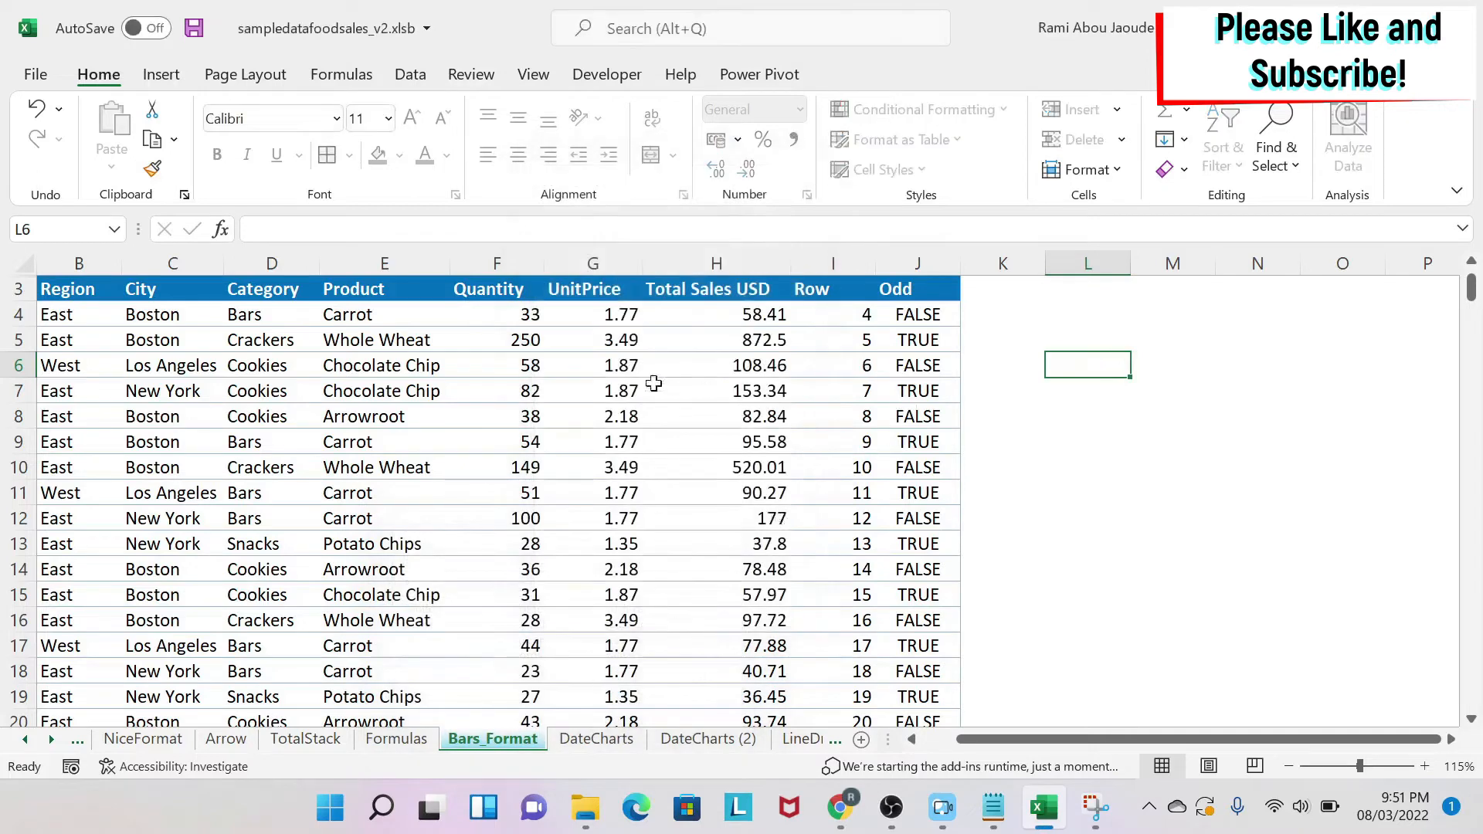
pyautogui.click(594, 365)
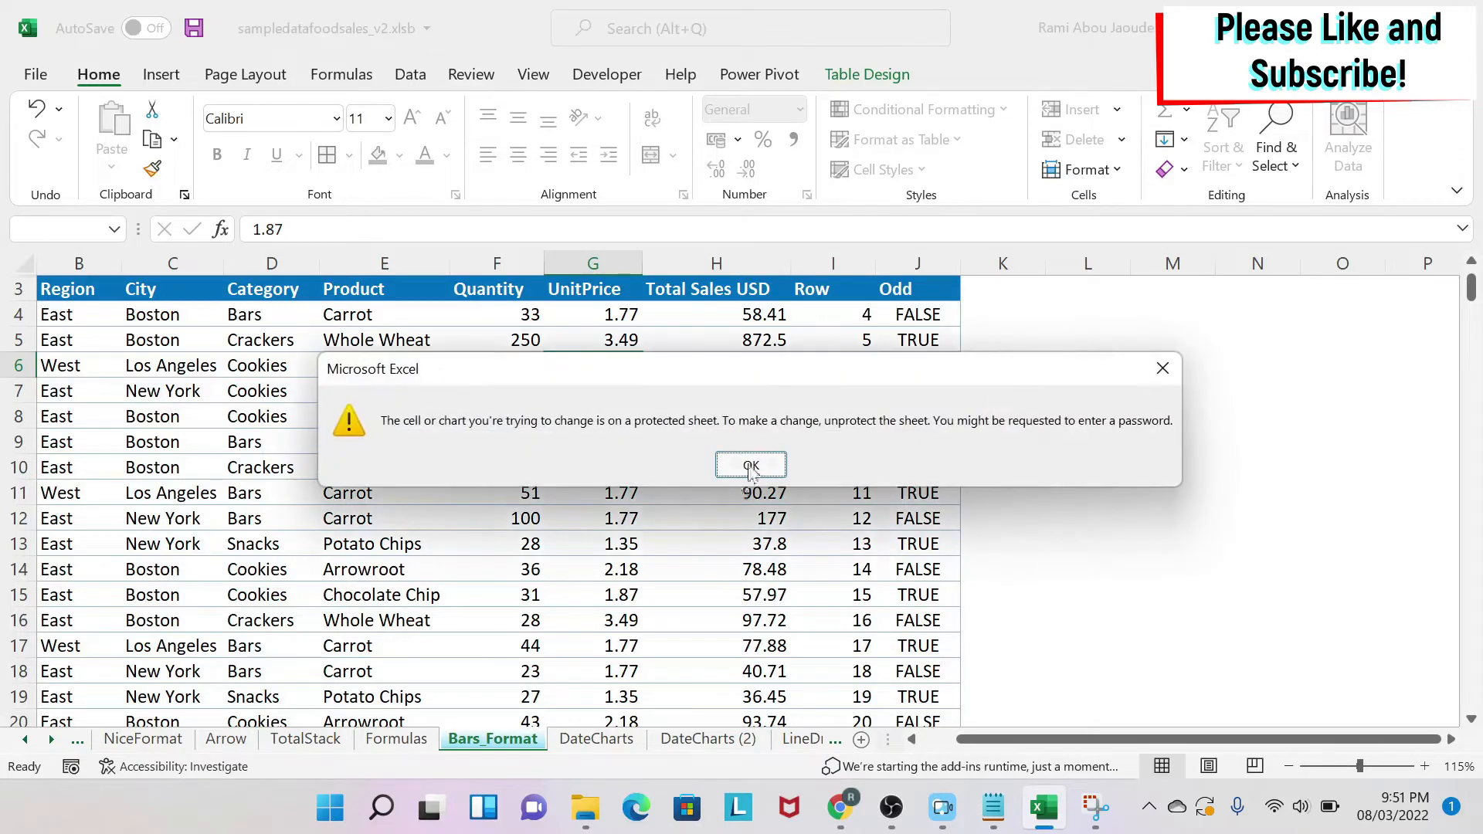
pyautogui.click(751, 465)
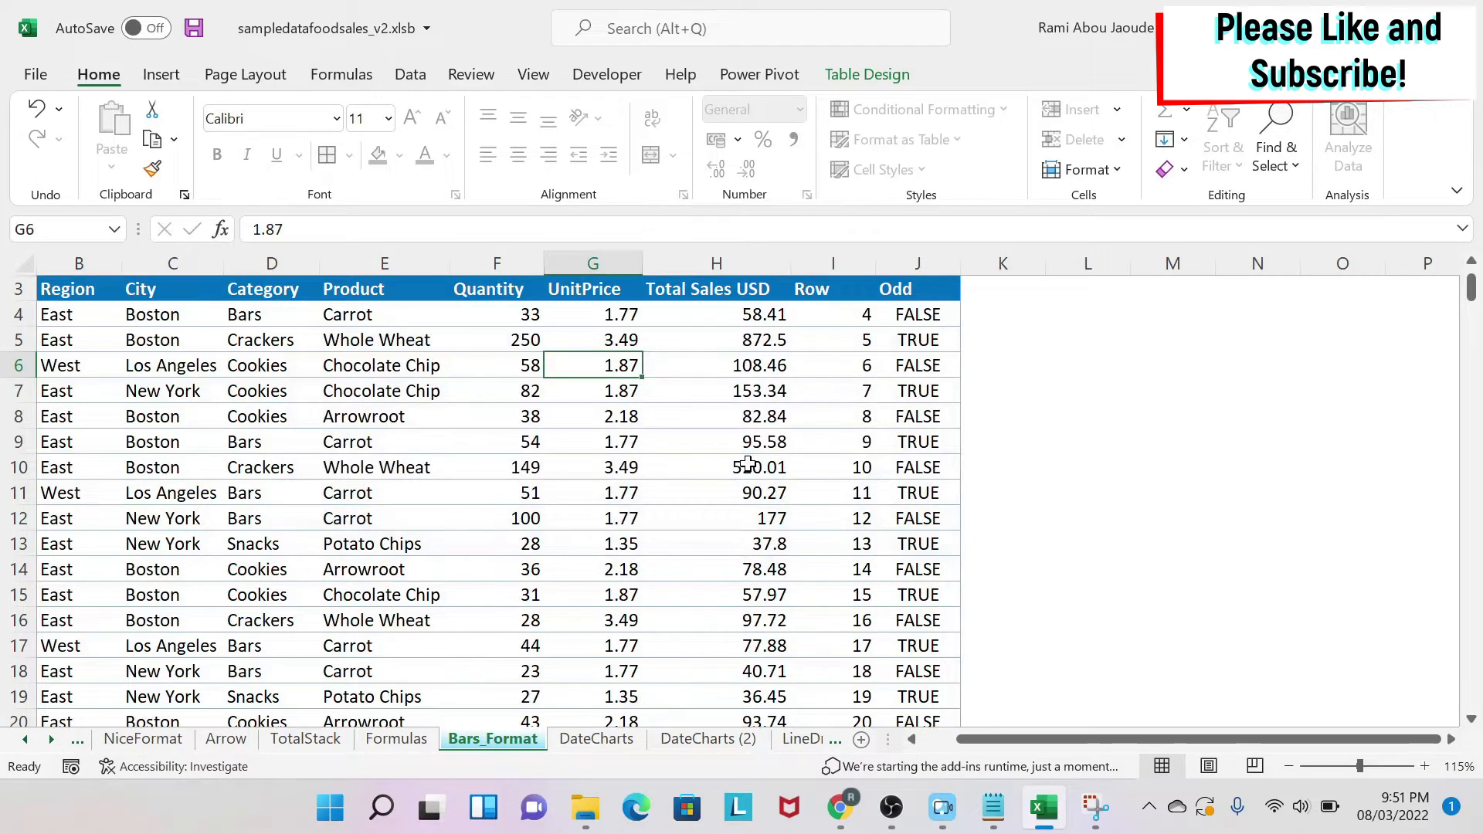
pyautogui.rightClick(593, 365)
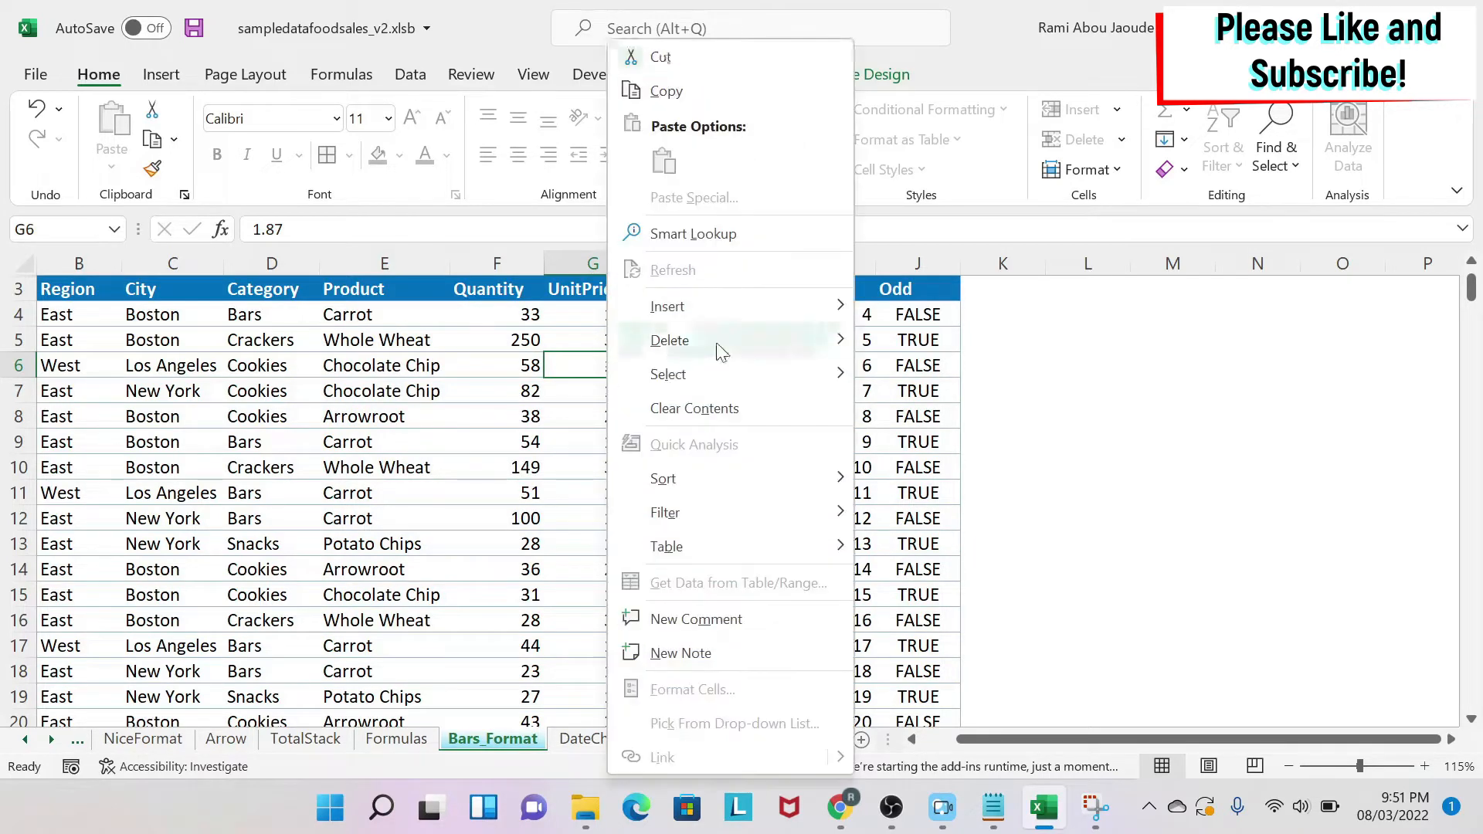
pyautogui.moveTo(667, 306)
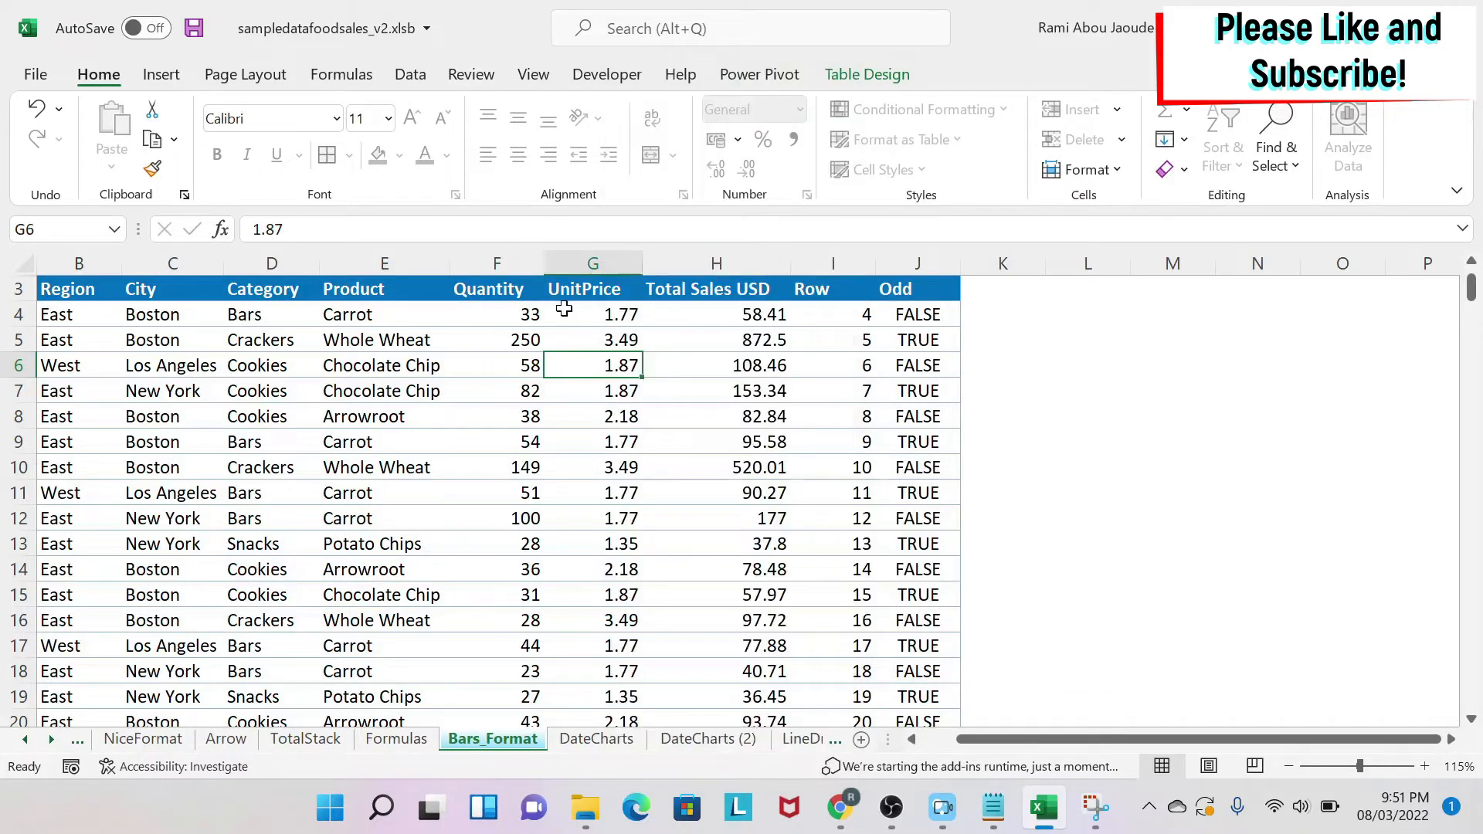
# - Insert a blank column before UnitPrice via the column G header menu
pyautogui.rightClick(594, 263)
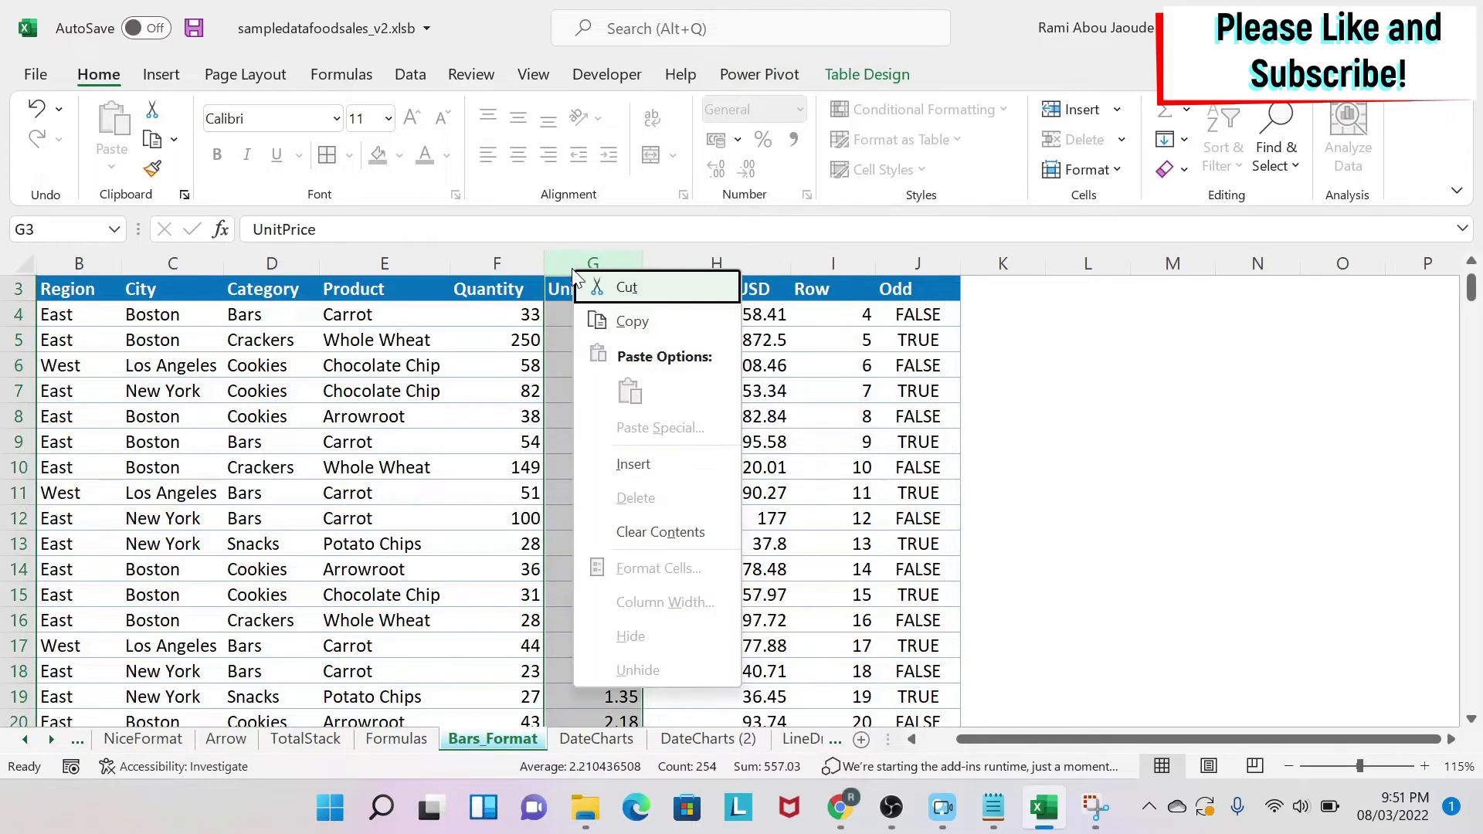
pyautogui.click(634, 465)
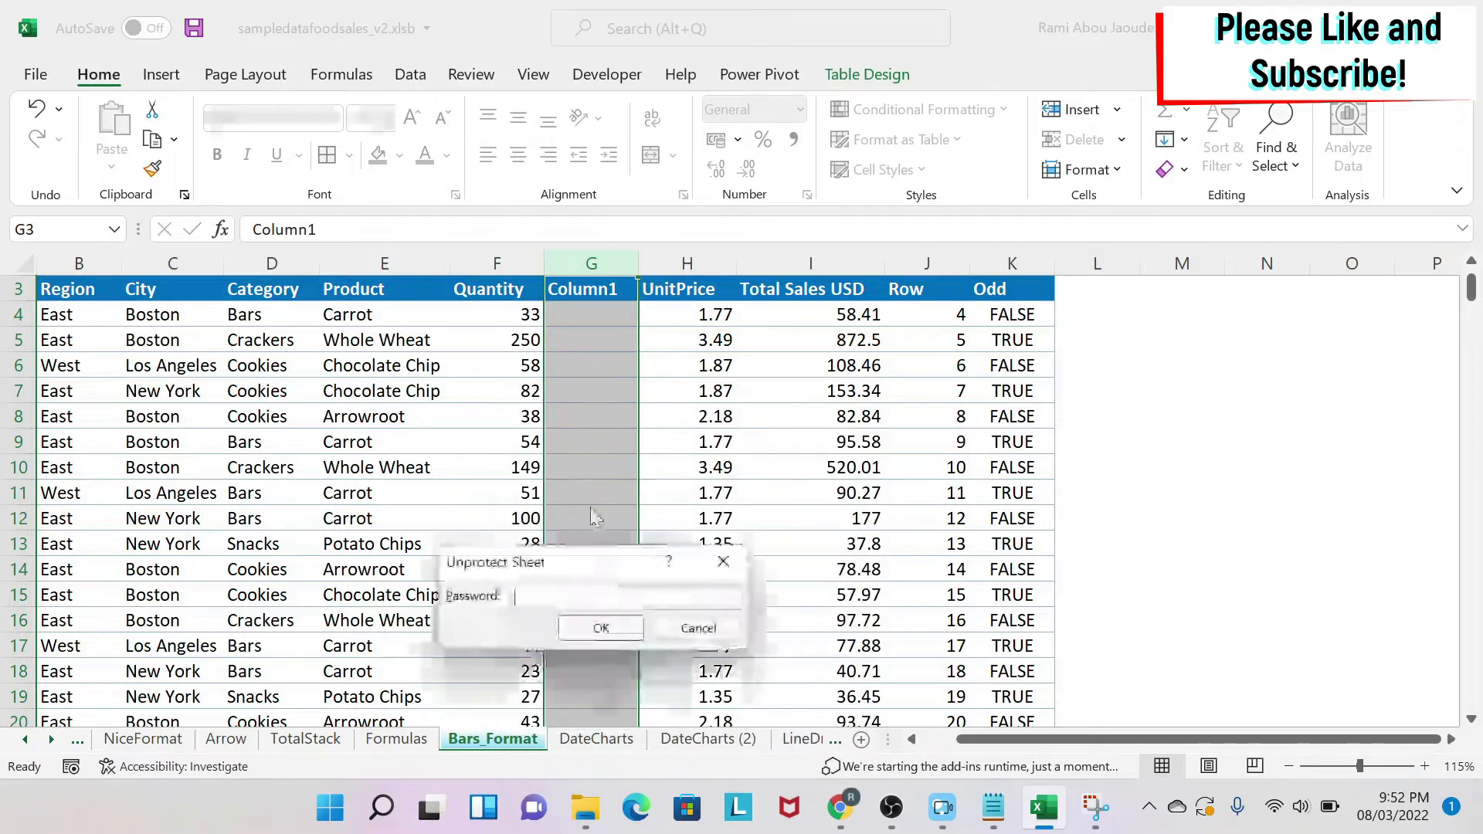
# - Confirm the password to unprotect the Bars_Format sheet
pyautogui.click(600, 627)
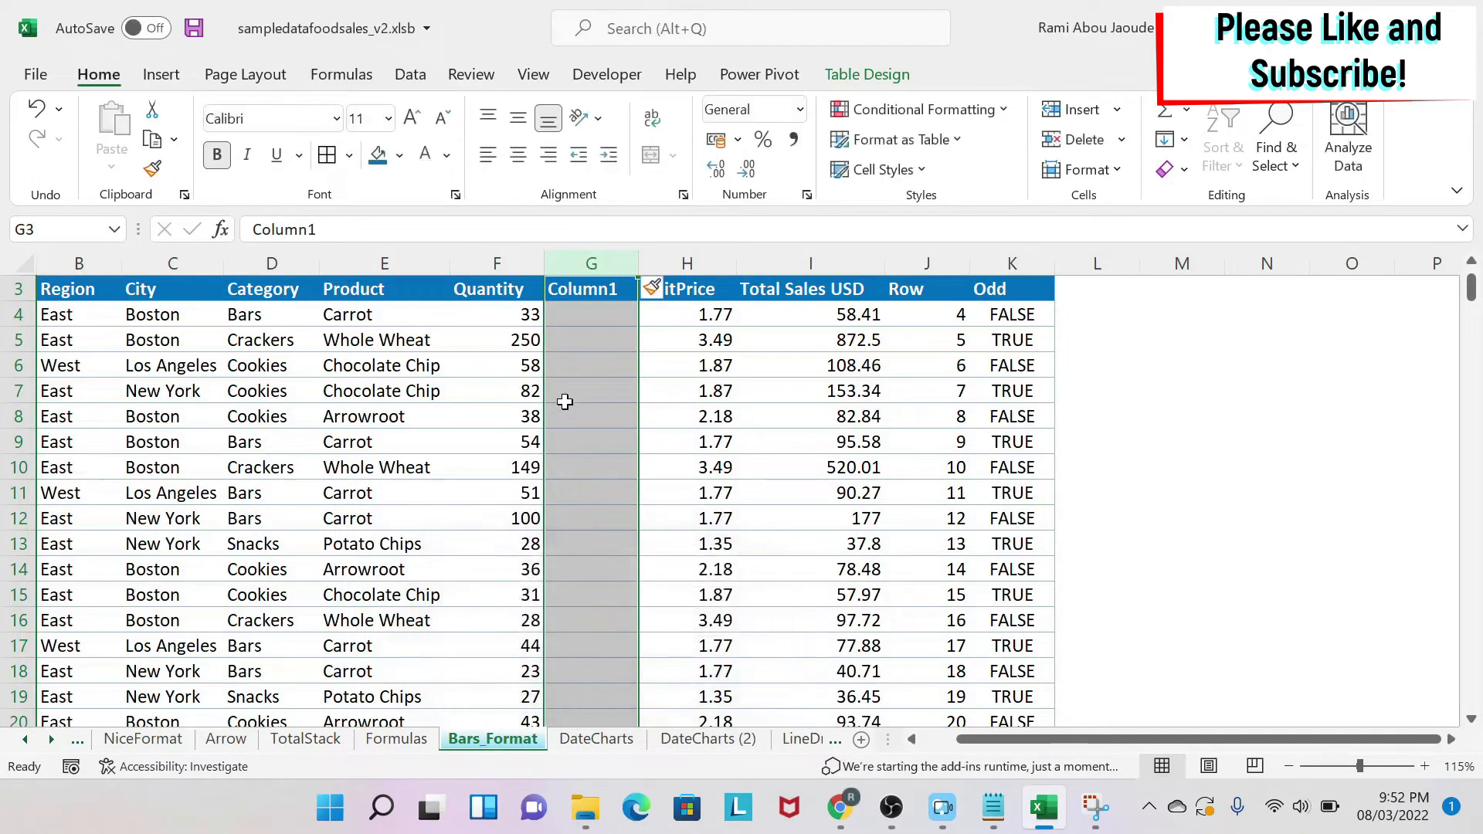
pyautogui.moveTo(591, 301)
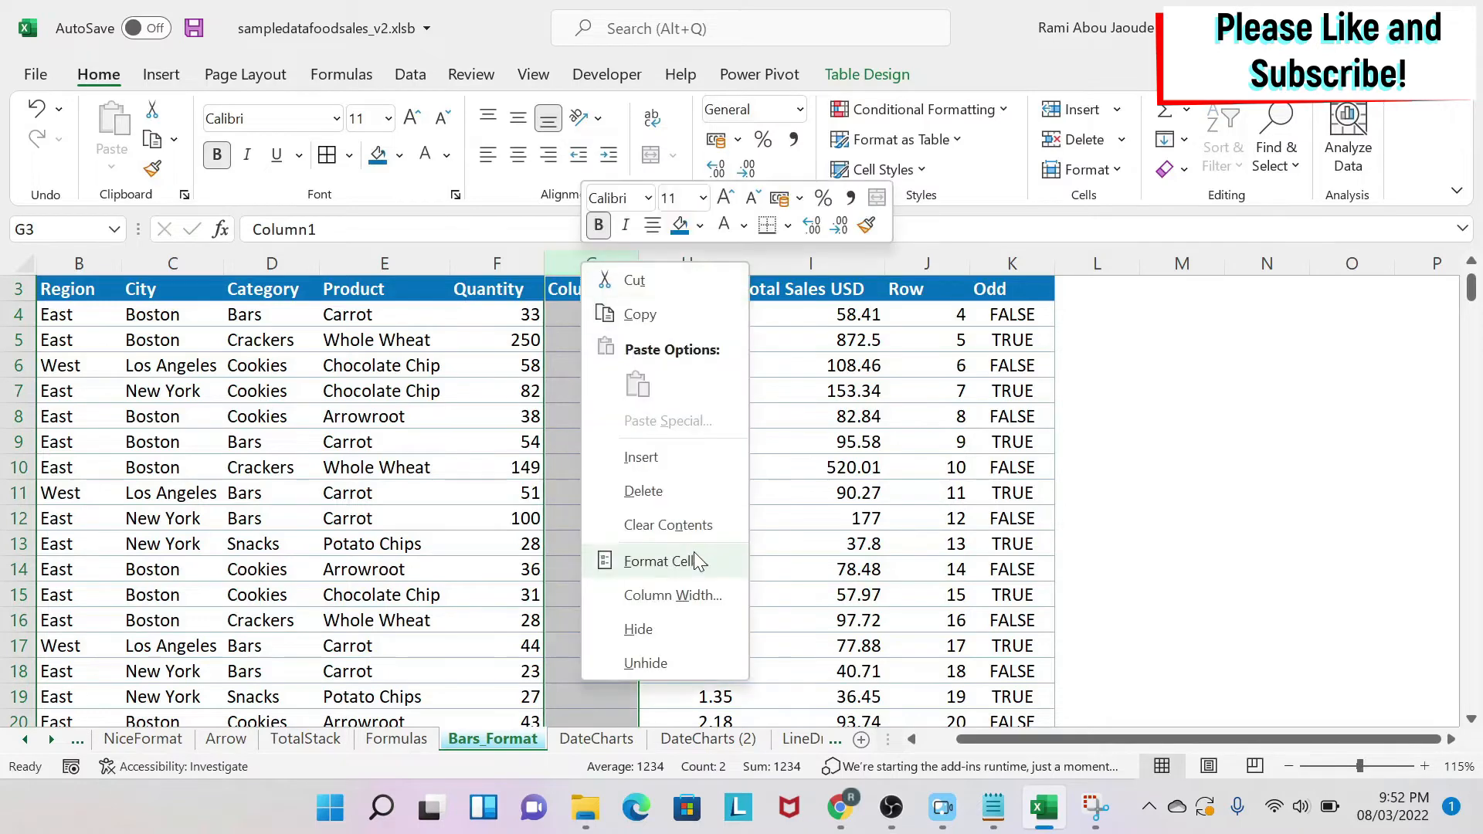
# - Delete the inserted blank column so UnitPrice returns to column G
pyautogui.click(646, 663)
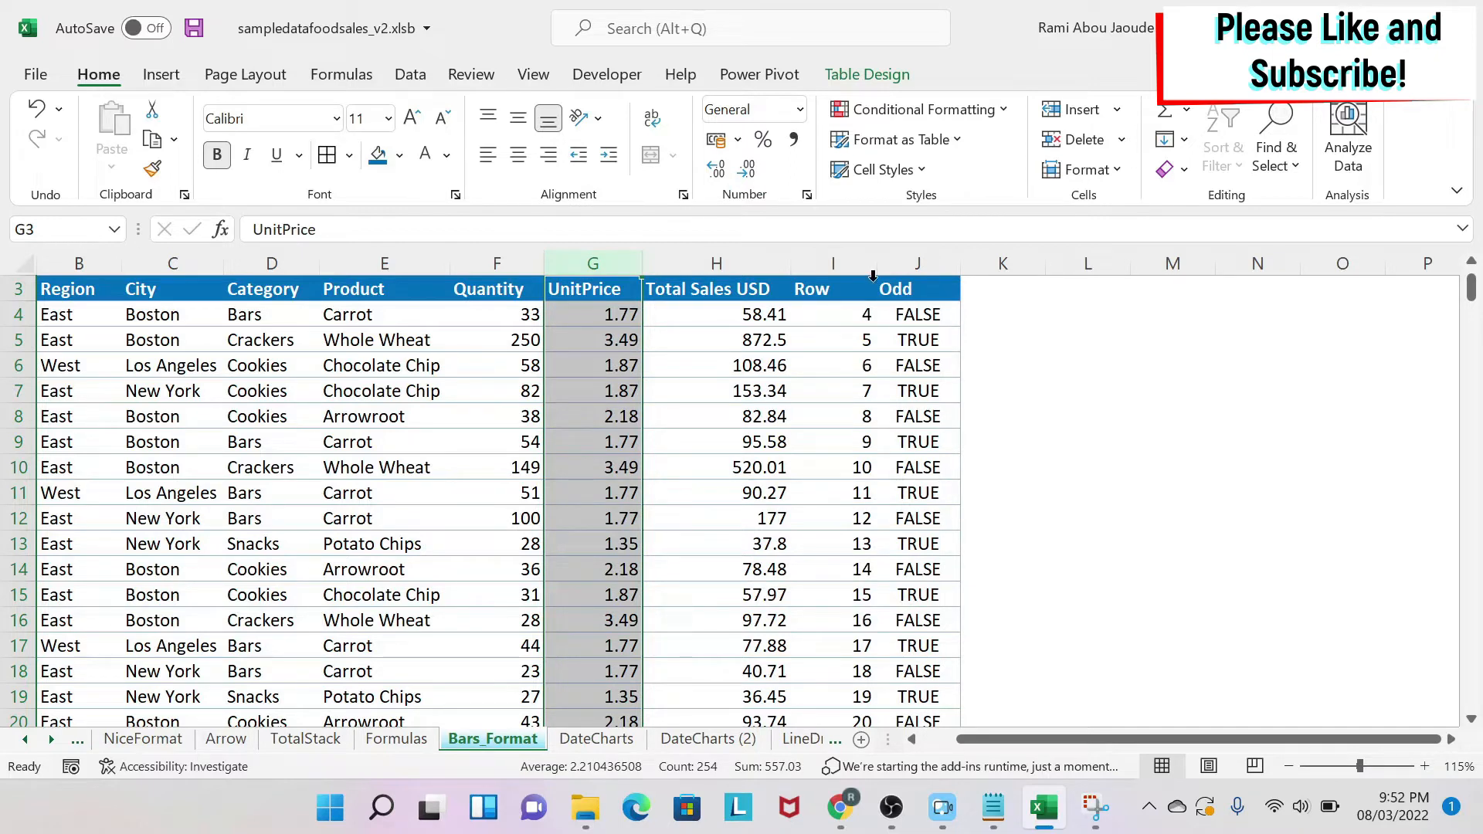
pyautogui.moveTo(916, 263)
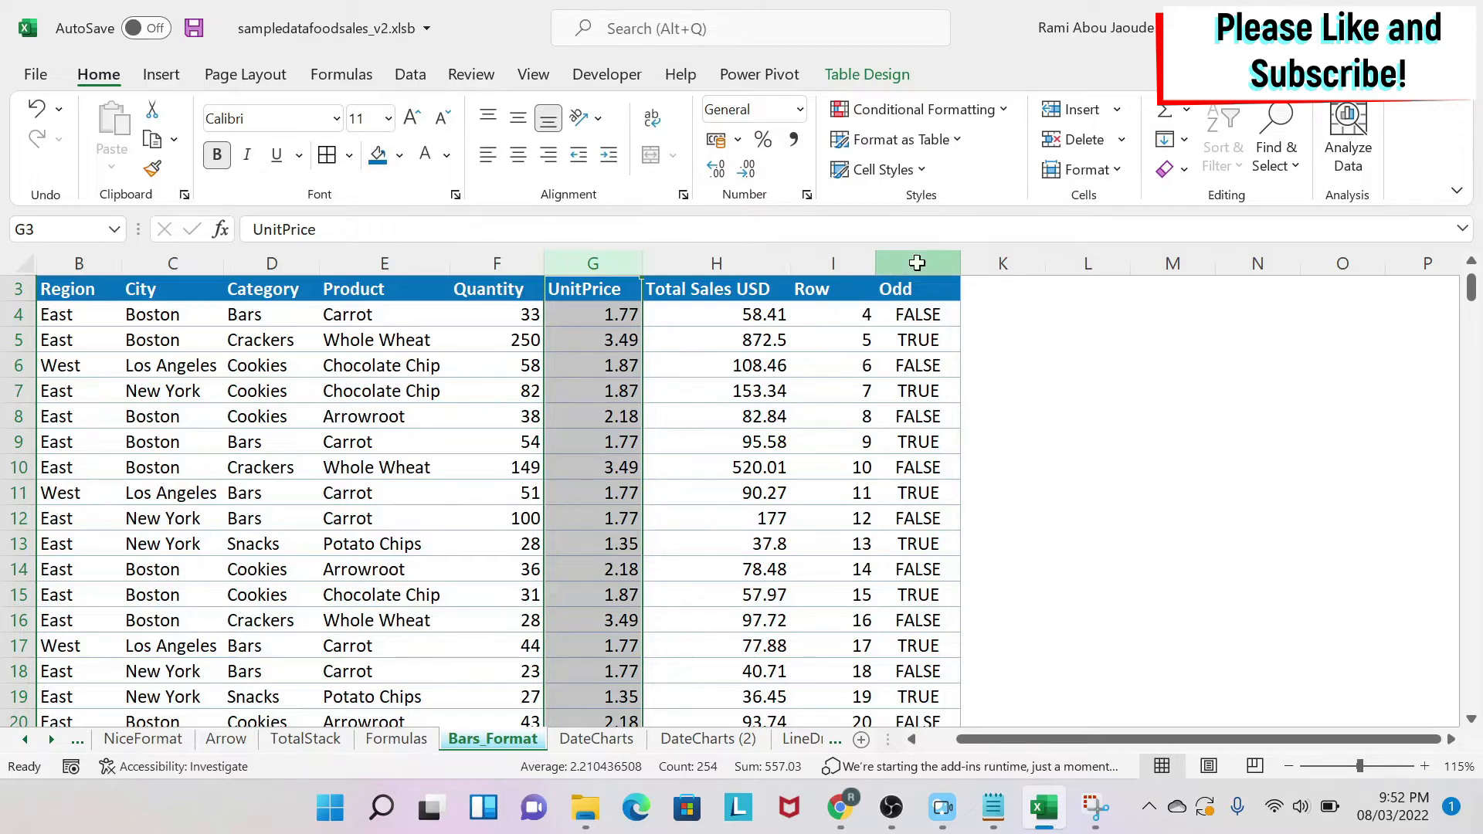
pyautogui.click(917, 263)
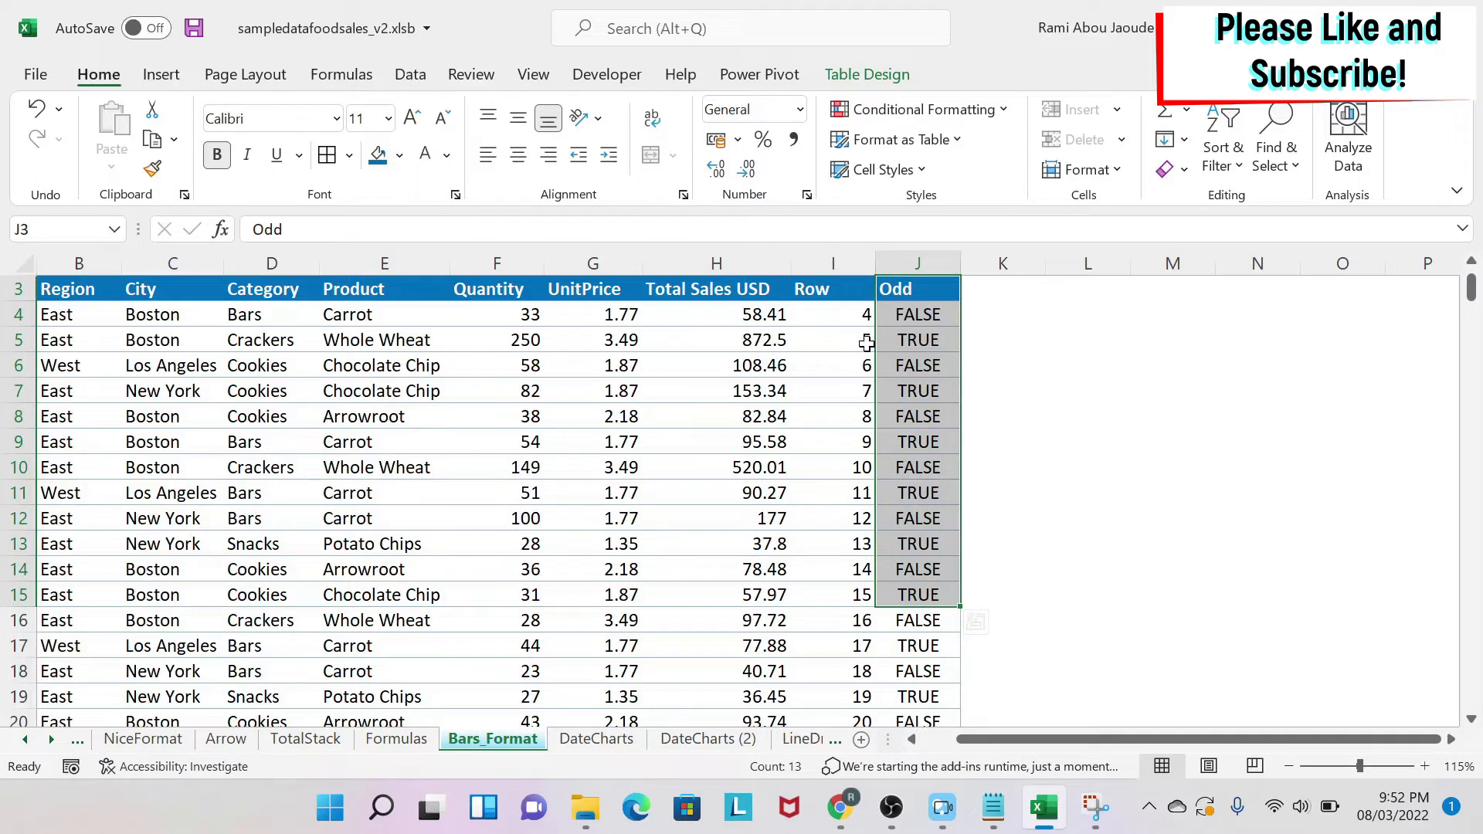
pyautogui.moveTo(845, 312)
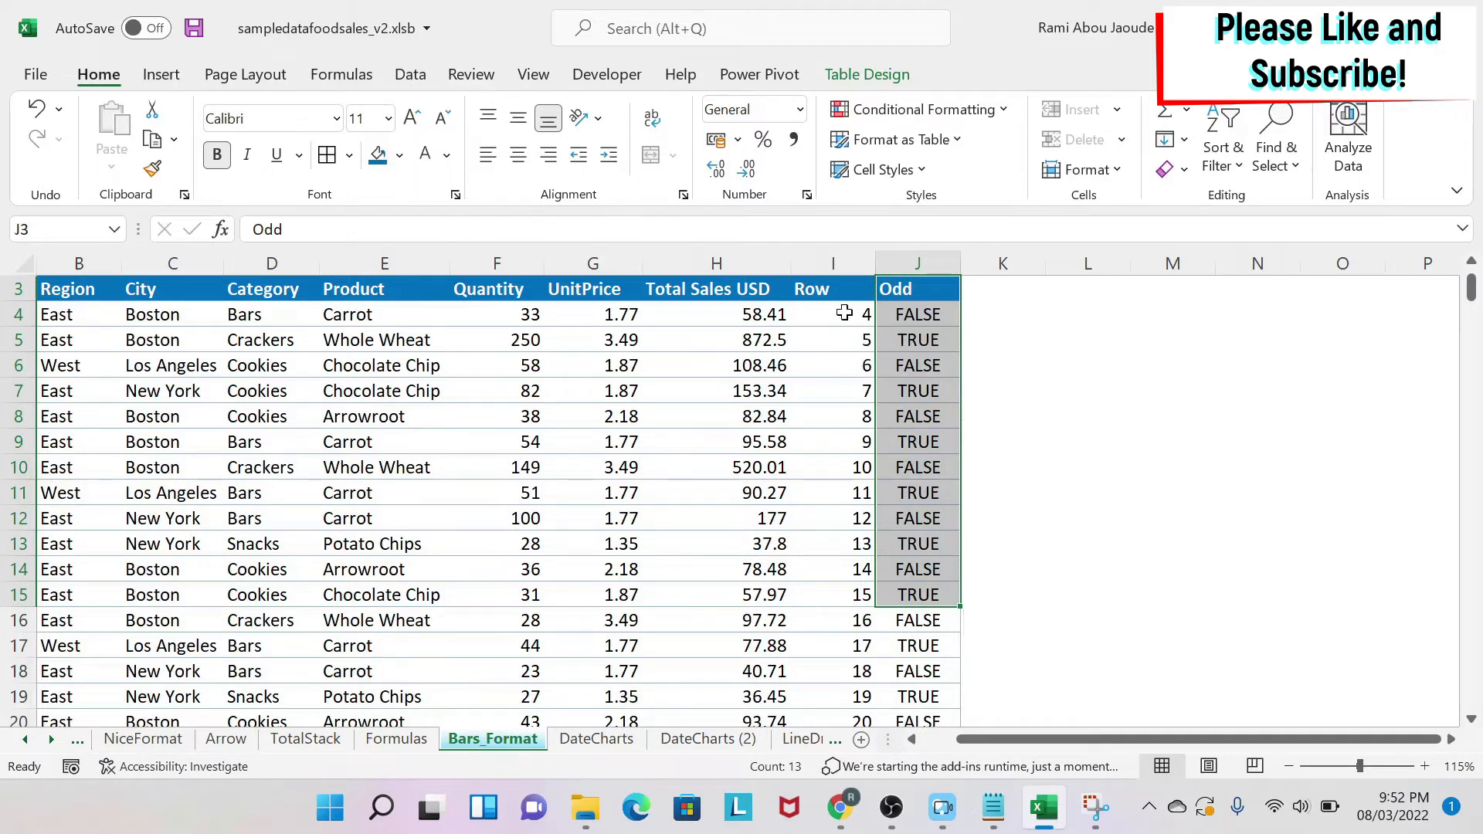
pyautogui.click(833, 314)
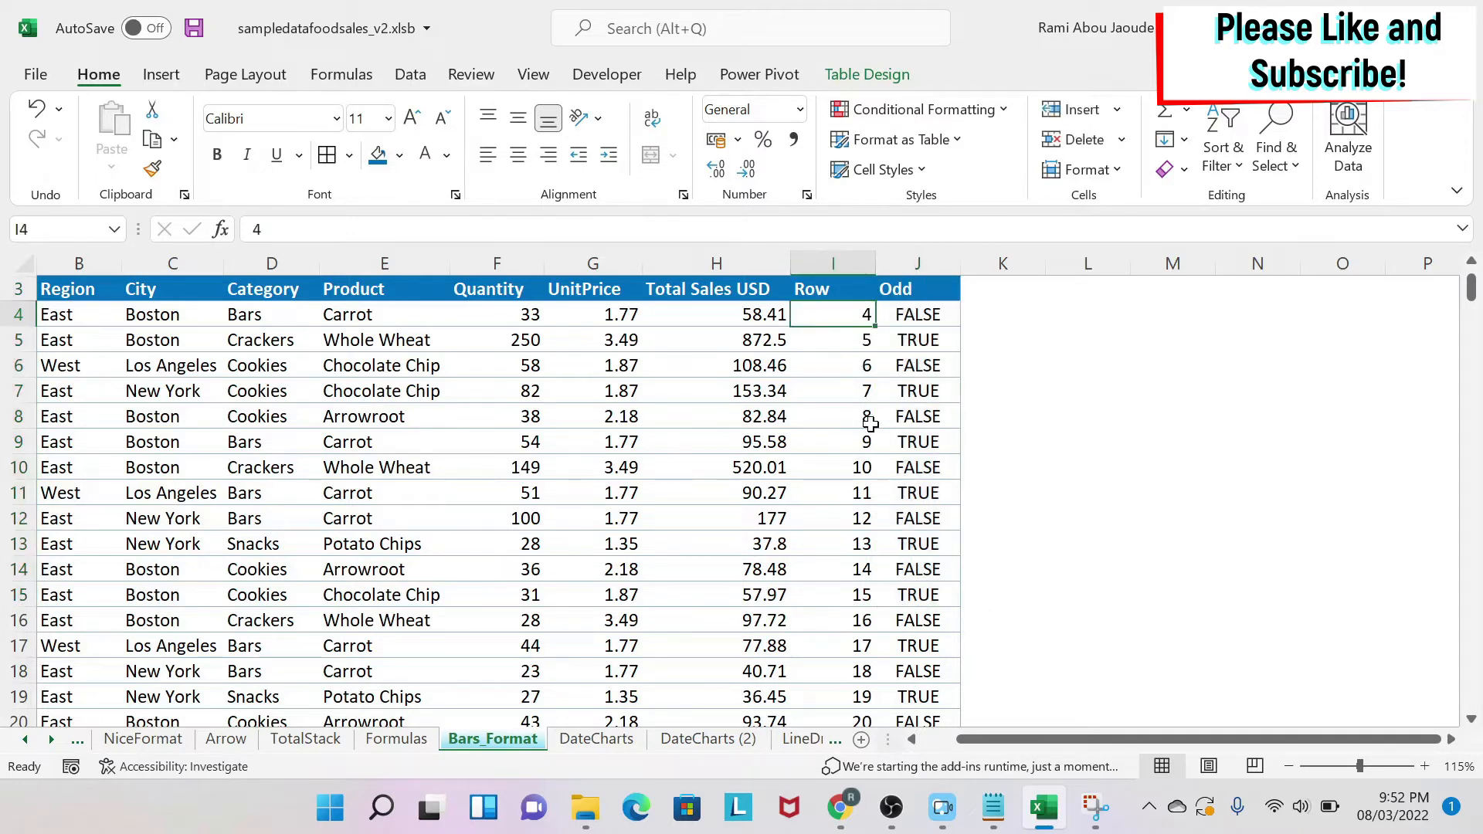
pyautogui.click(831, 390)
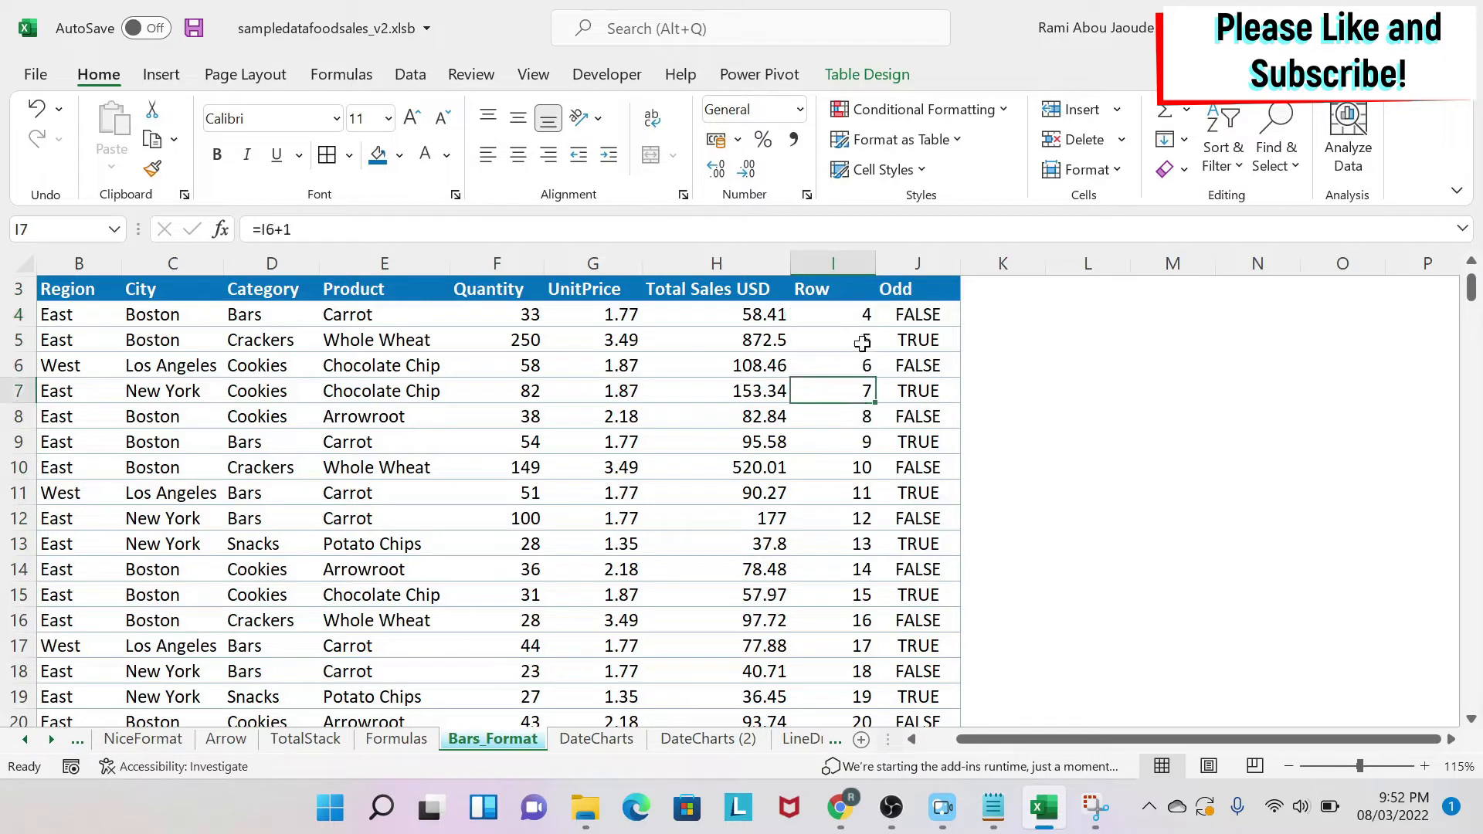
pyautogui.click(833, 466)
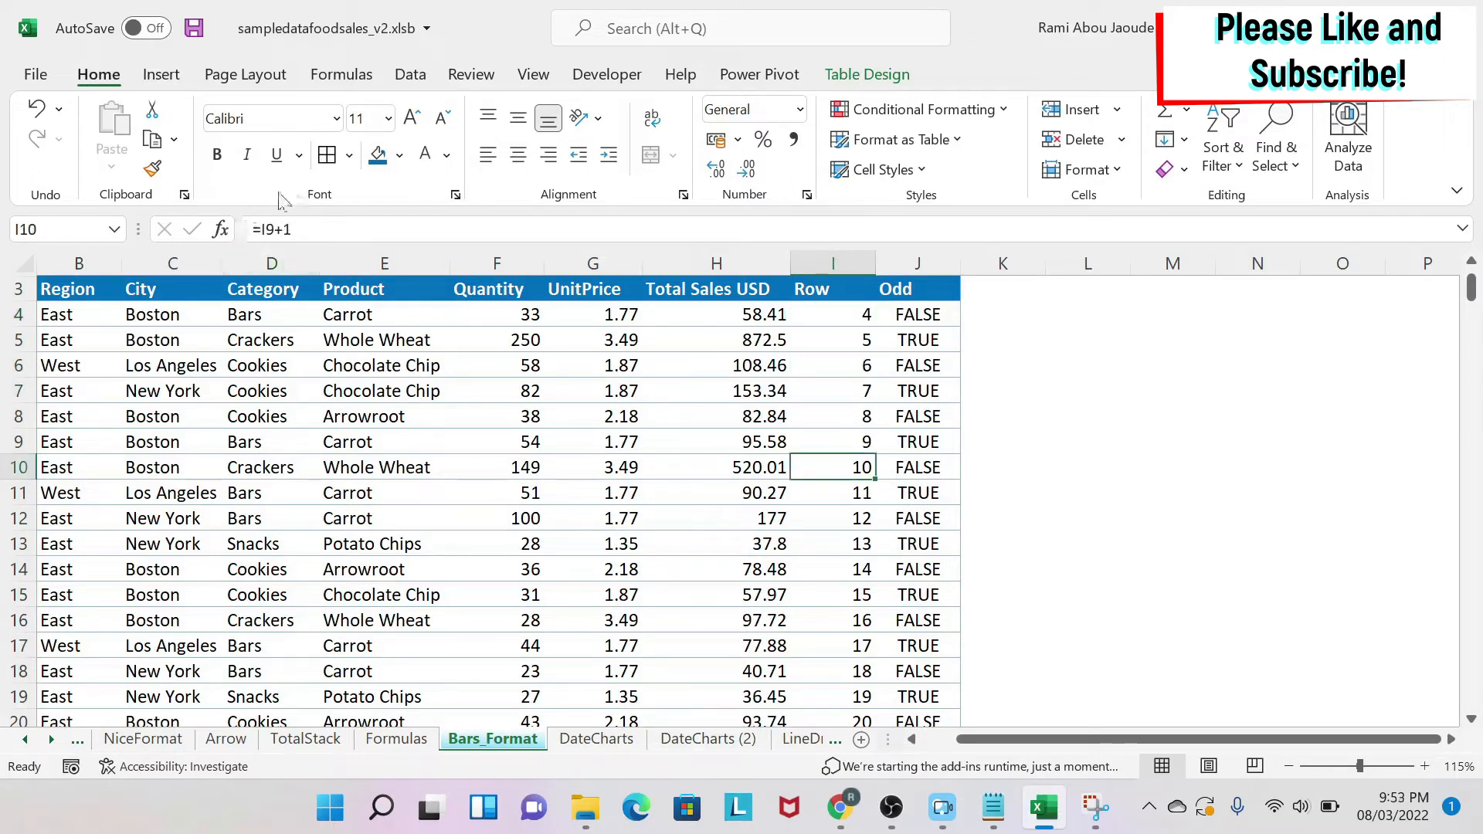
pyautogui.moveTo(306, 228)
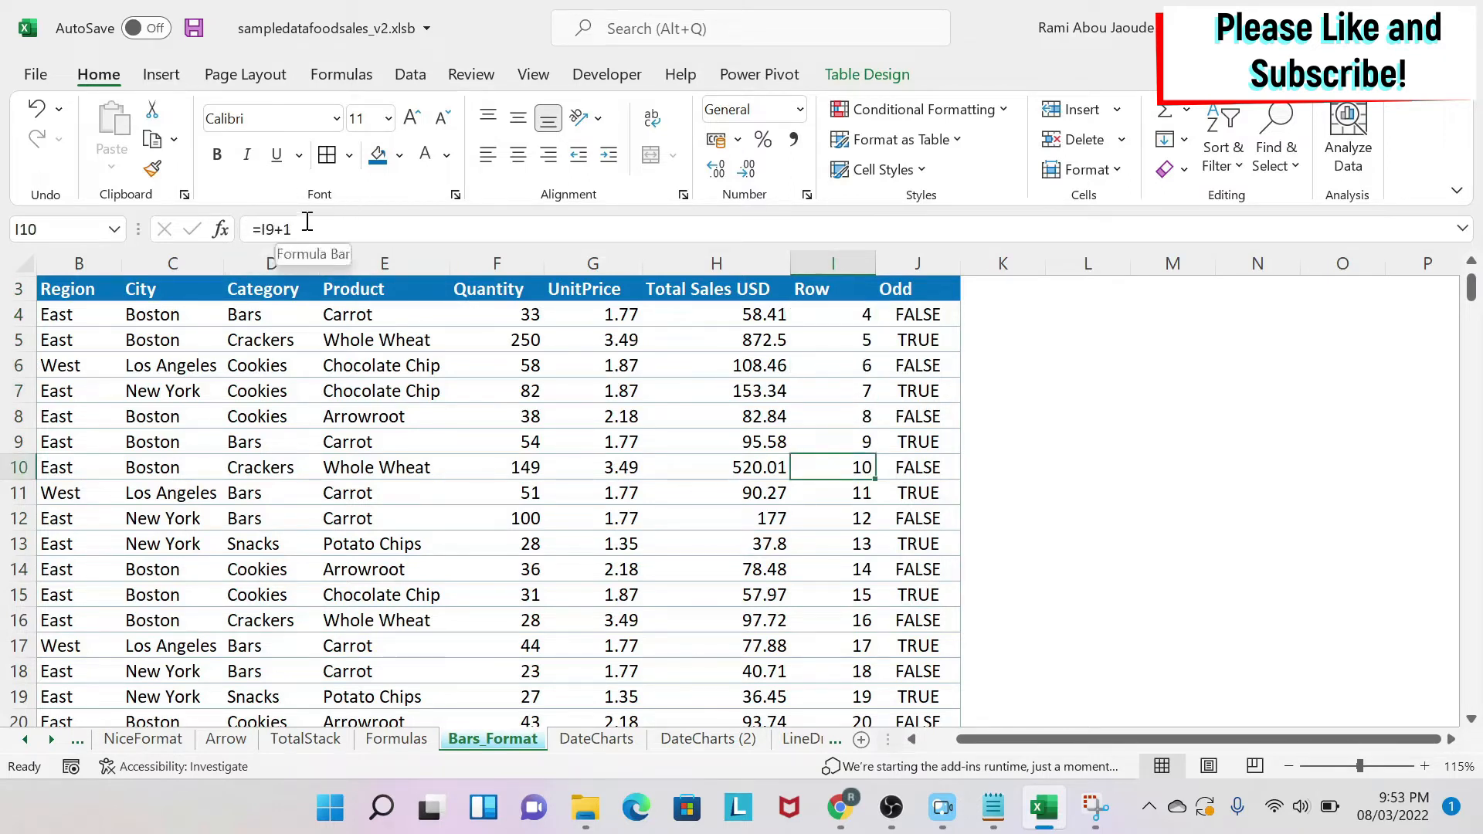
pyautogui.moveTo(221, 229)
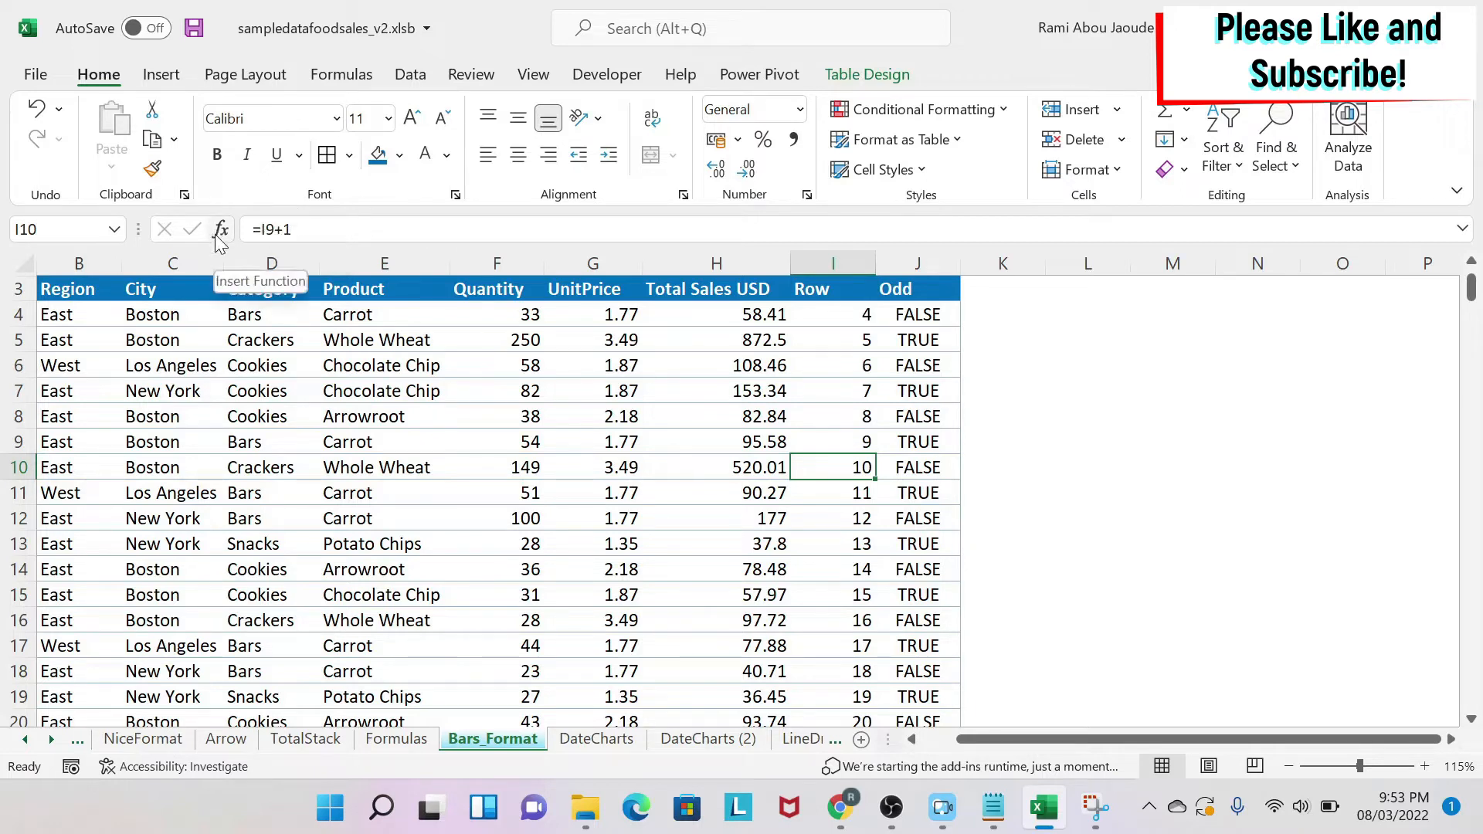
pyautogui.moveTo(757, 384)
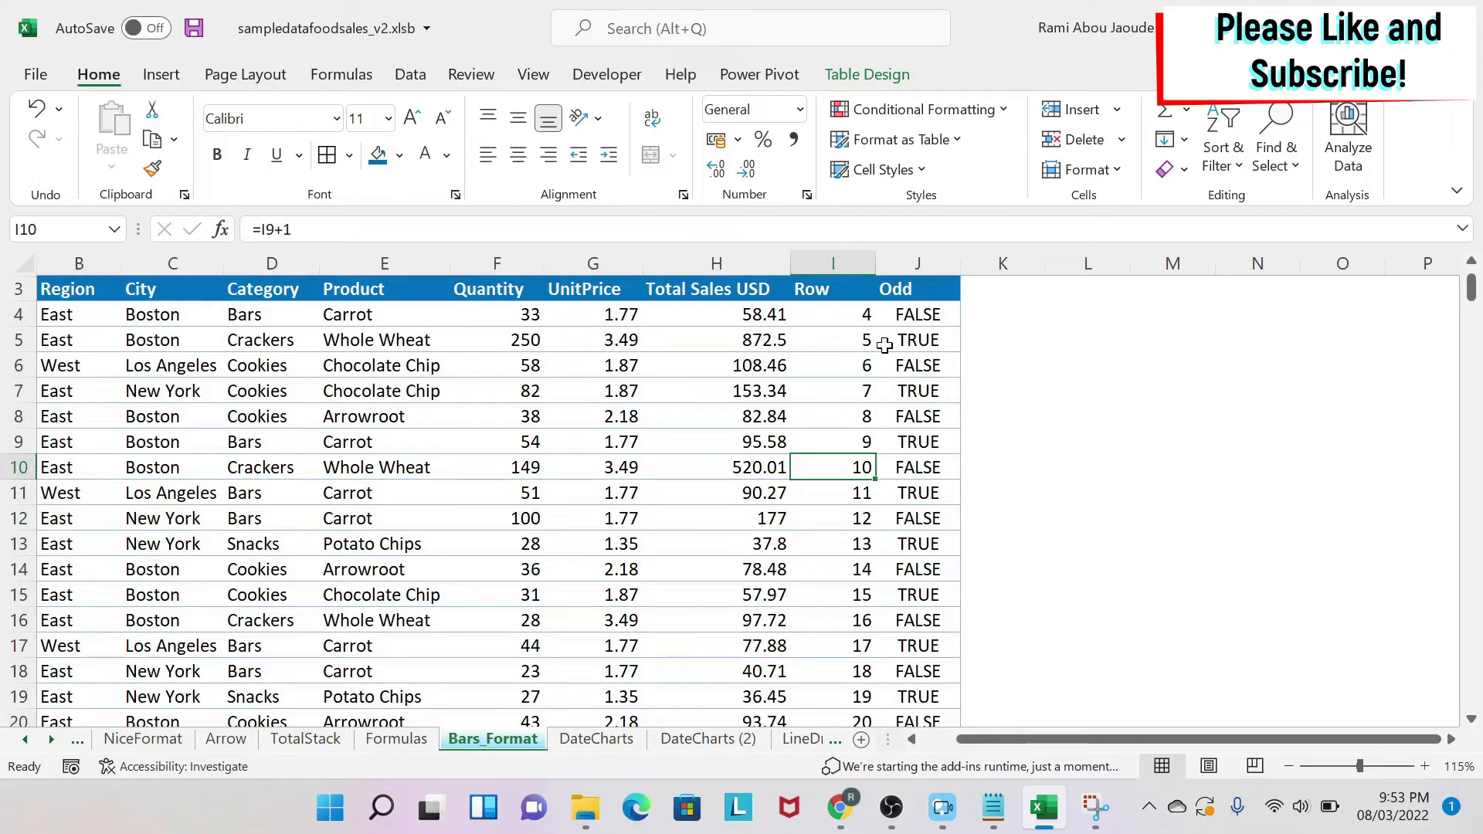
pyautogui.click(916, 262)
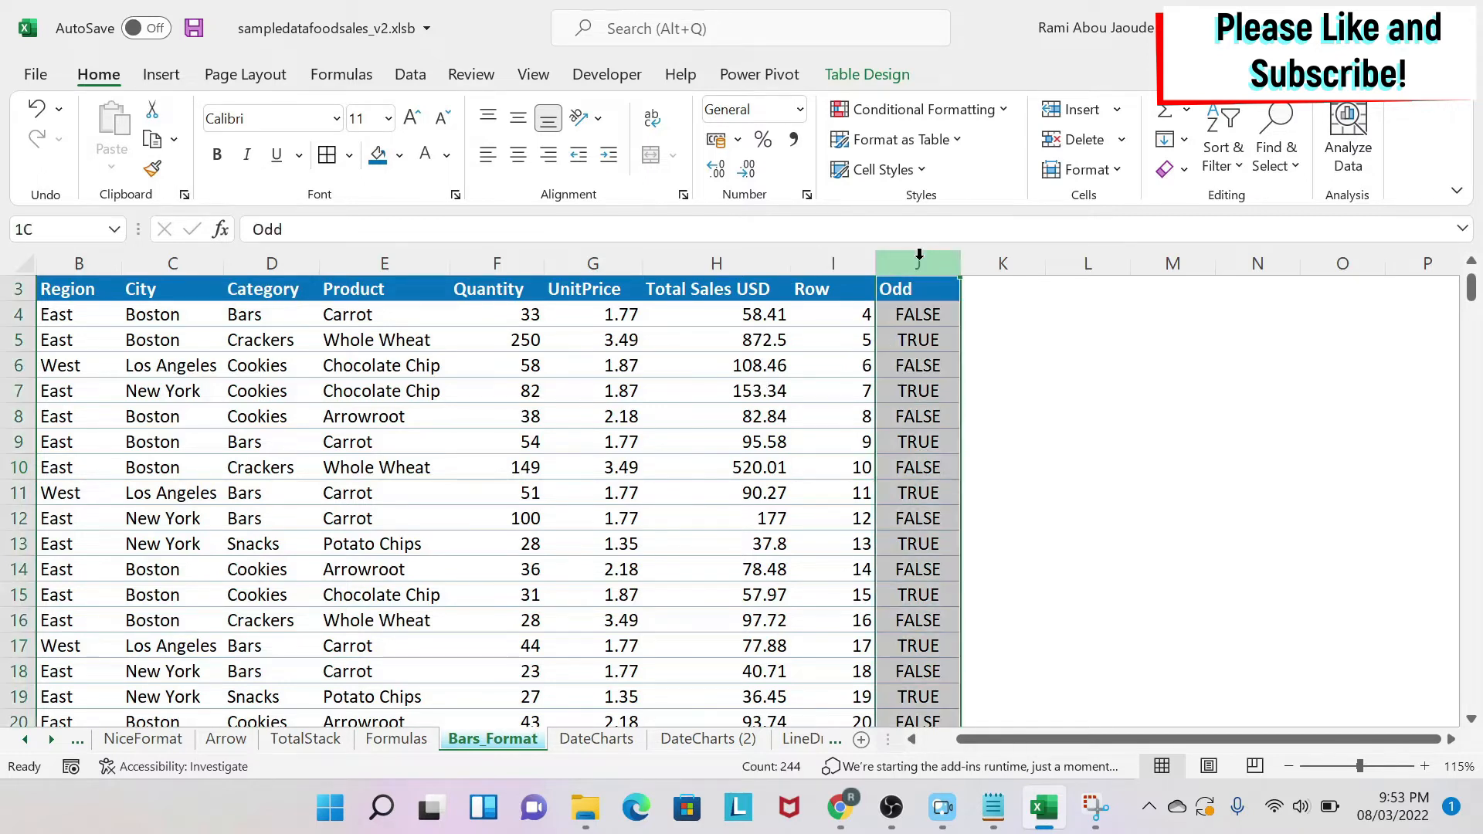
pyautogui.click(916, 289)
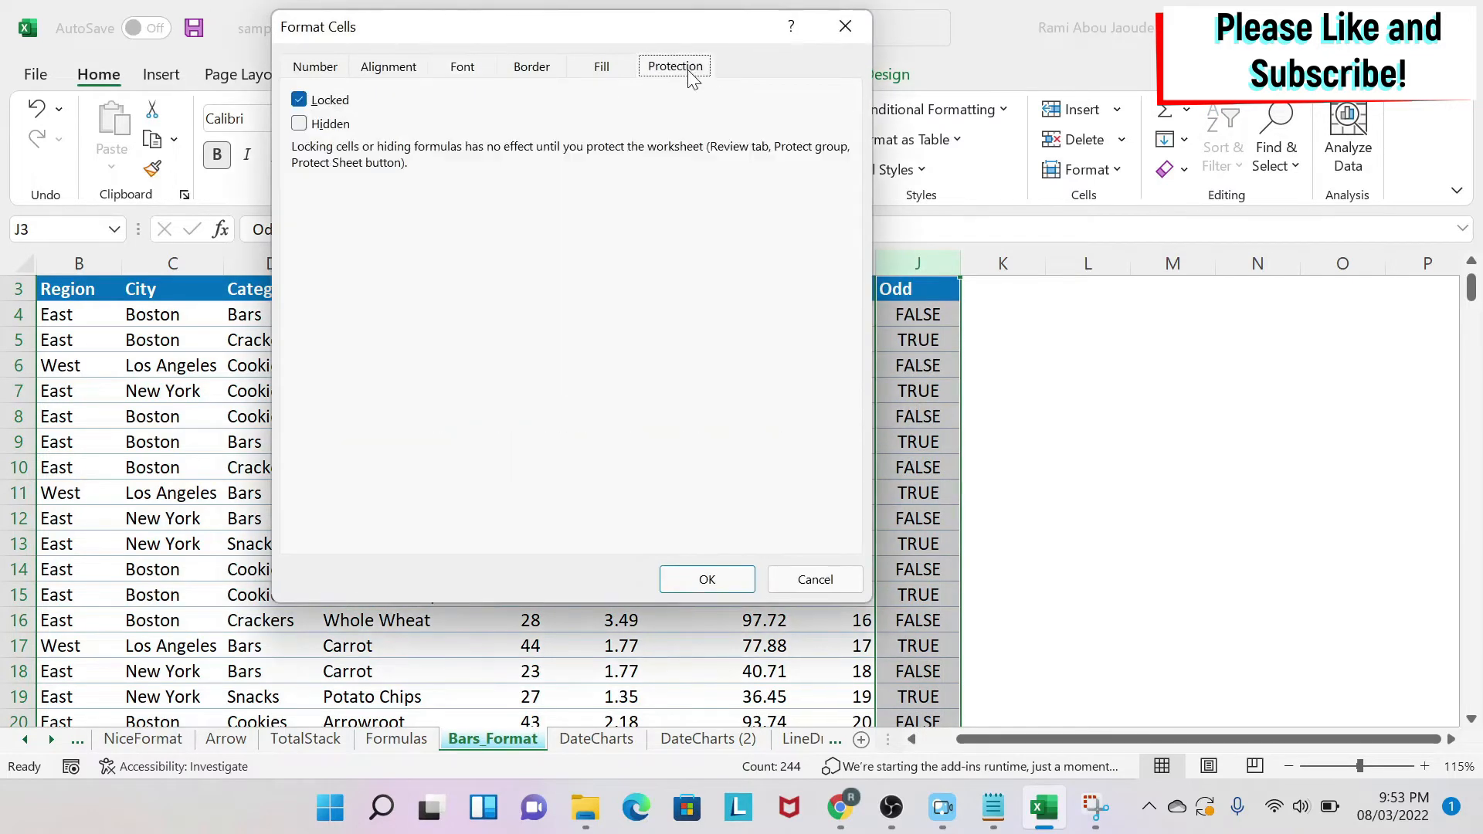
pyautogui.moveTo(594, 165)
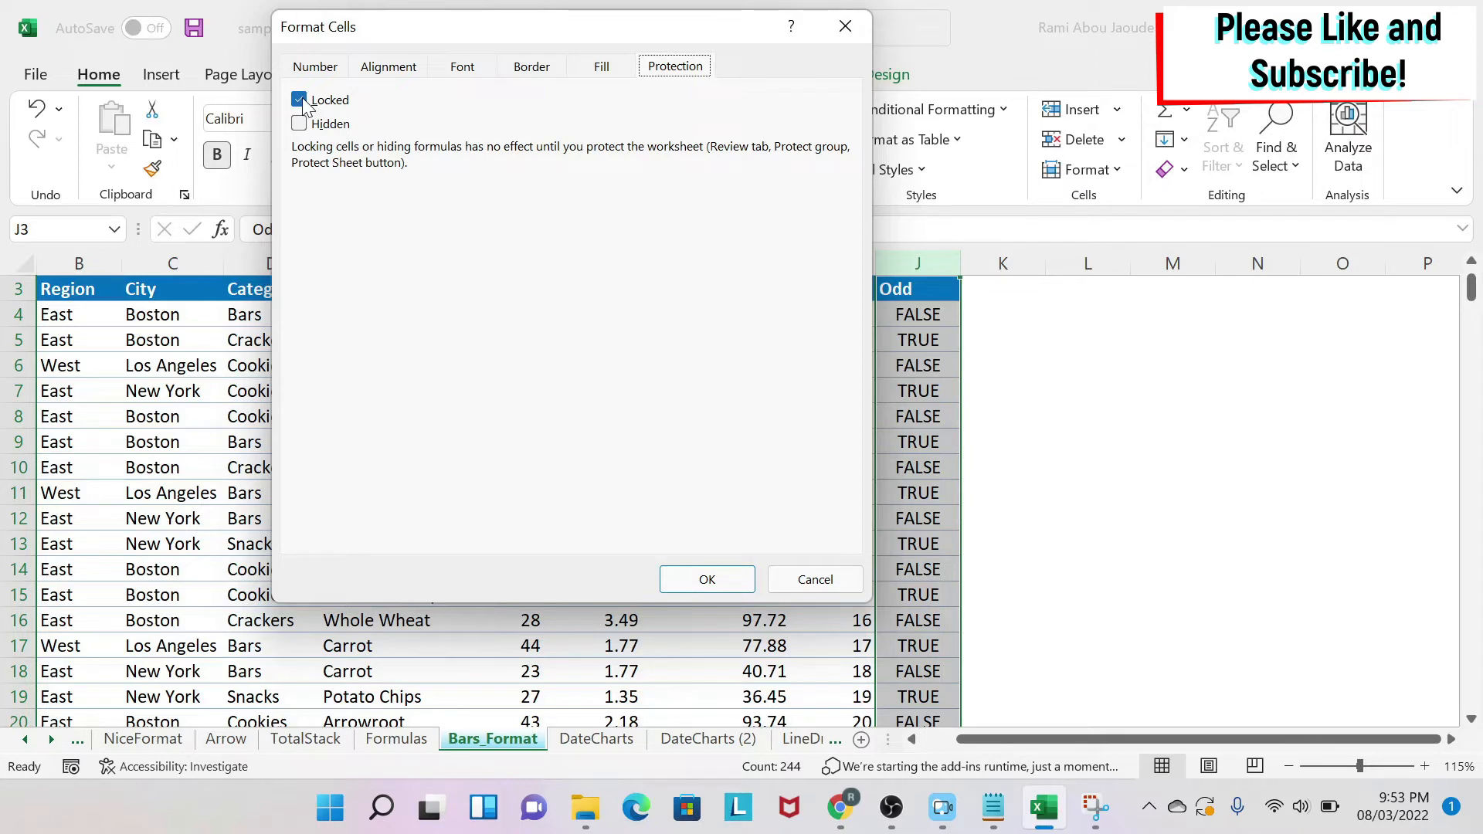
# - Uncheck Locked for column J (Odd) in Format Cells Protection
pyautogui.click(300, 101)
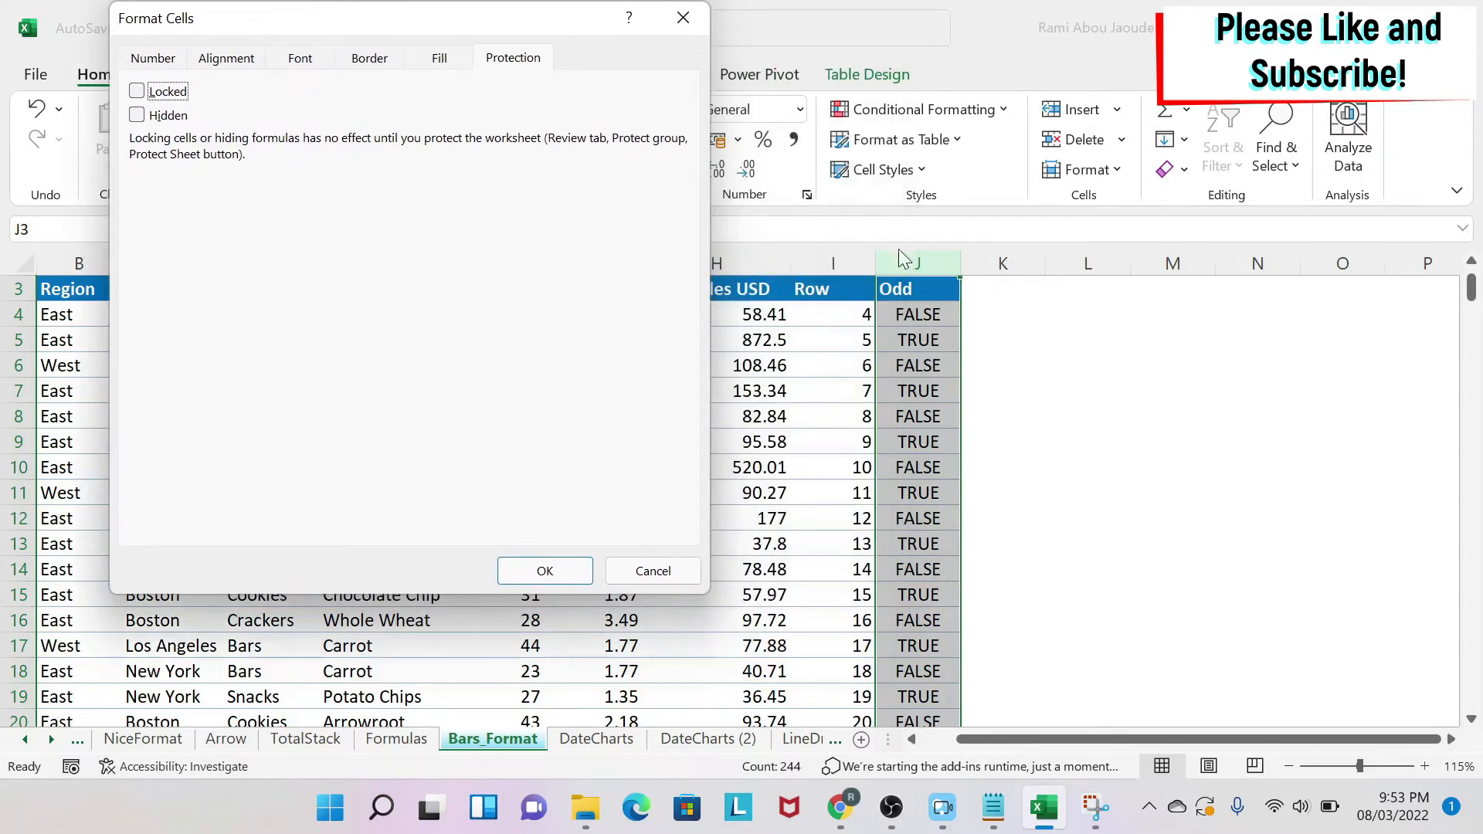
pyautogui.moveTo(923, 353)
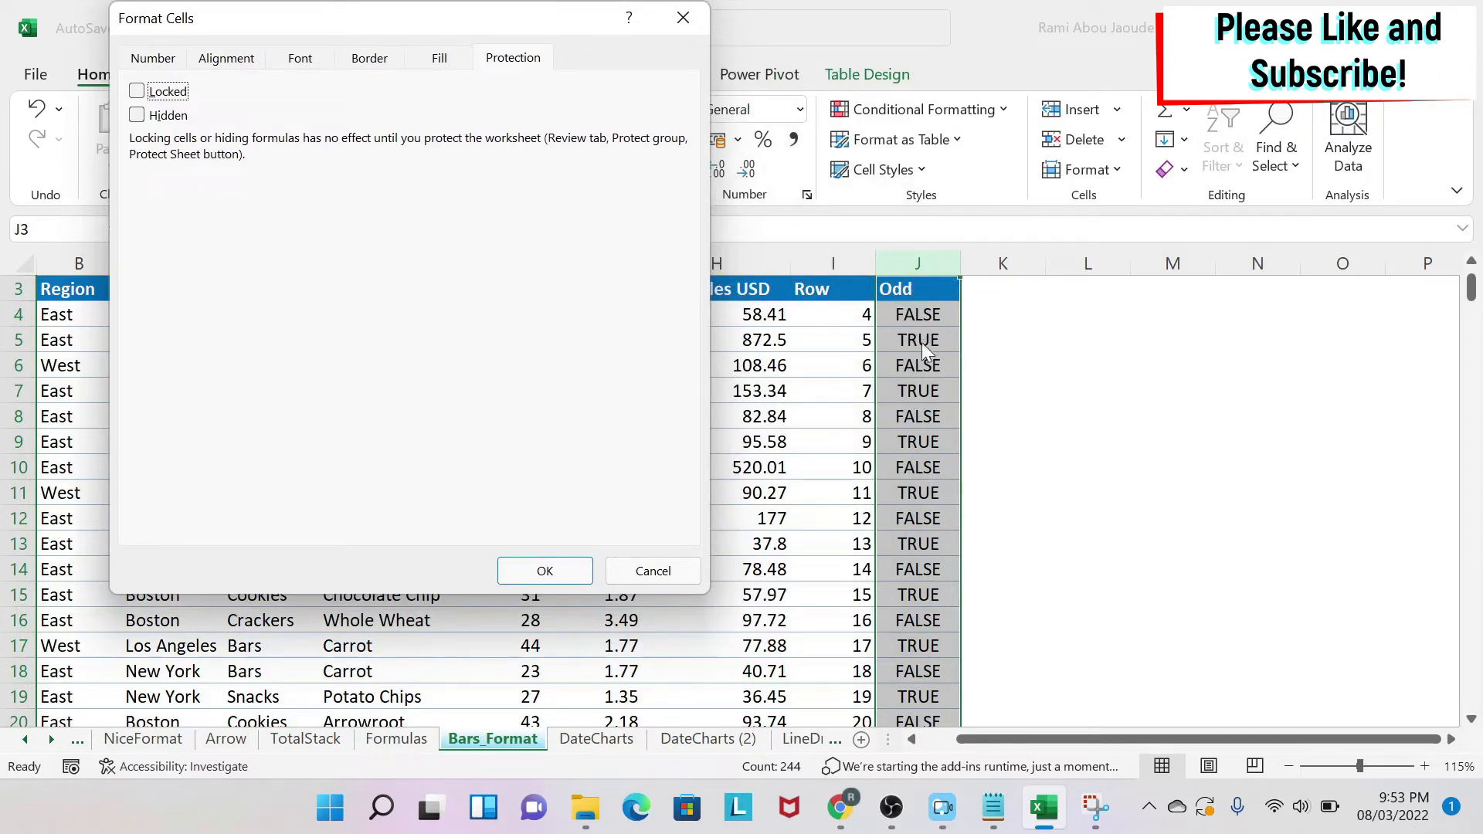
pyautogui.moveTo(936, 386)
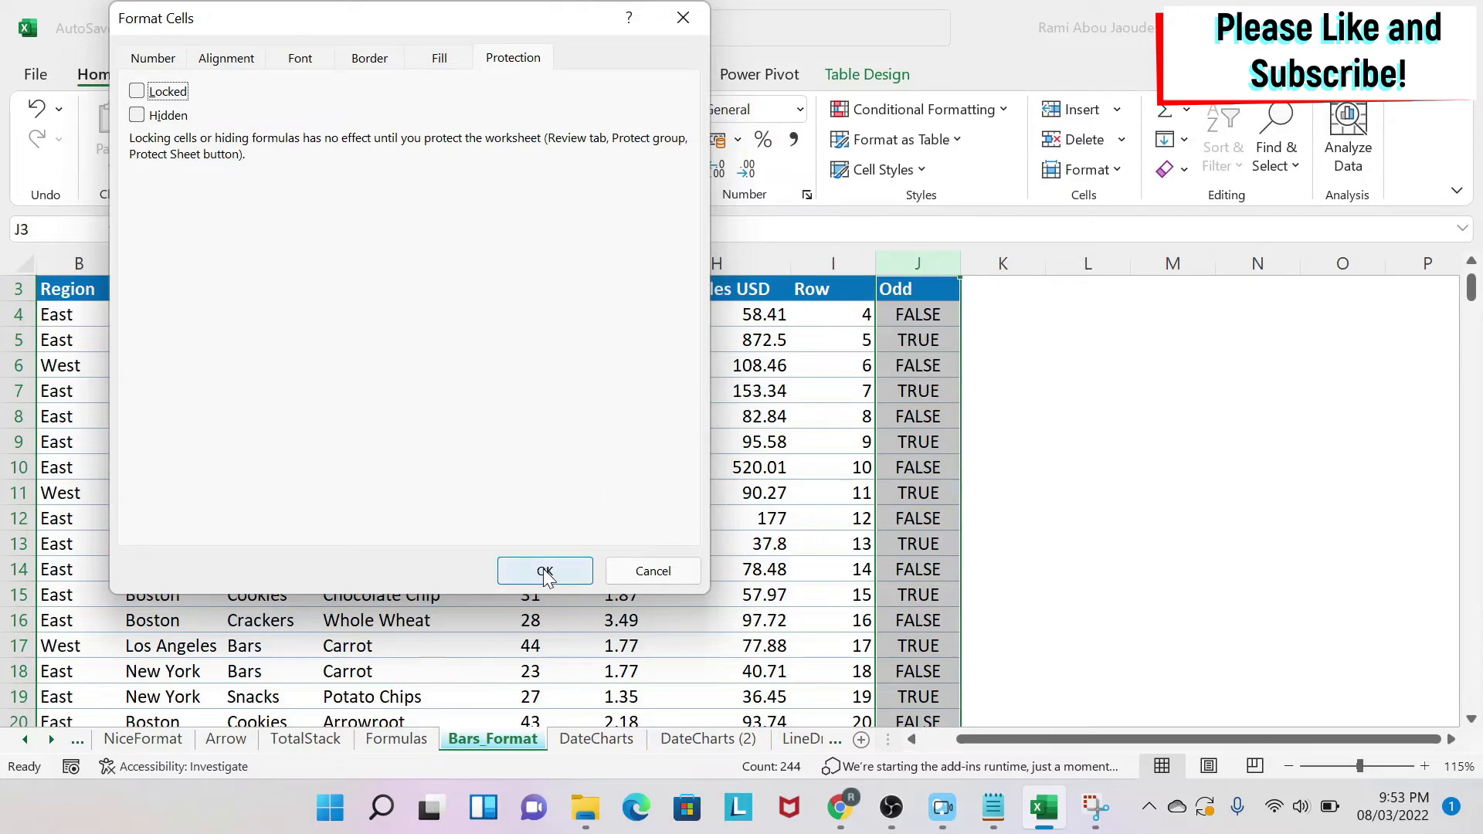
pyautogui.click(546, 572)
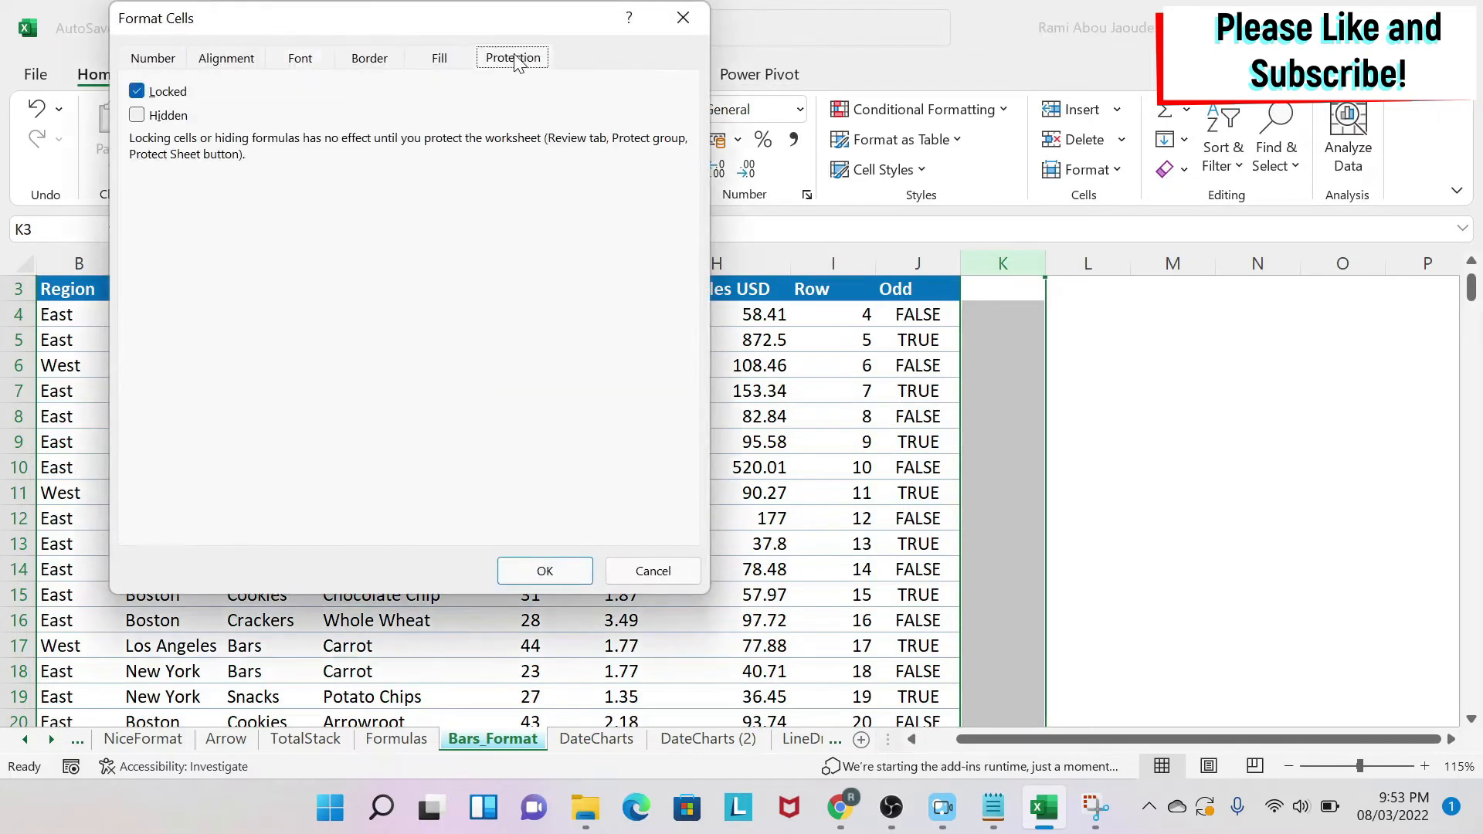
pyautogui.click(544, 570)
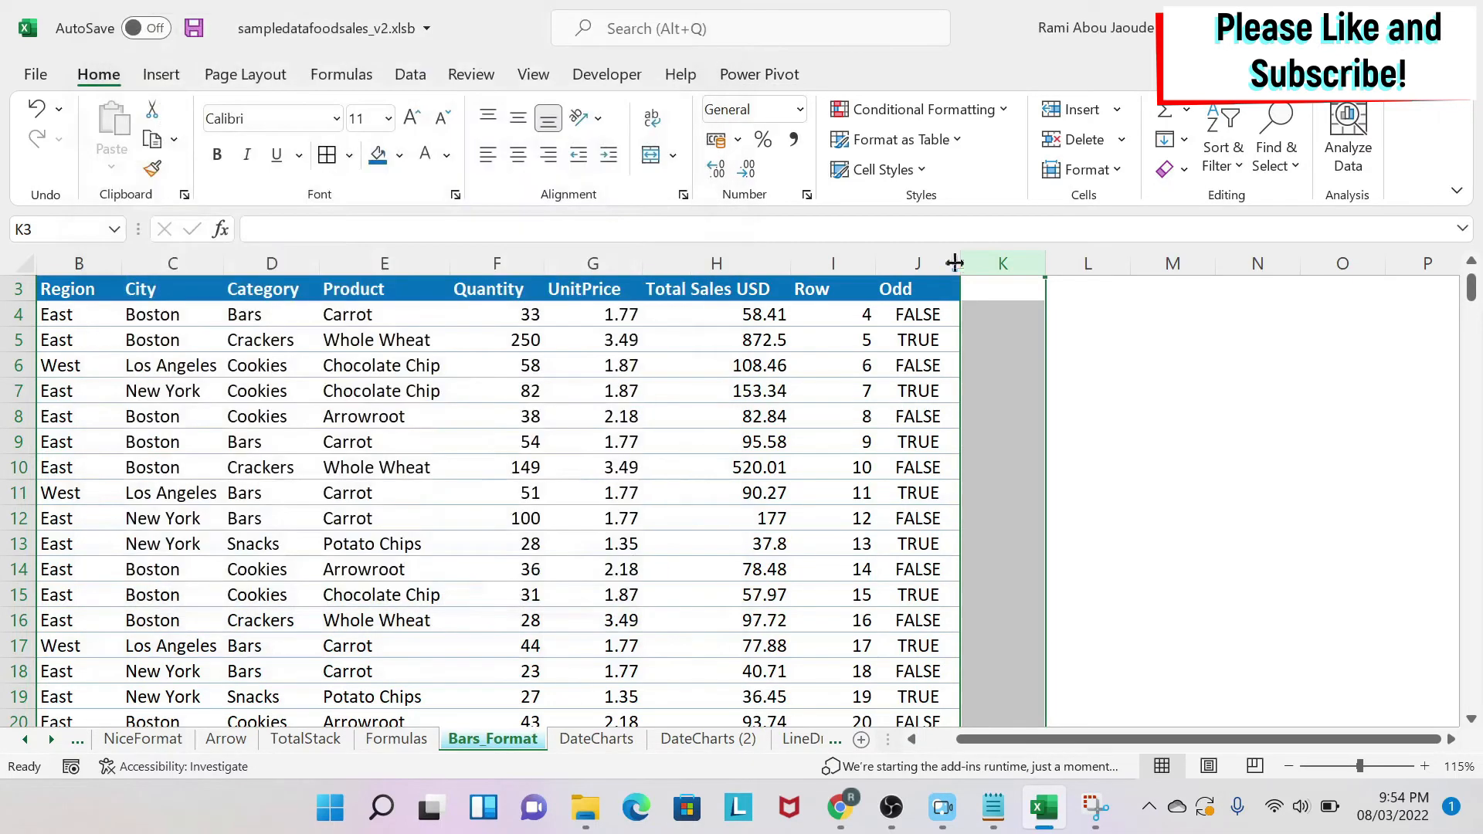
pyautogui.click(833, 263)
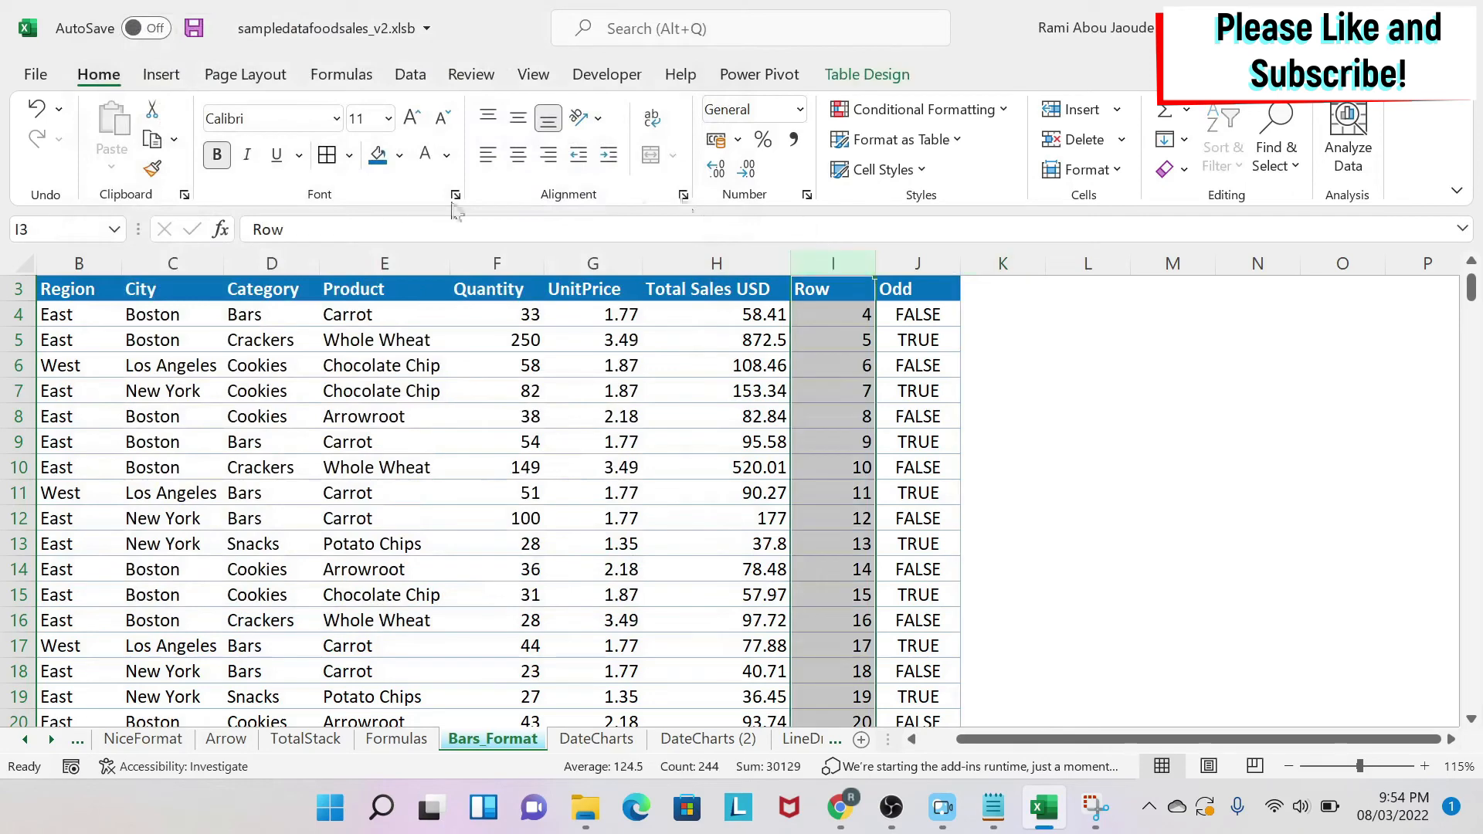
# - Mark column I (Row) cells as Hidden and Locked in Format Cells Protection
pyautogui.click(454, 194)
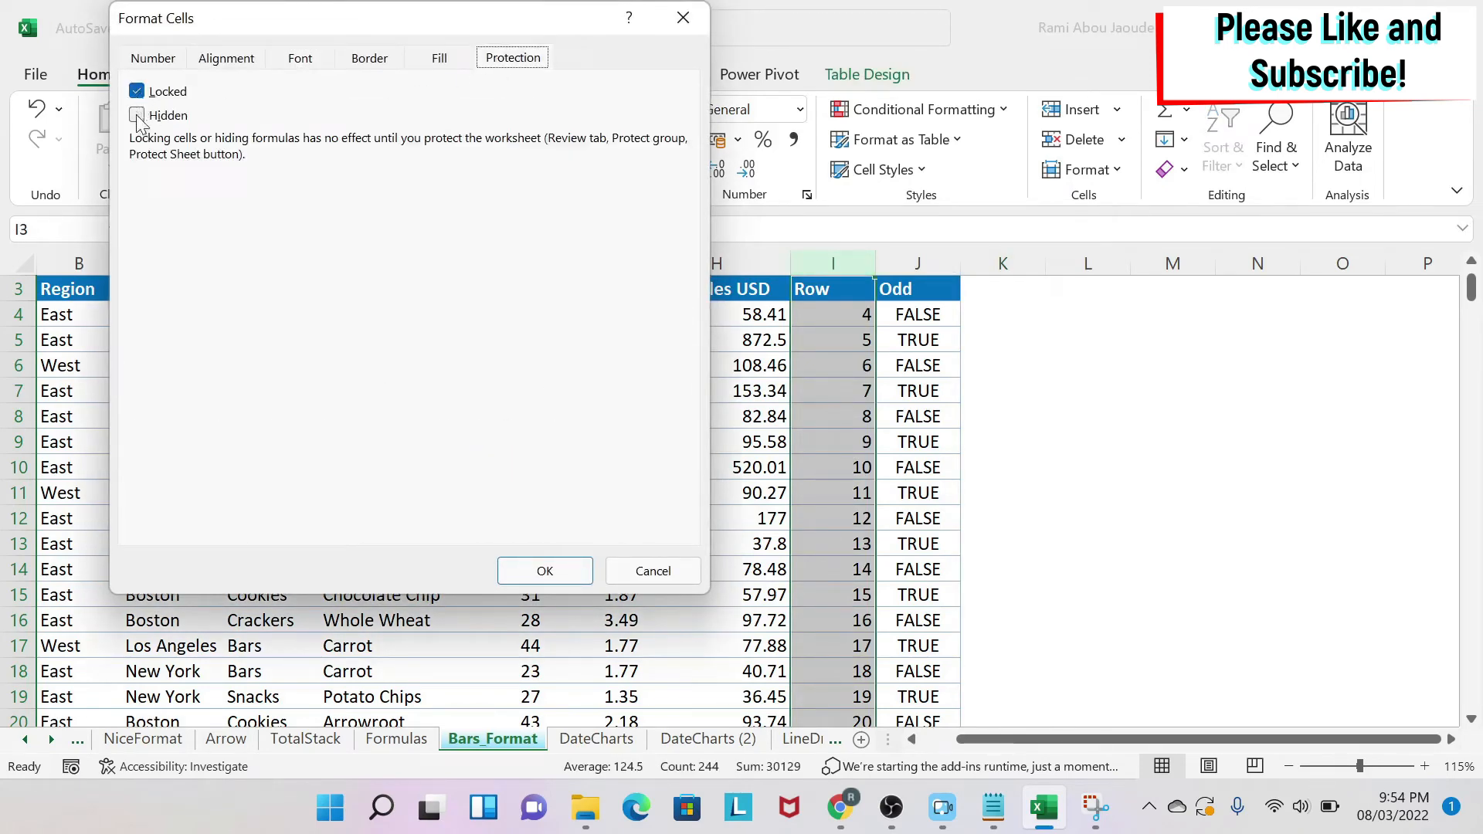
pyautogui.click(137, 116)
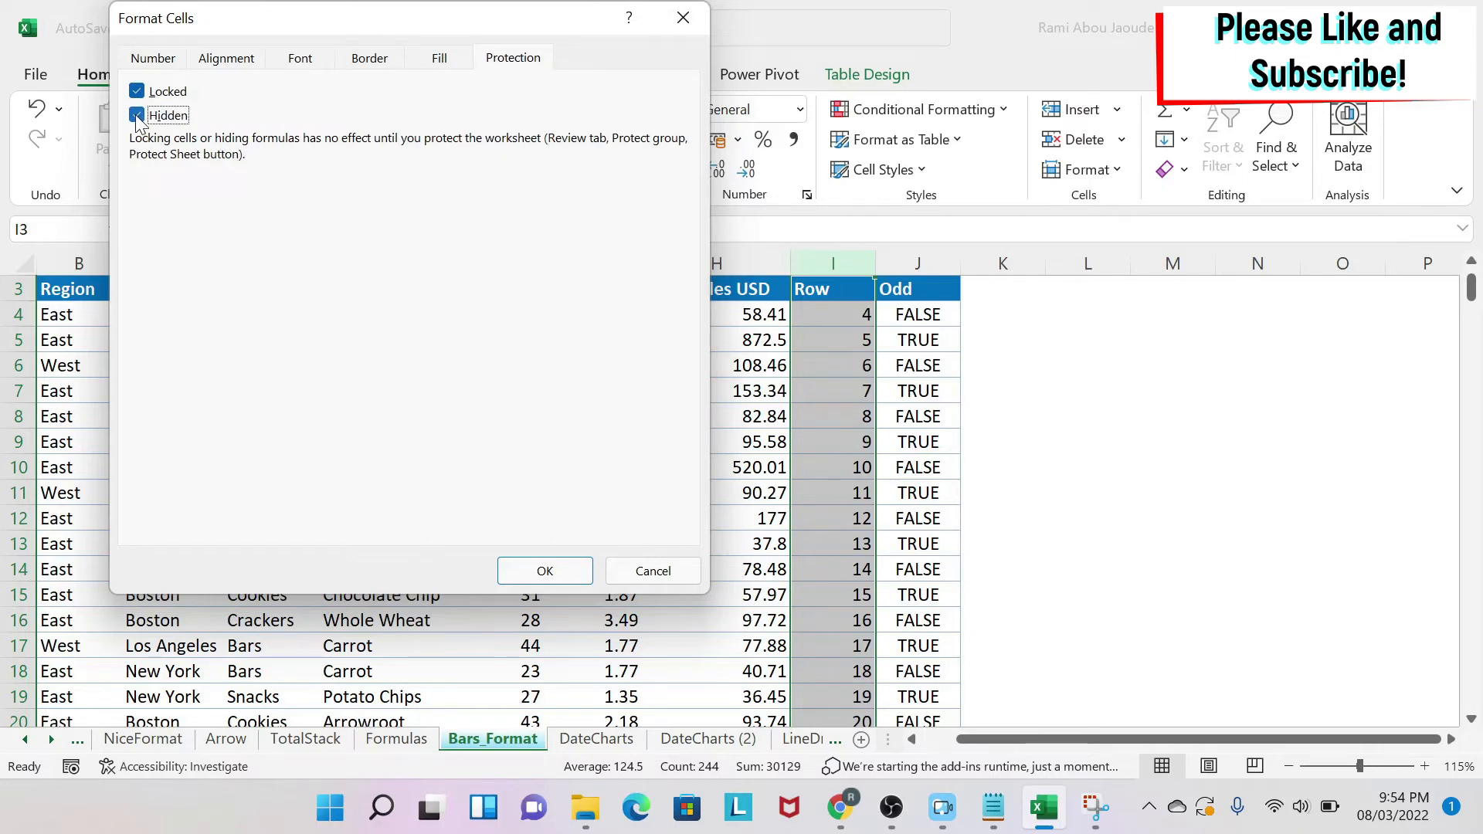
pyautogui.click(138, 115)
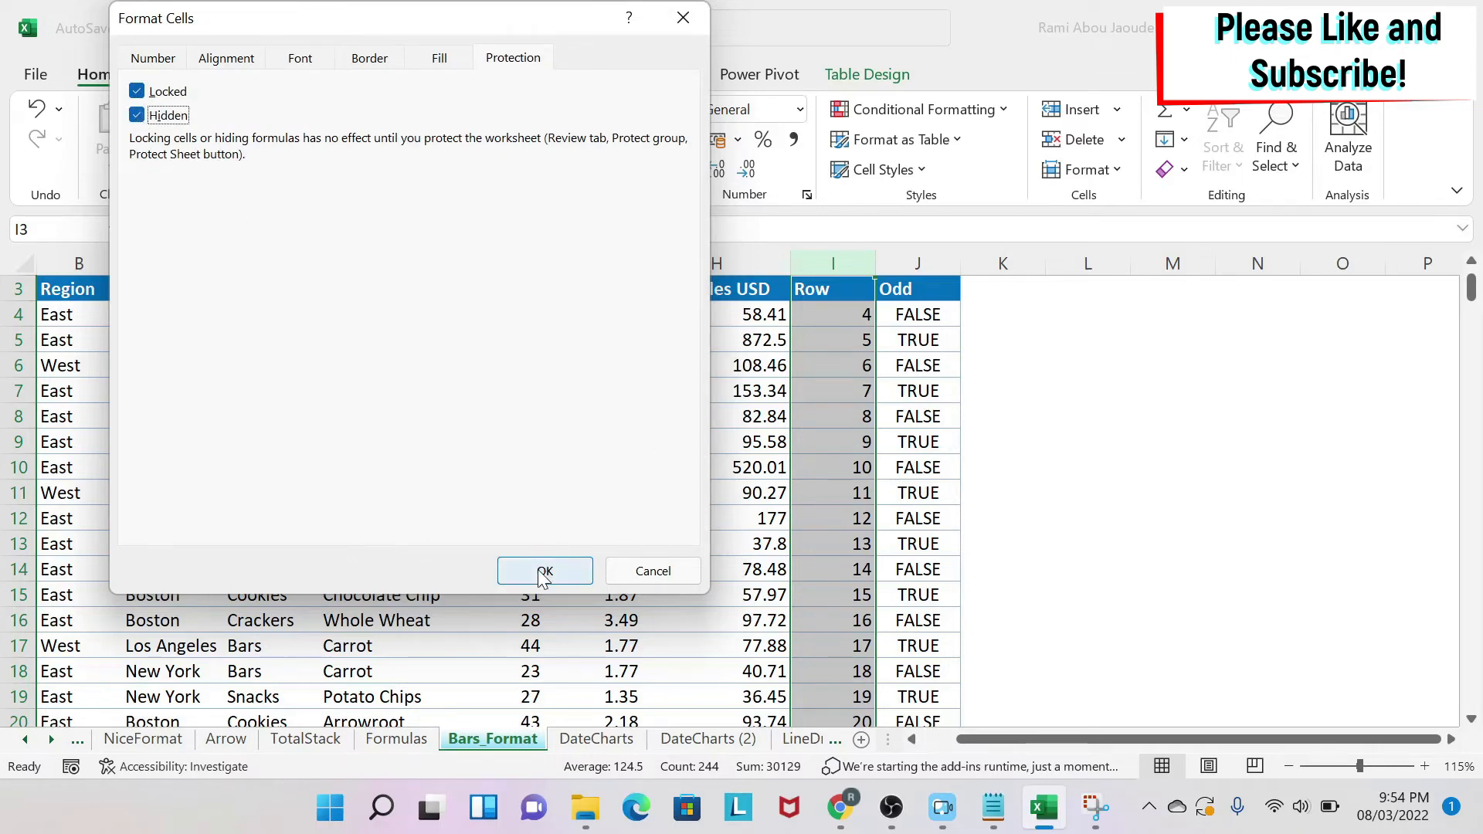
pyautogui.click(545, 570)
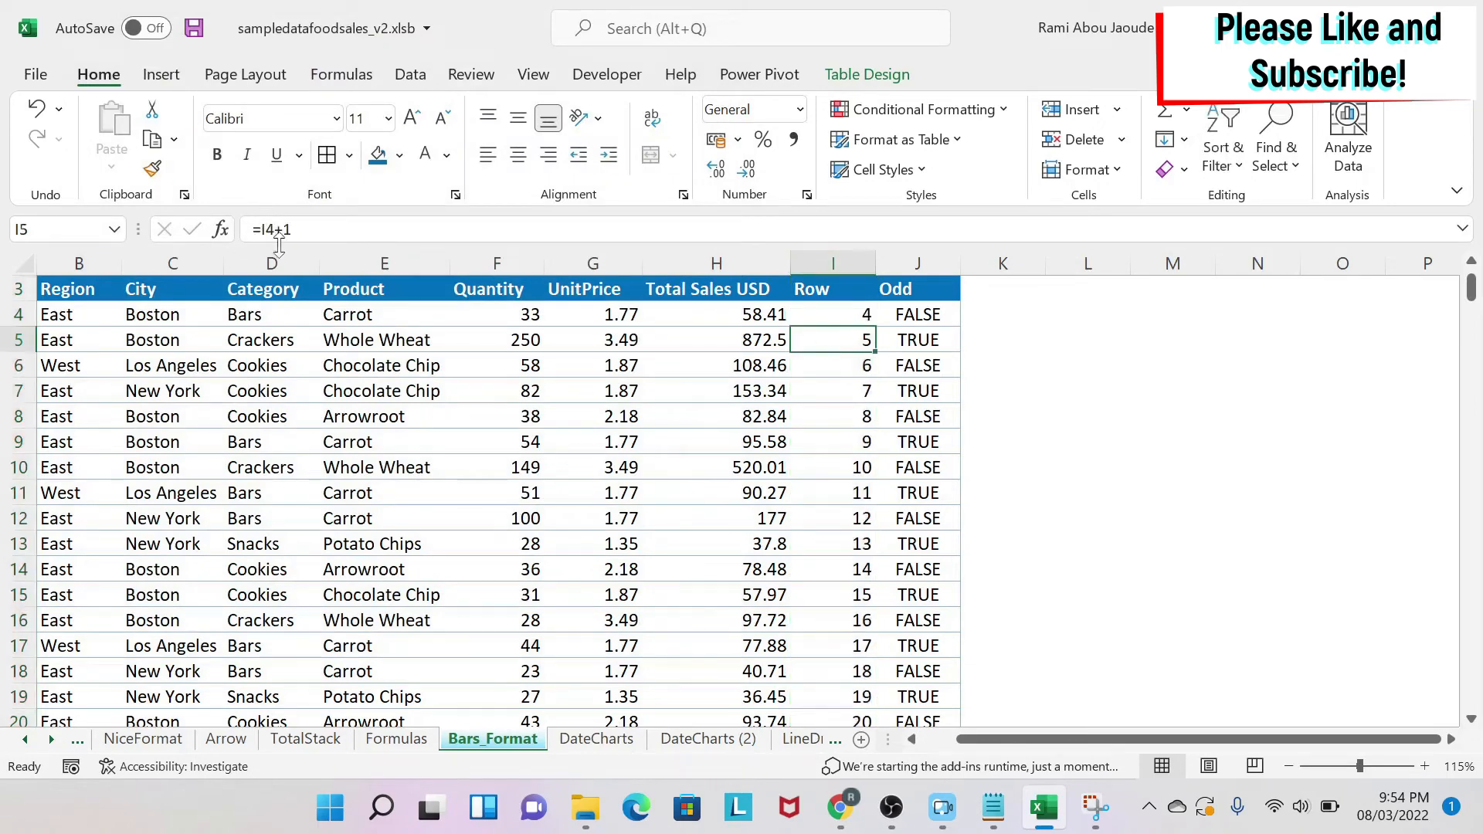
pyautogui.moveTo(424, 422)
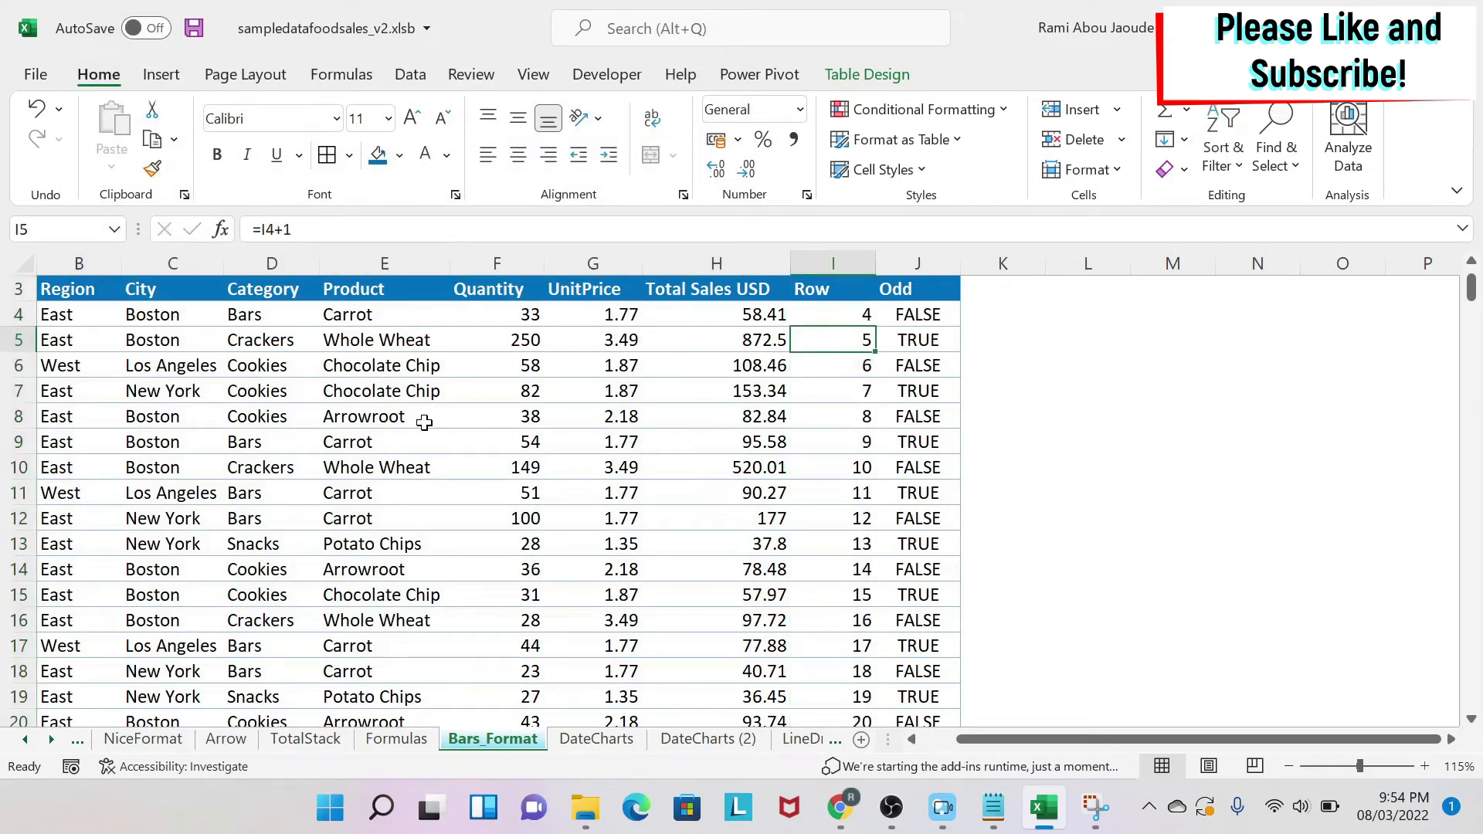
# - Protect Bars_Format again from its tab menu with a confirmed password
pyautogui.rightClick(493, 739)
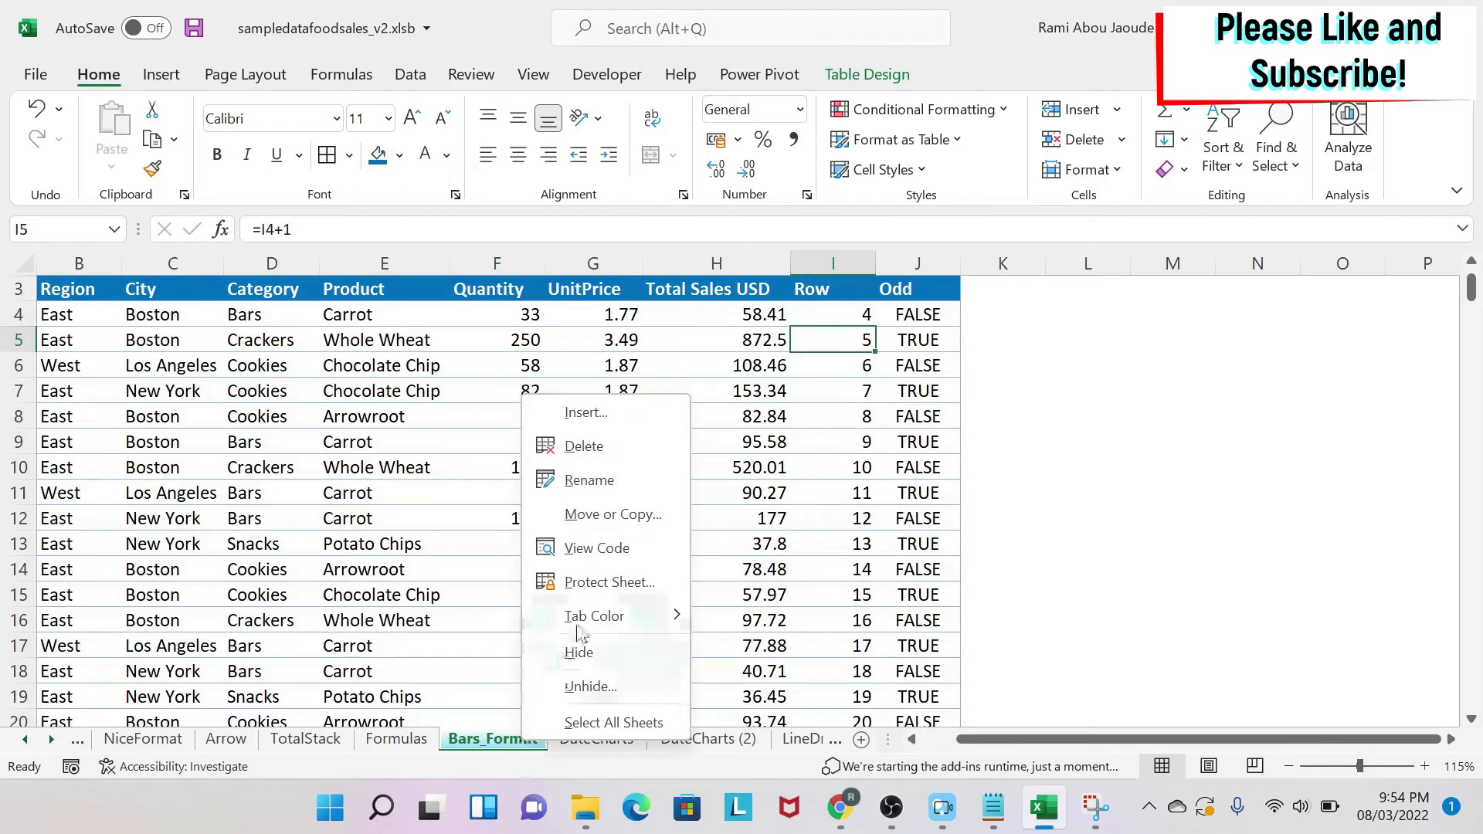
pyautogui.click(609, 583)
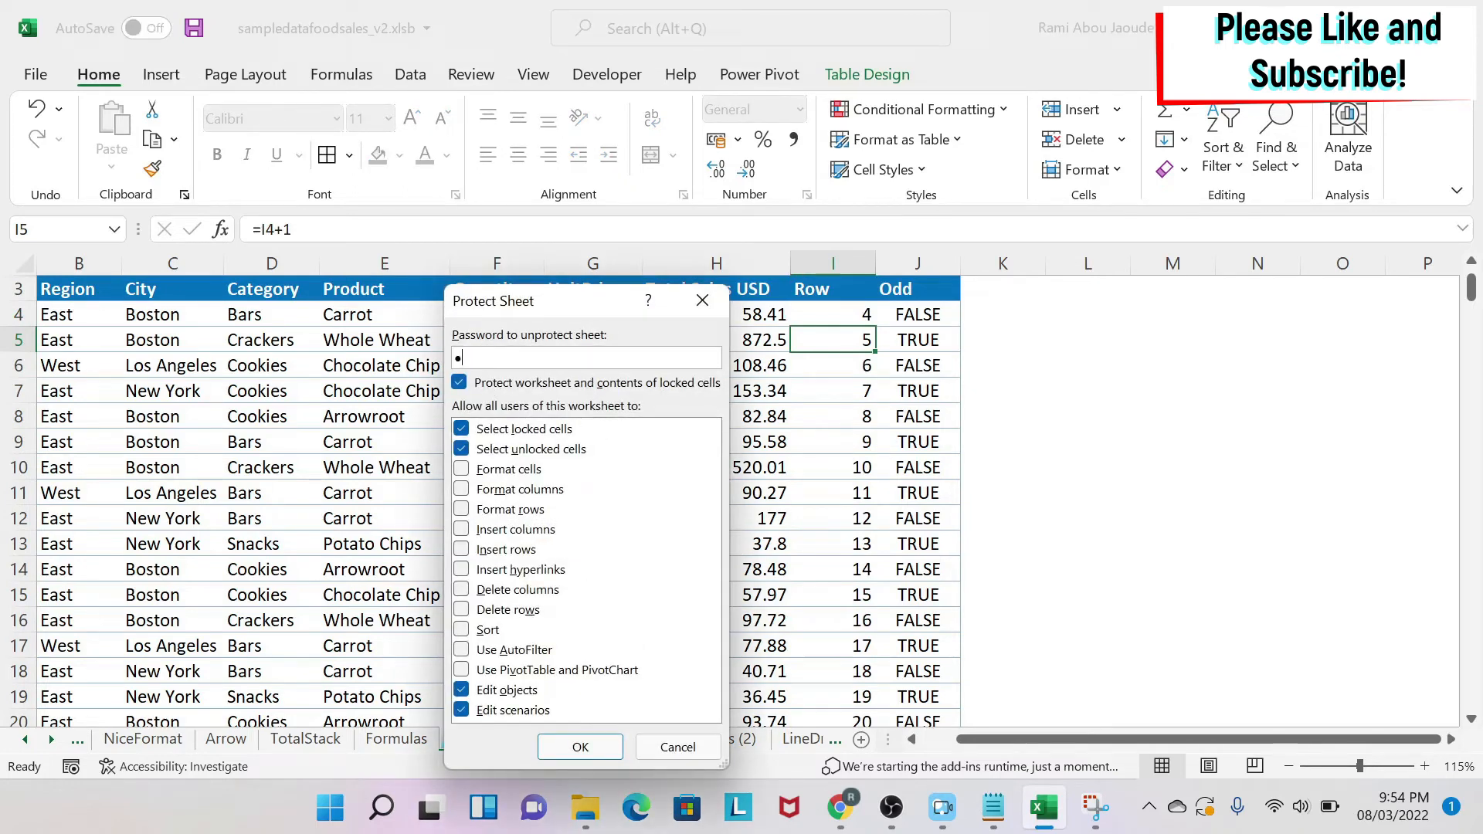
pyautogui.click(580, 746)
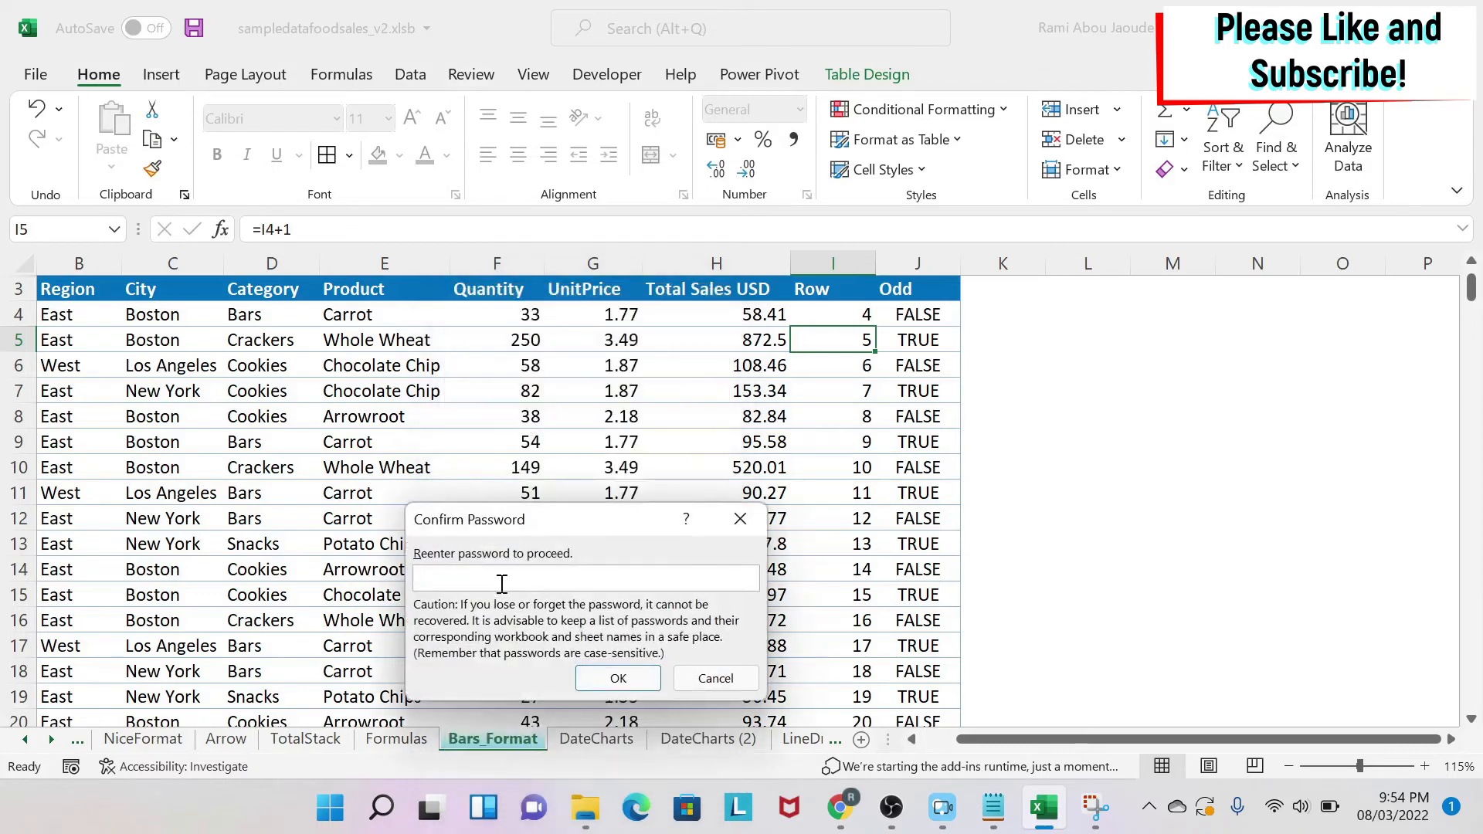
pyautogui.click(618, 679)
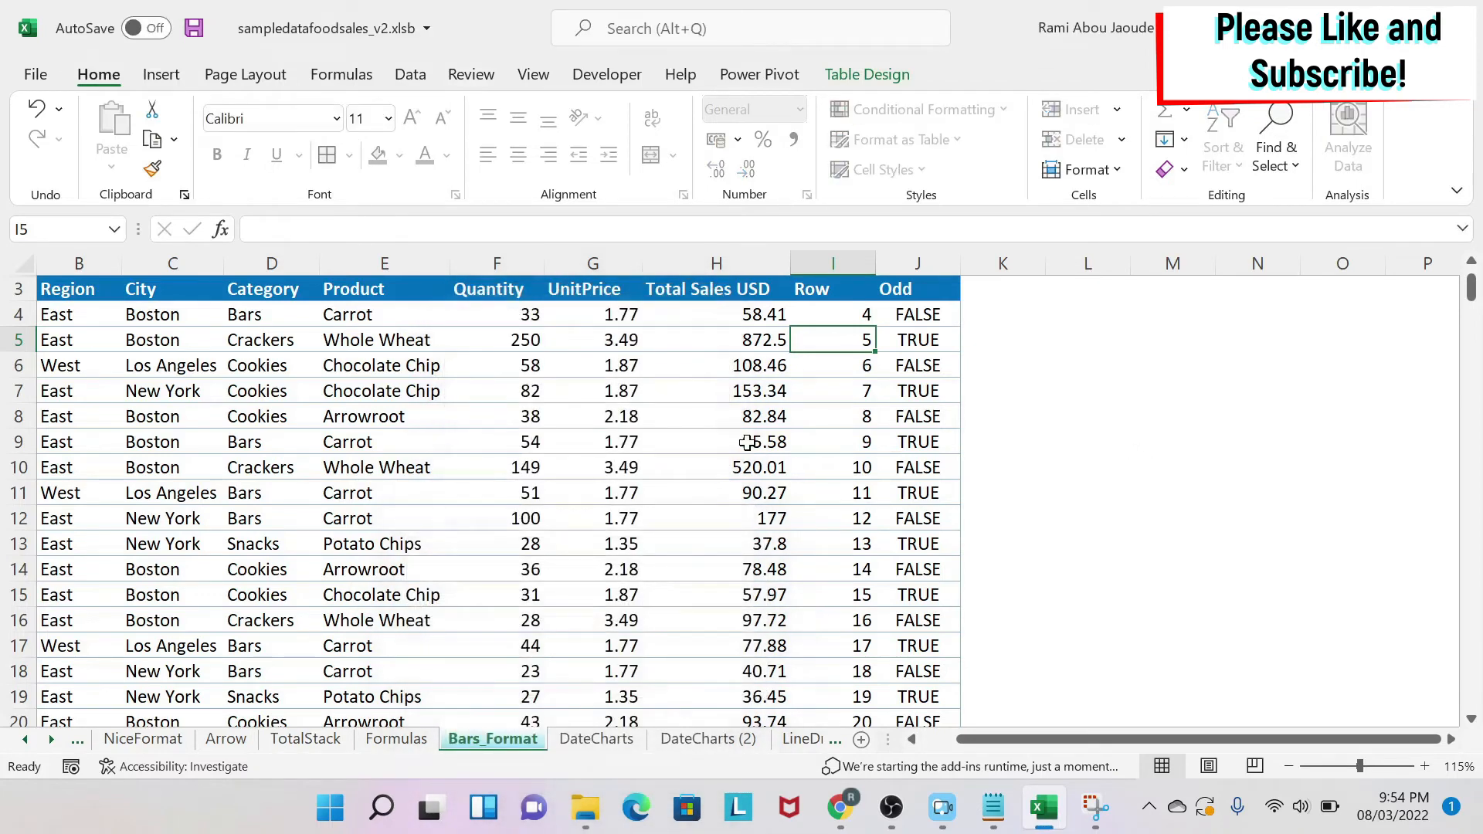
# - Test protection on a UnitPrice cell, then enter 1 into J4 of the unlocked Odd column
pyautogui.click(594, 365)
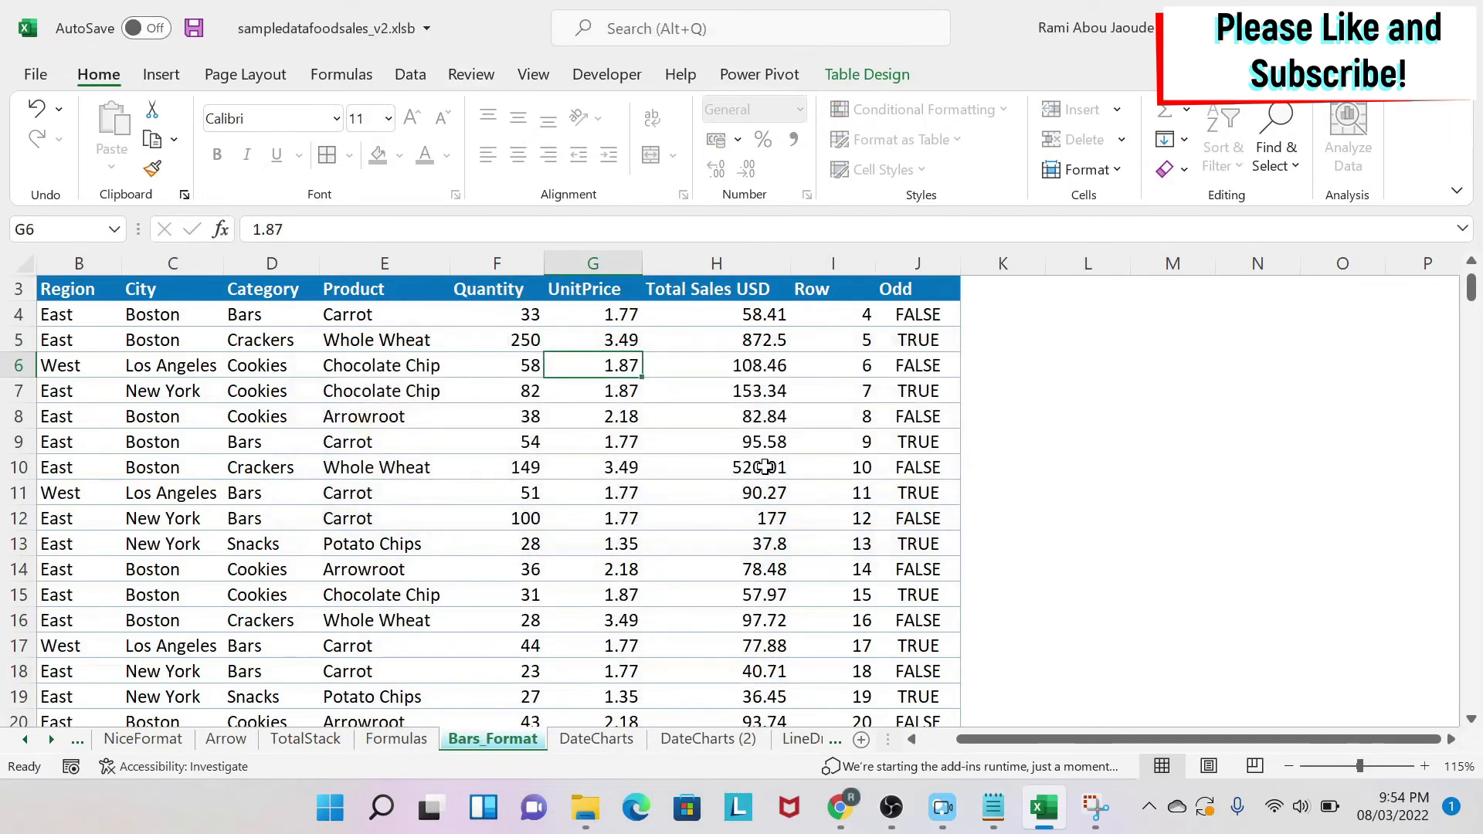
pyautogui.click(916, 313)
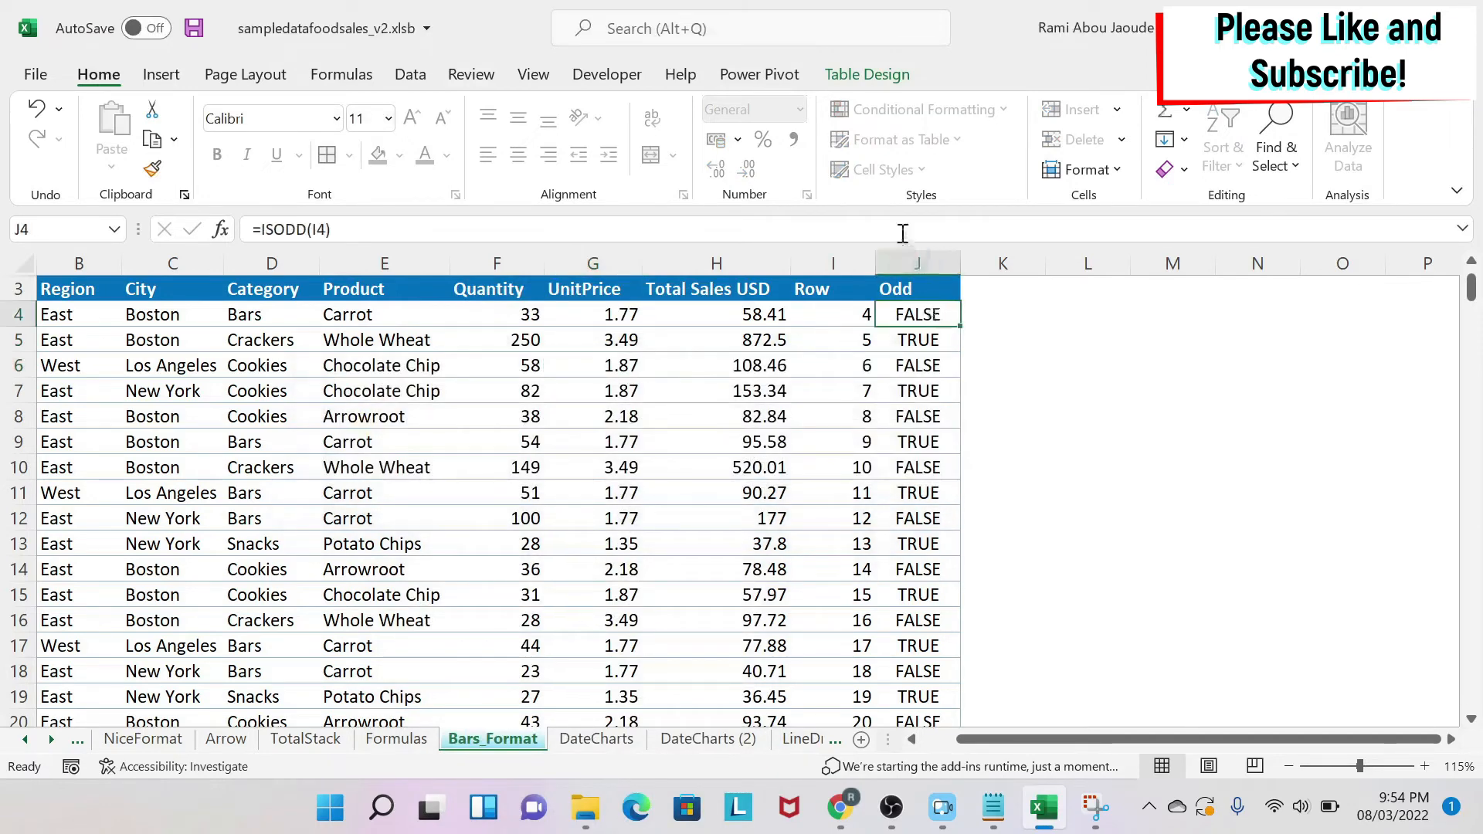
pyautogui.moveTo(917, 385)
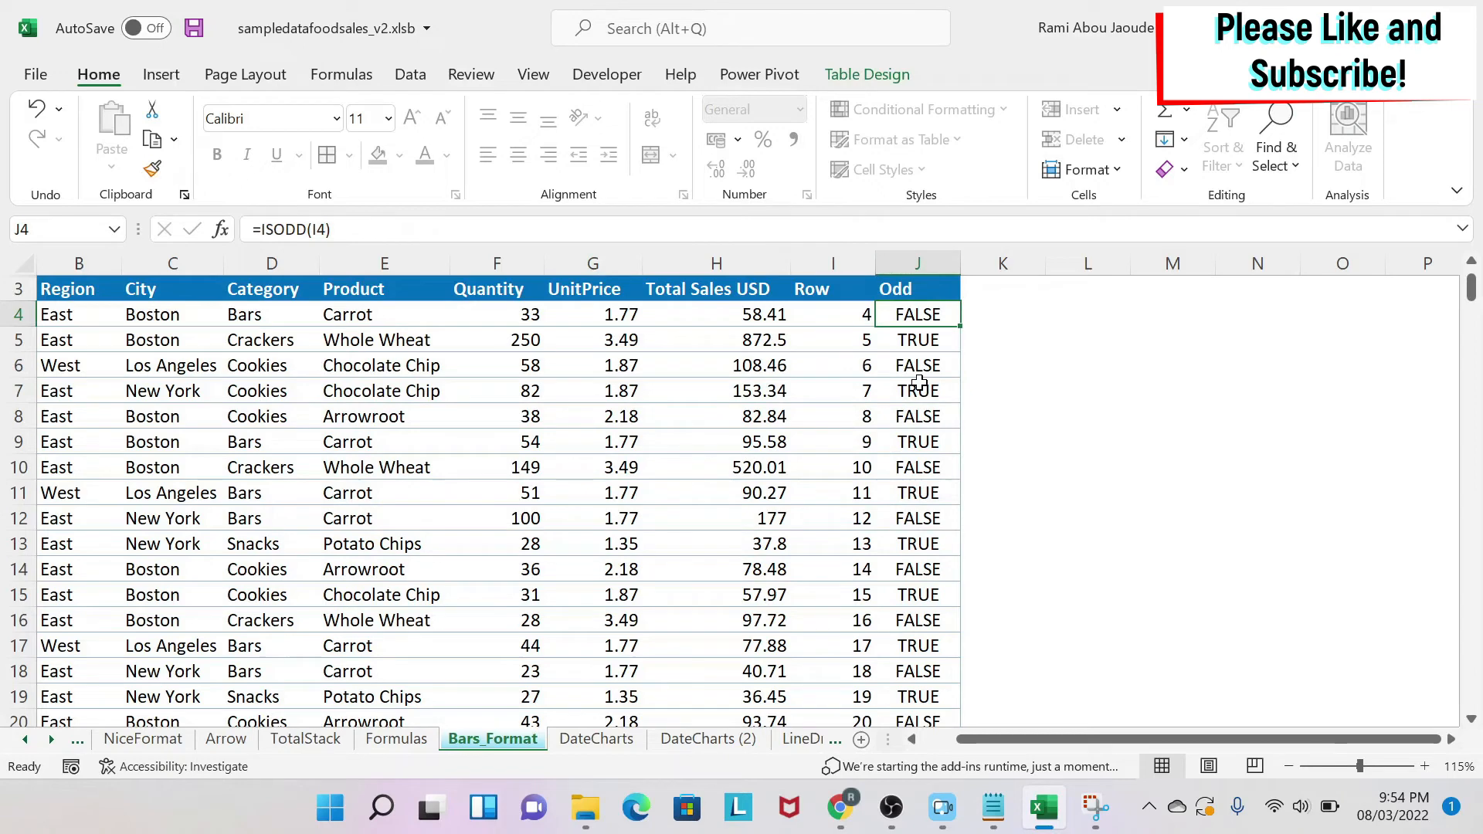
pyautogui.click(916, 365)
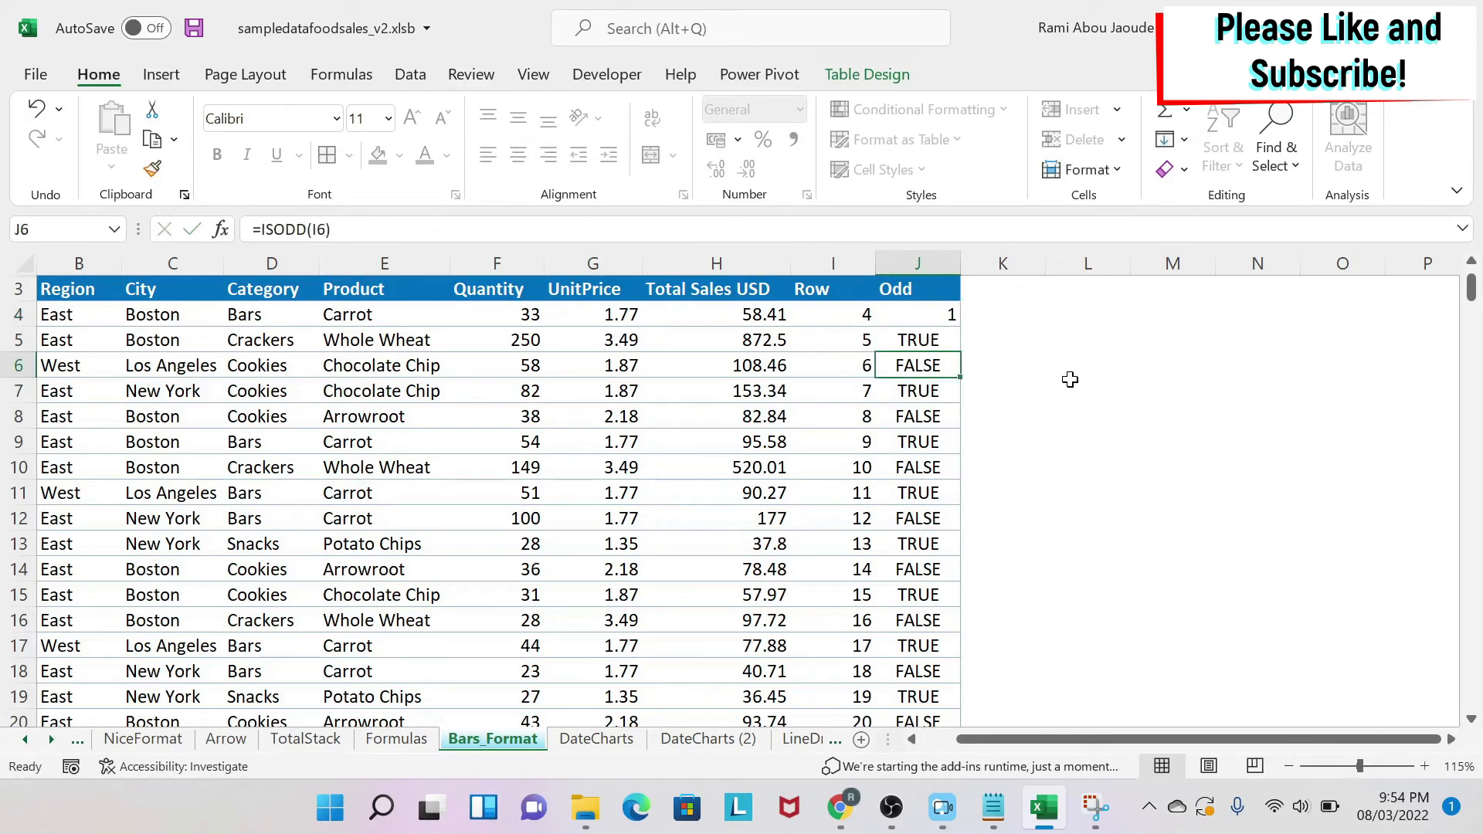
pyautogui.moveTo(1011, 338)
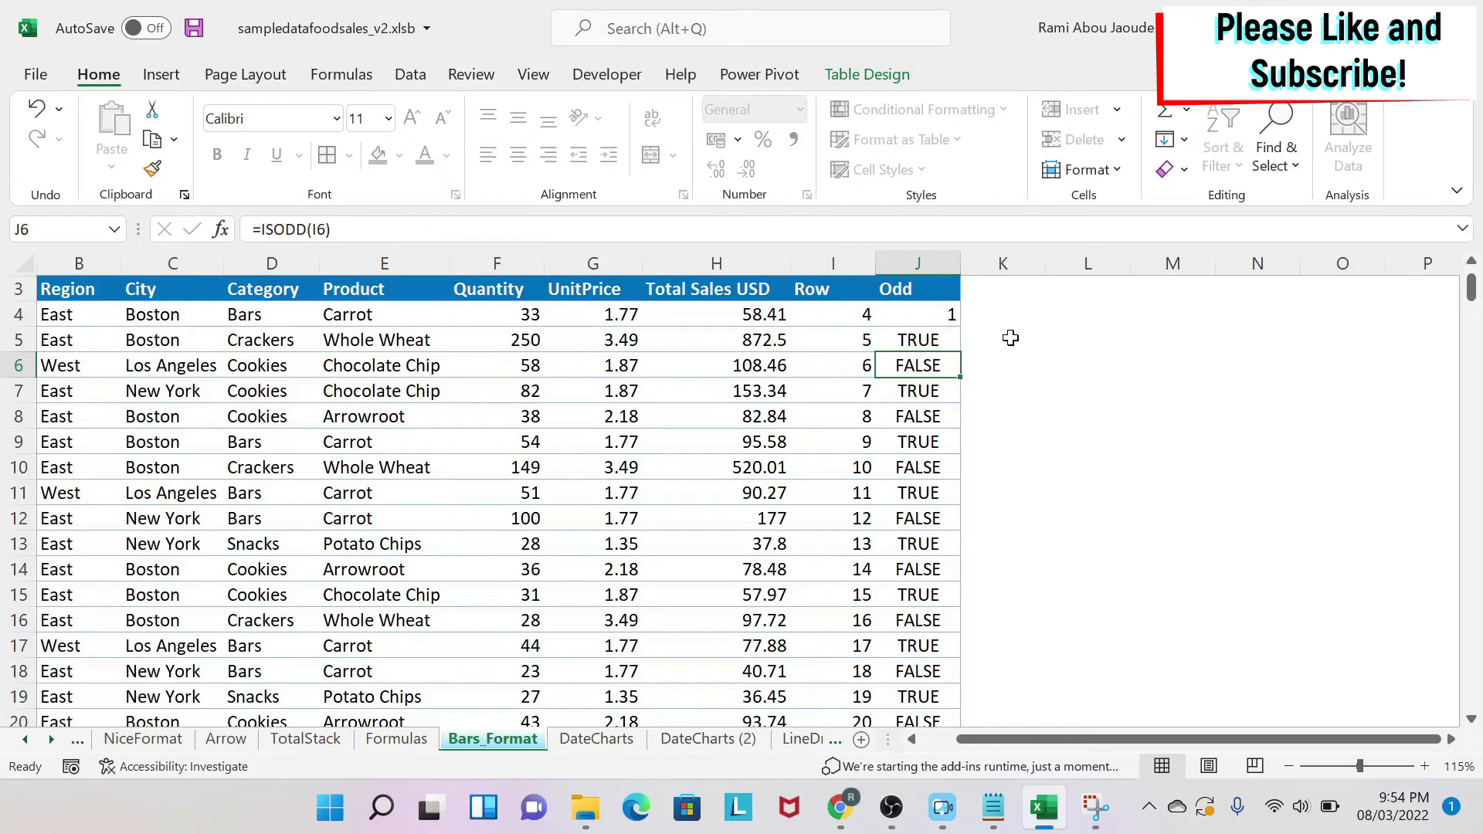
pyautogui.moveTo(848, 323)
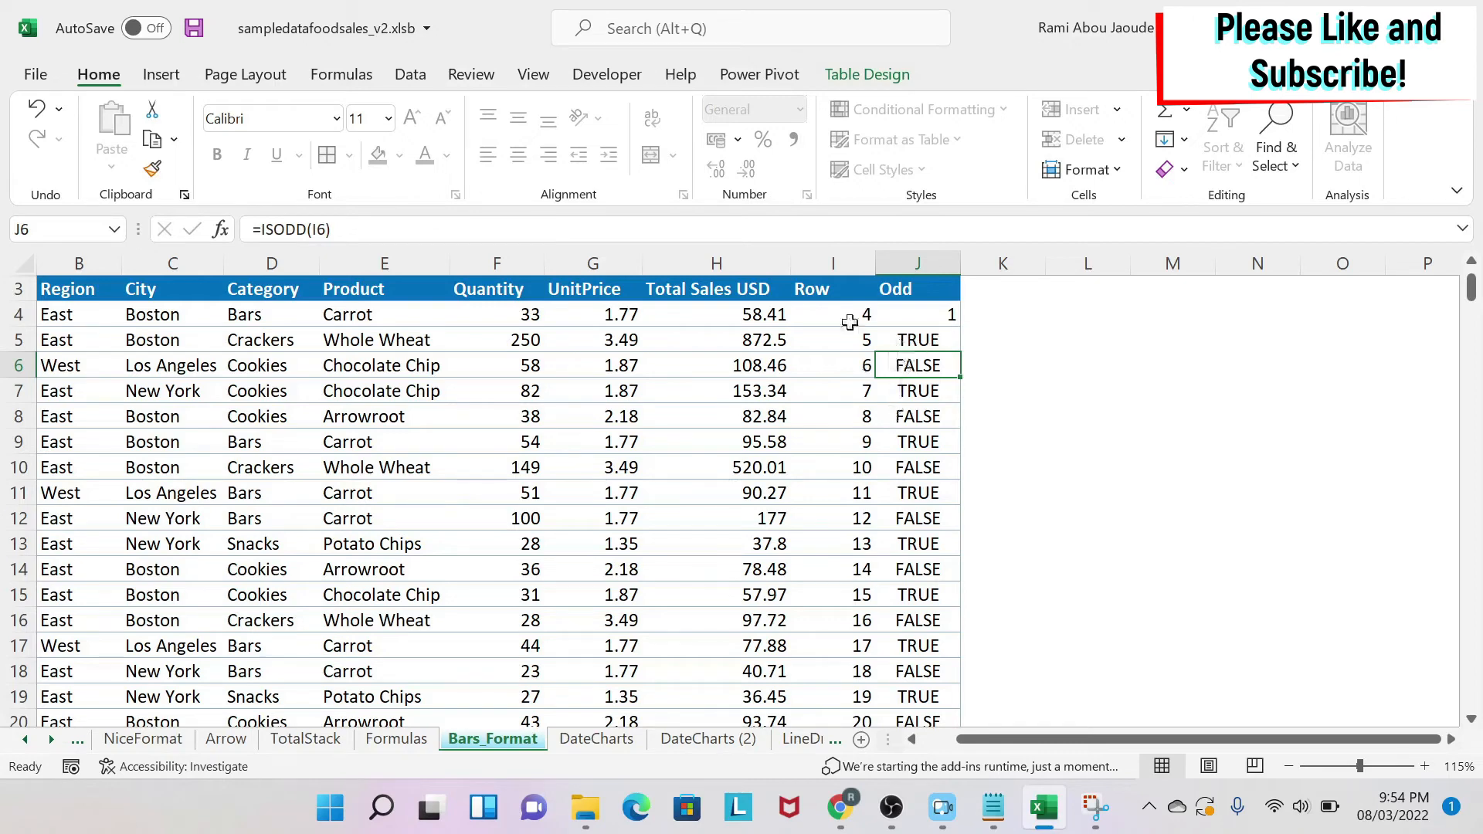
pyautogui.click(832, 289)
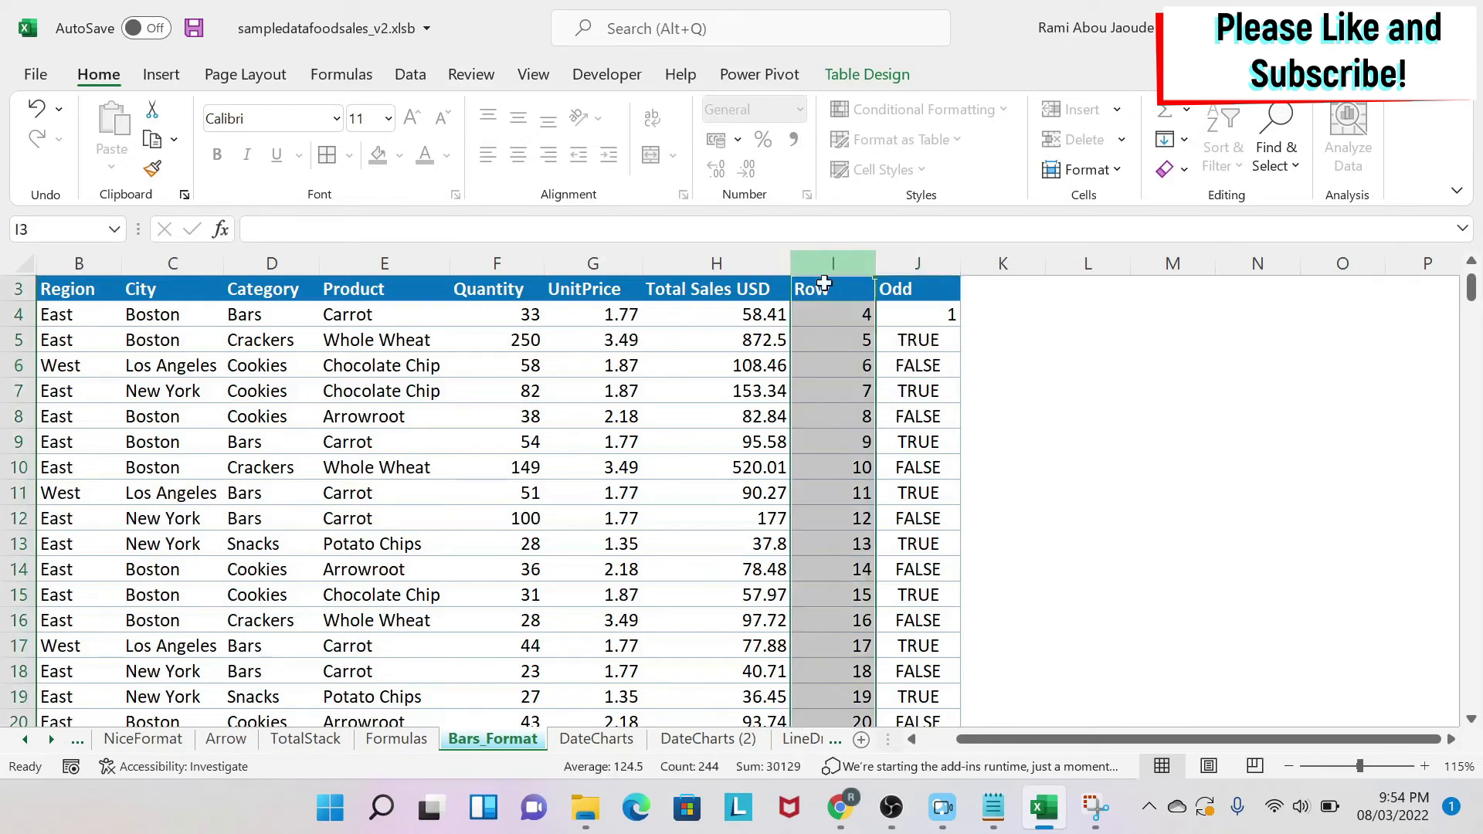
pyautogui.click(833, 467)
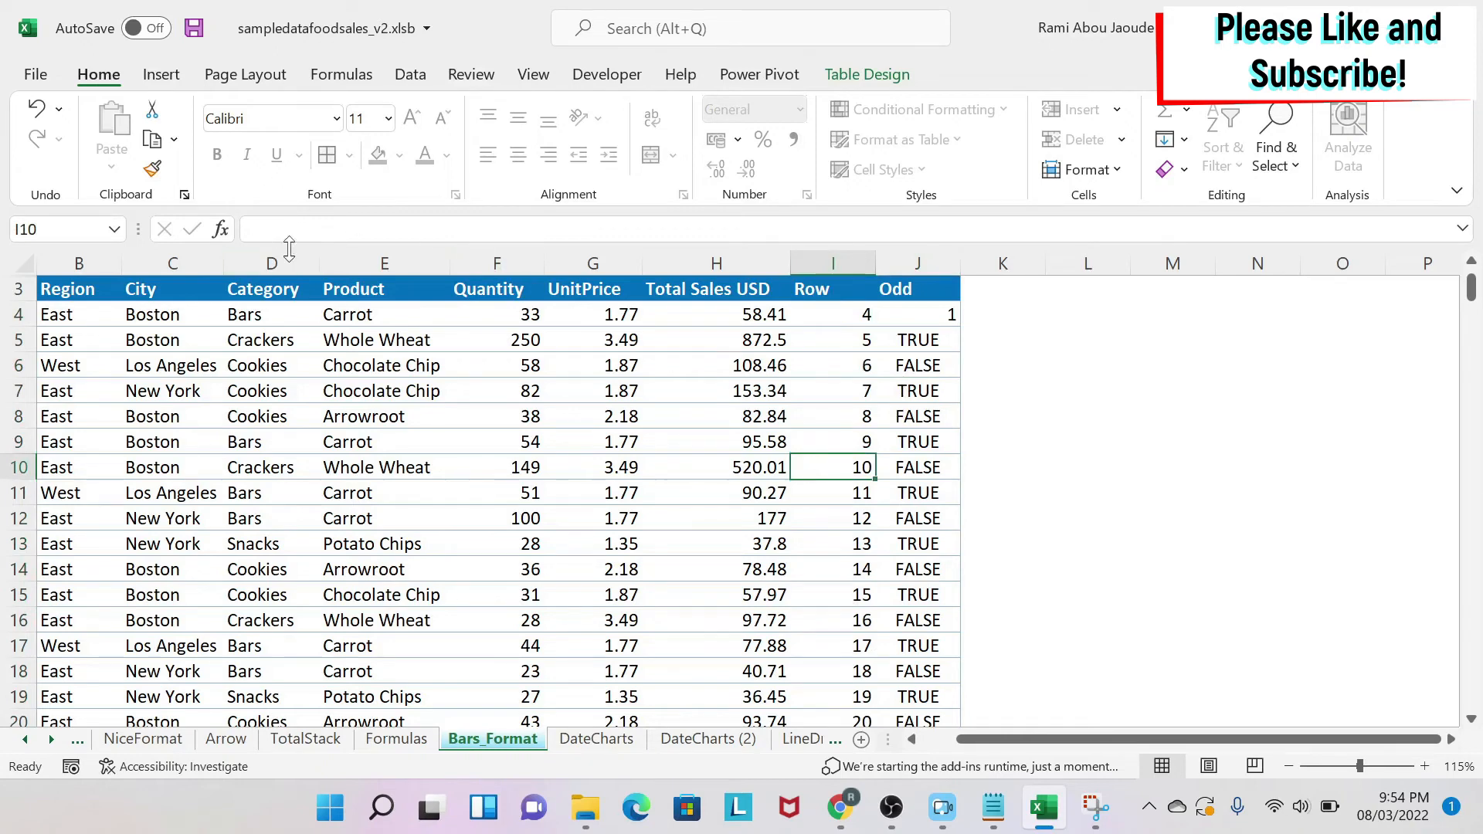
pyautogui.click(833, 416)
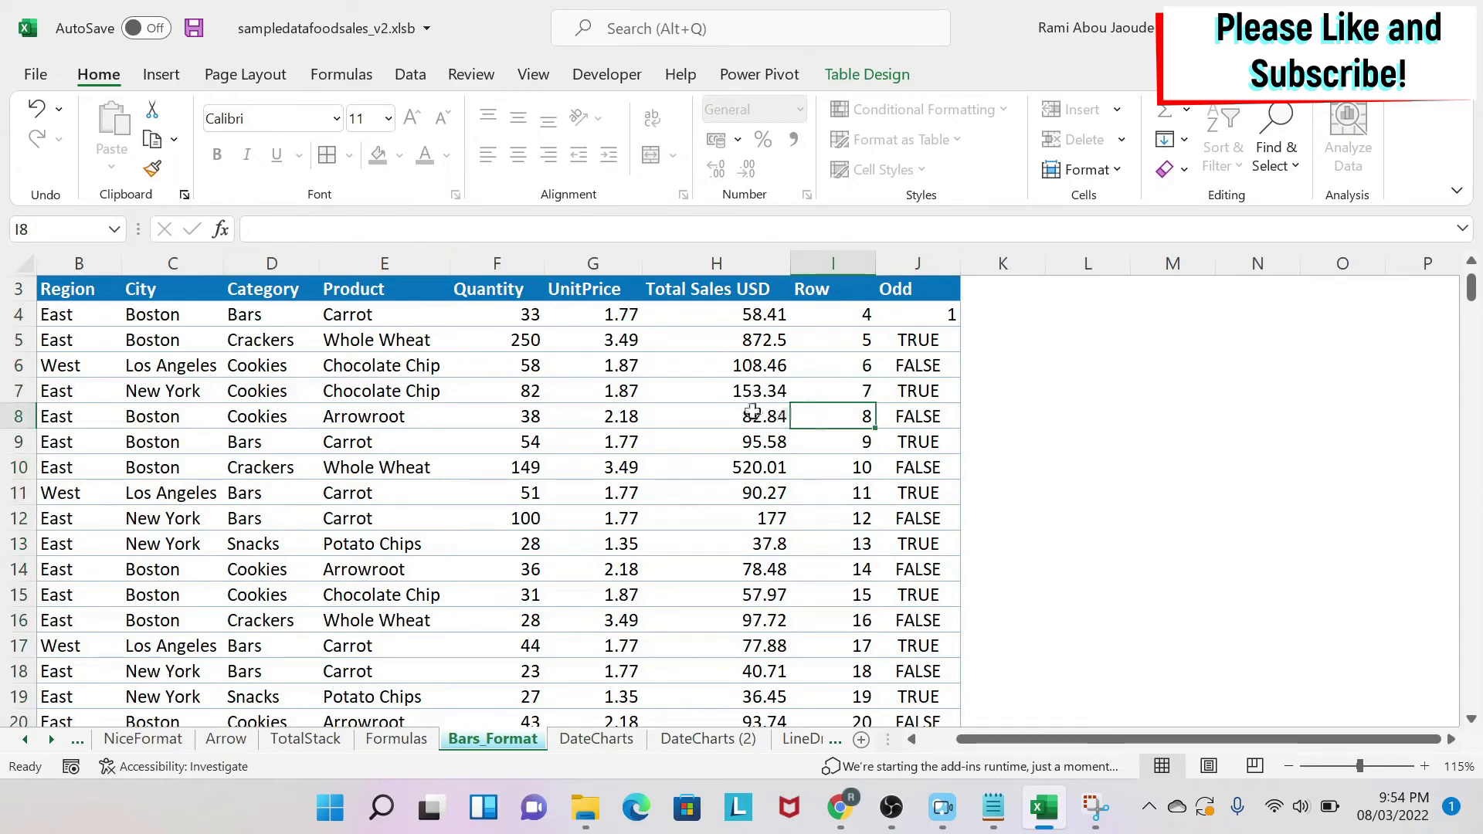
pyautogui.click(496, 391)
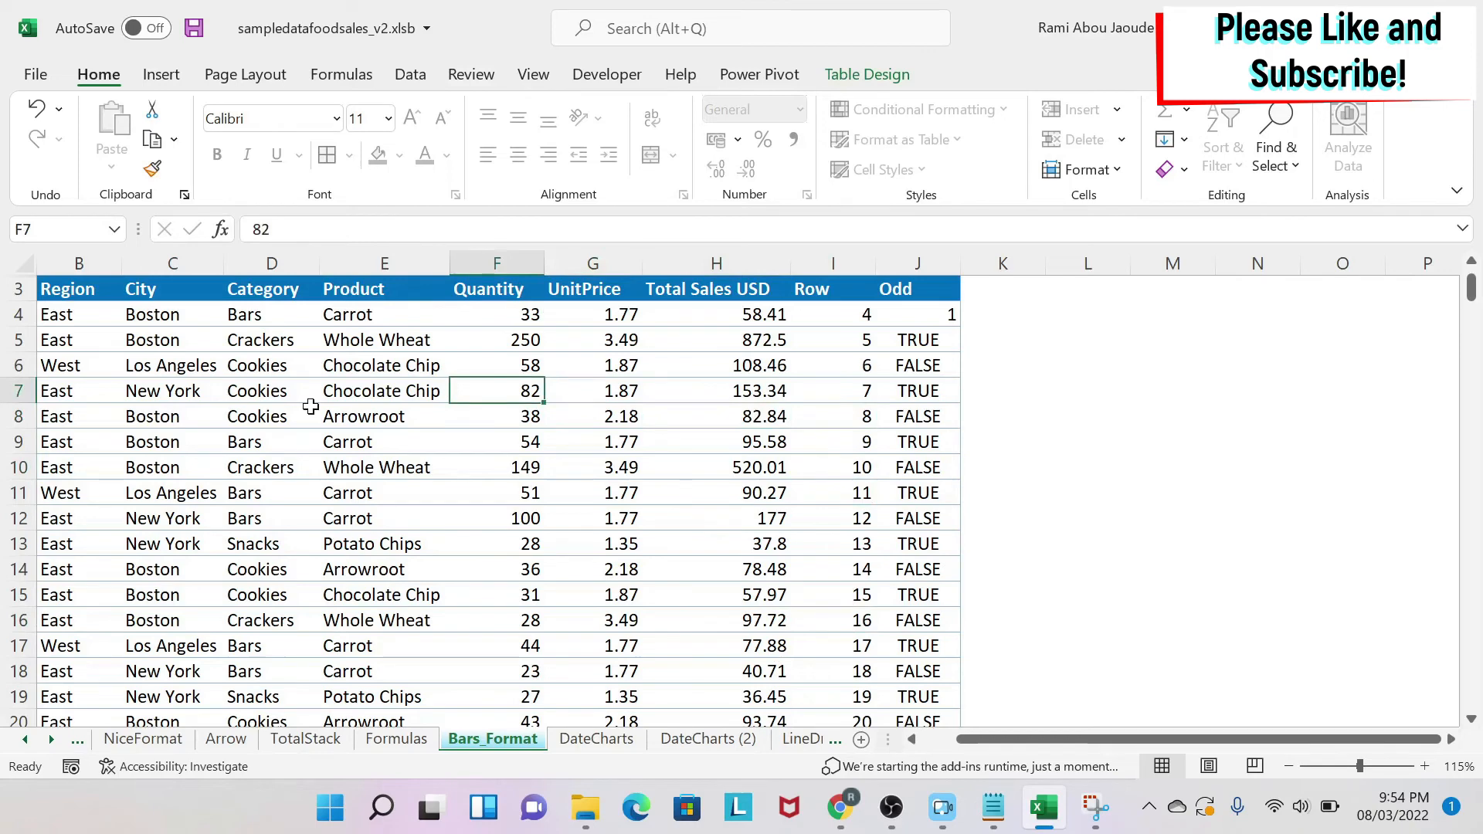
pyautogui.click(833, 416)
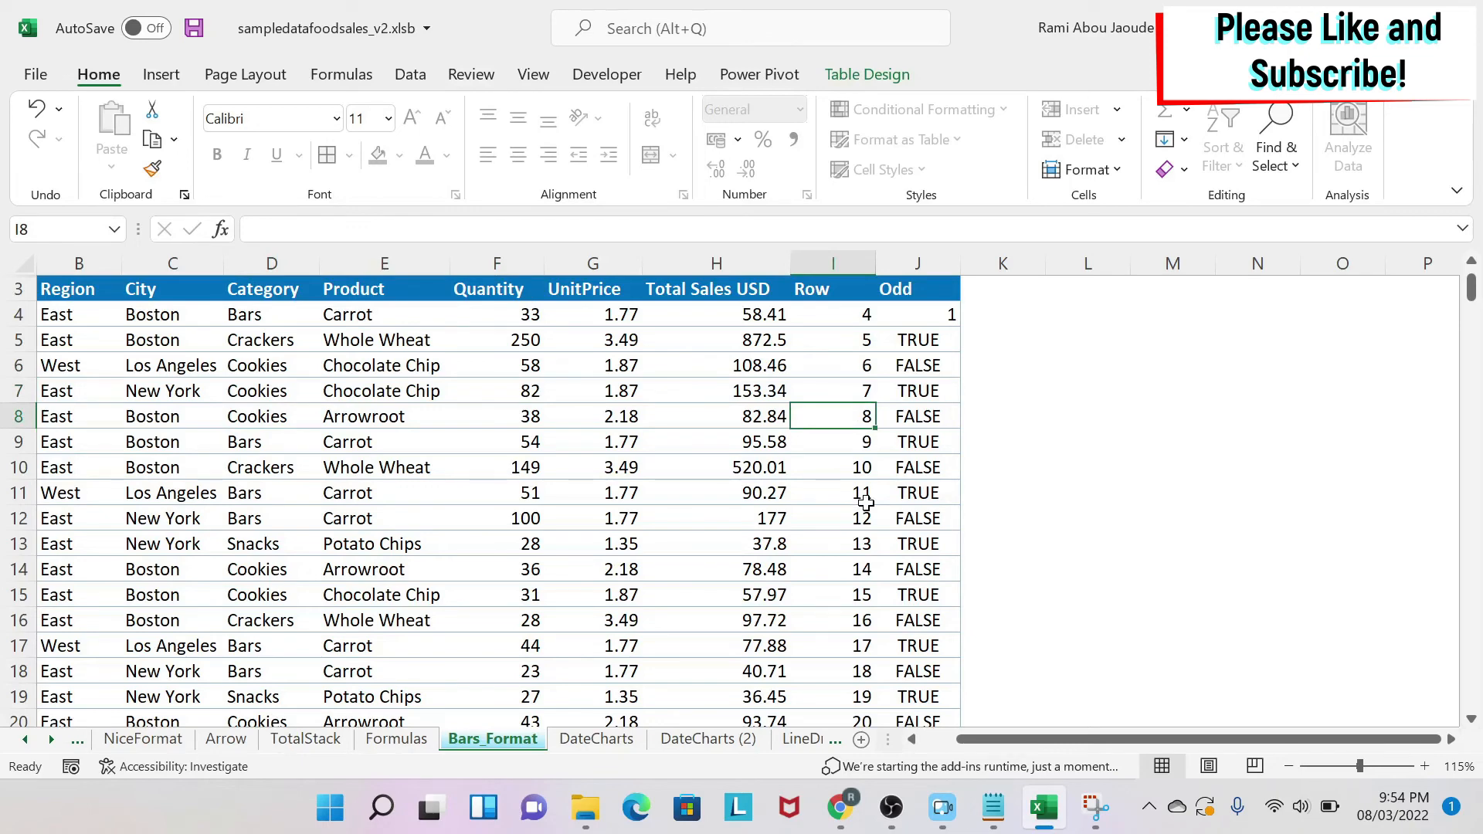
pyautogui.moveTo(1148, 435)
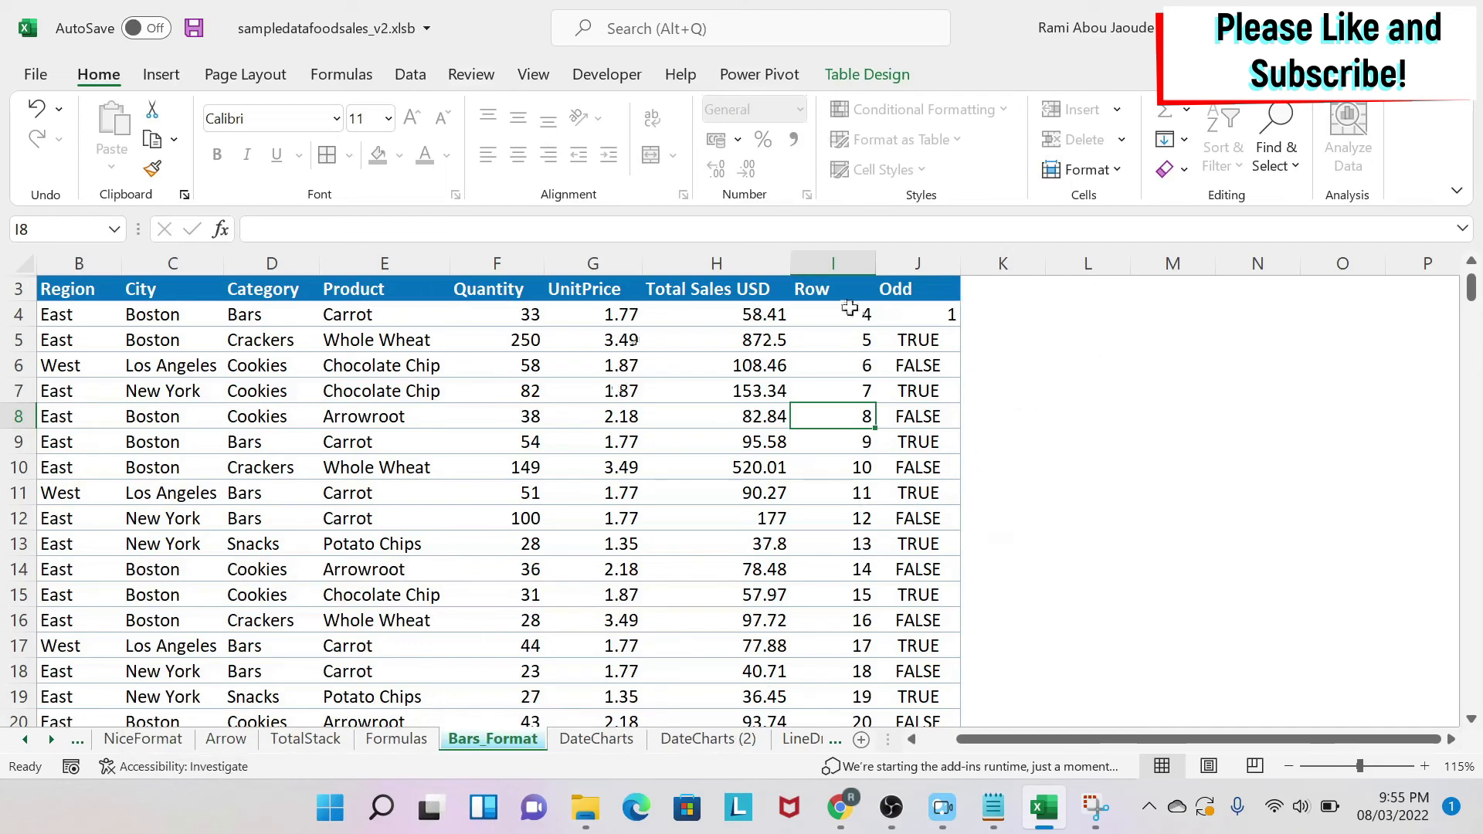
pyautogui.moveTo(936, 340)
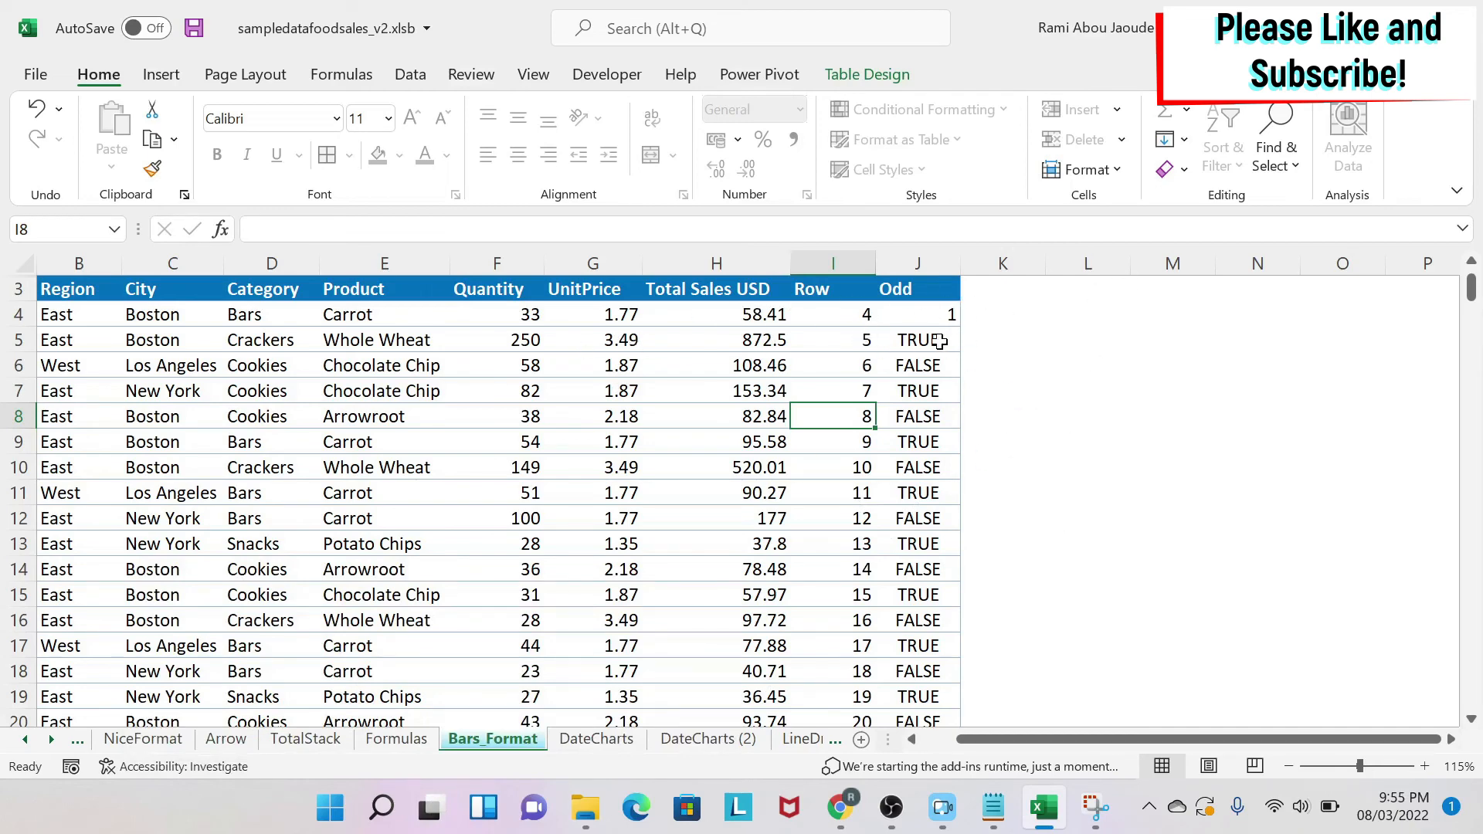